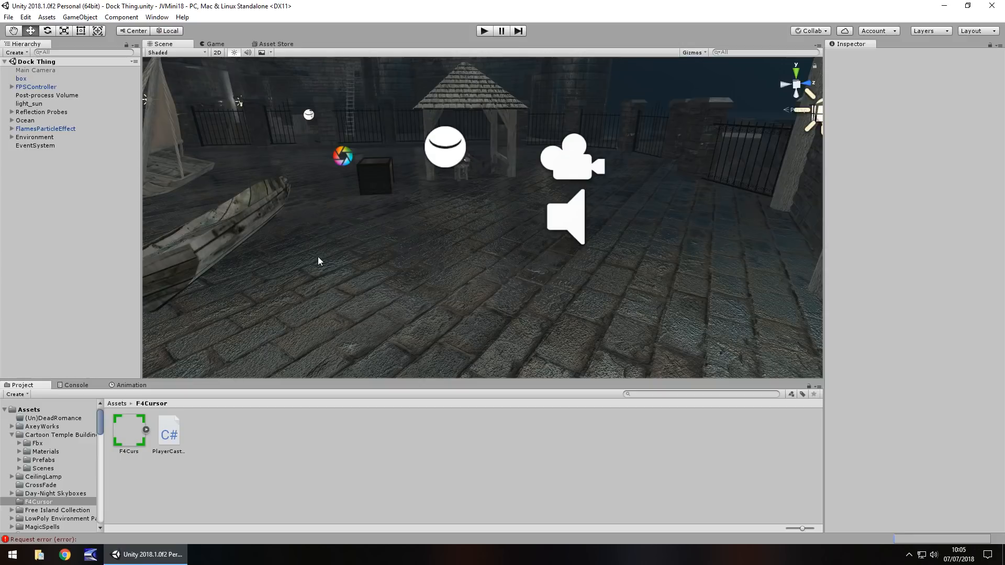
{"action": "mouse_move", "coordinate": [274, 460]}
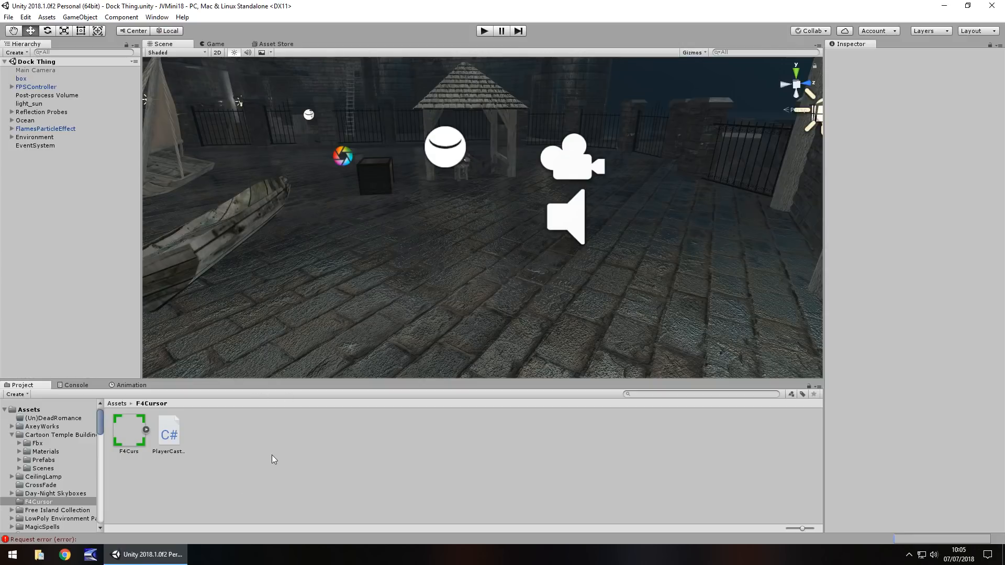
{"action": "mouse_move", "coordinate": [251, 464]}
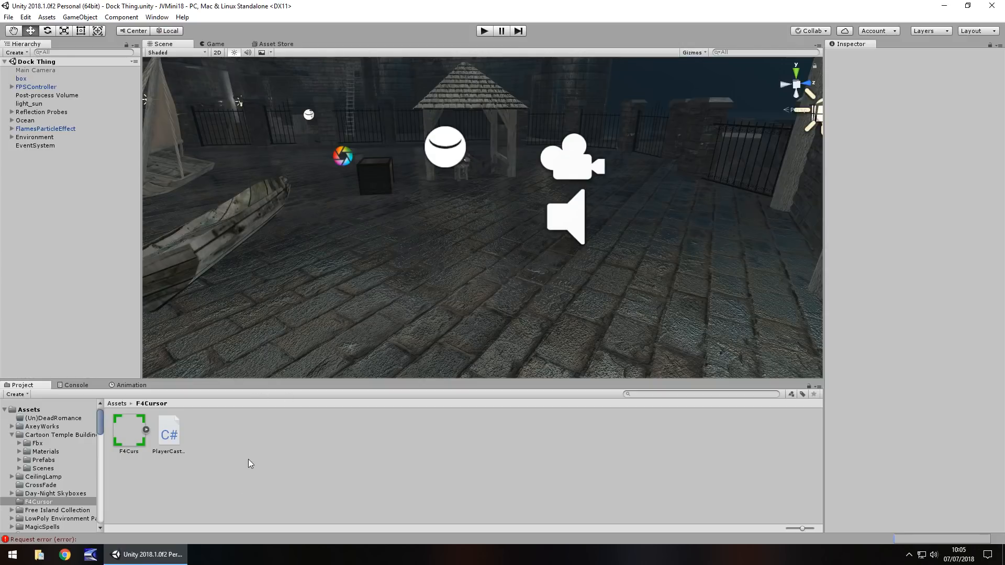
Step: Toggle the F4Curs texture type to Default and back to Sprite (2D and UI), then apply
{"action": "left_click", "coordinate": [129, 430]}
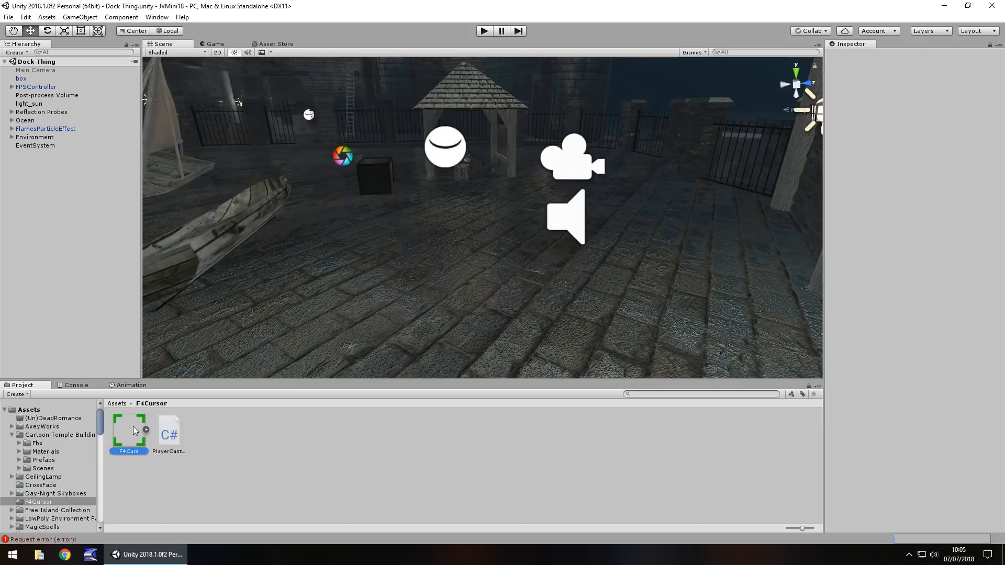
{"action": "left_click", "coordinate": [129, 429]}
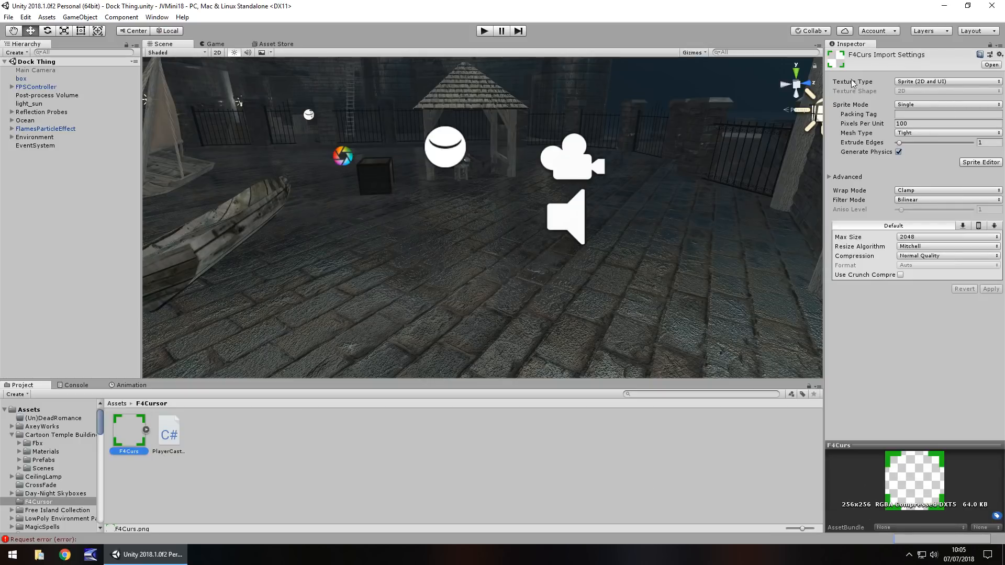
{"action": "left_click", "coordinate": [947, 82]}
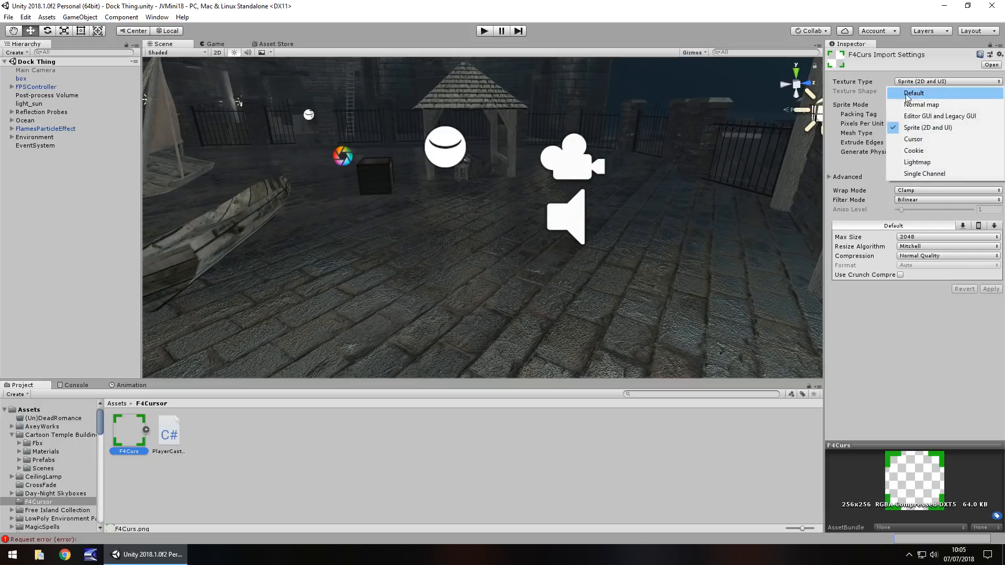
{"action": "left_click", "coordinate": [913, 92]}
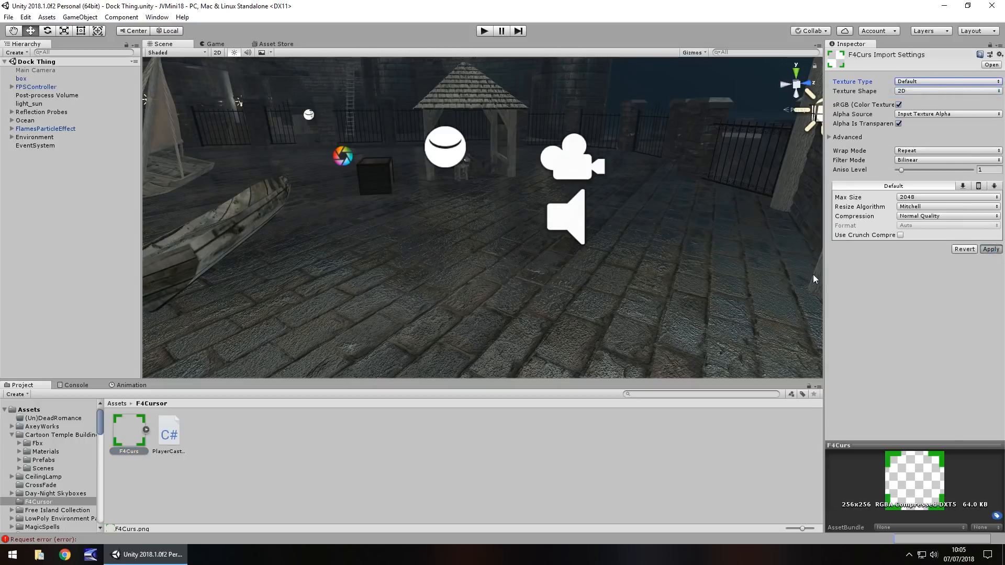
{"action": "left_click", "coordinate": [946, 81]}
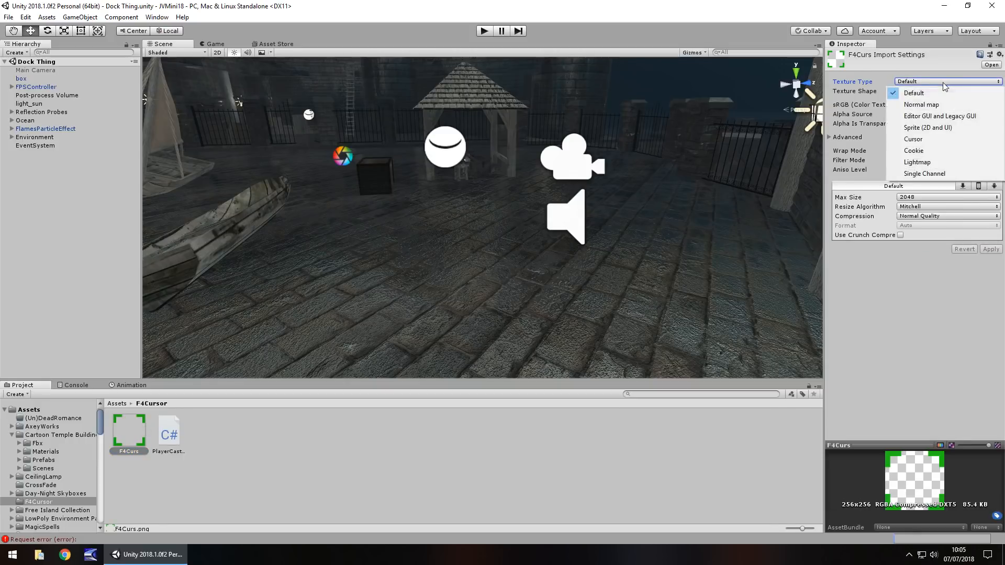
{"action": "left_click", "coordinate": [928, 127]}
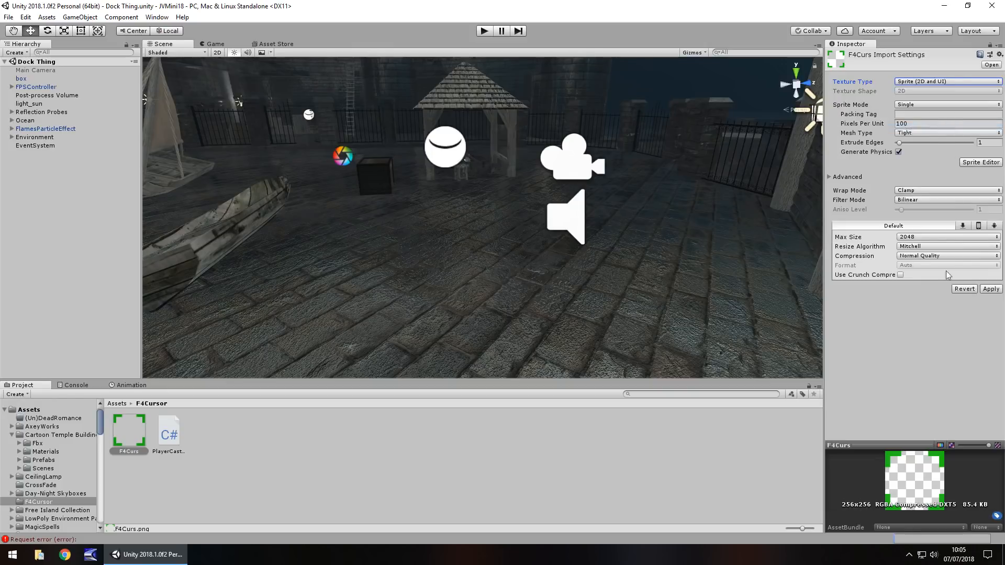
{"action": "left_click", "coordinate": [991, 289]}
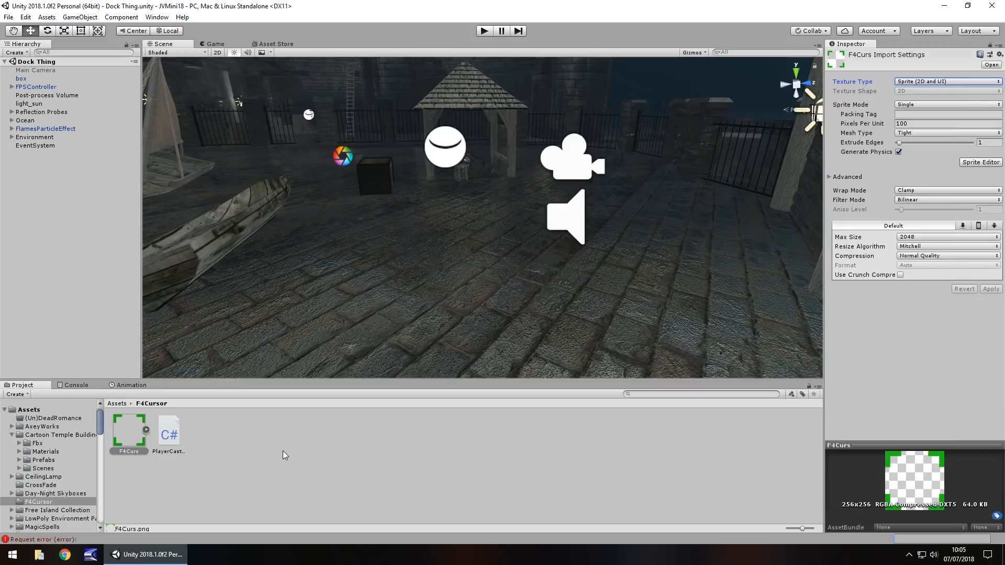
Step: Preview the PlayerCasting script's raycast code in the Inspector
{"action": "left_click", "coordinate": [168, 429]}
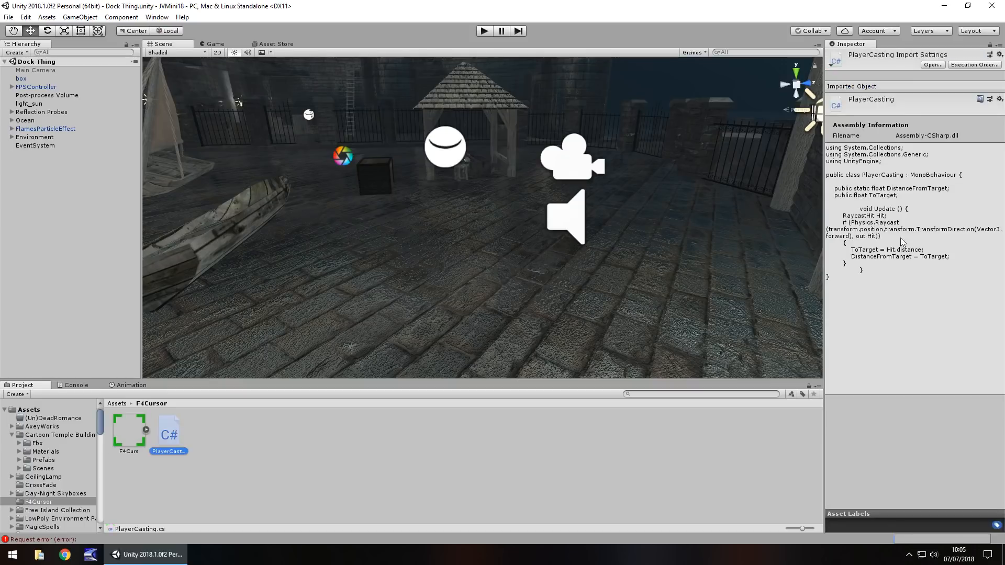
{"action": "mouse_move", "coordinate": [402, 450]}
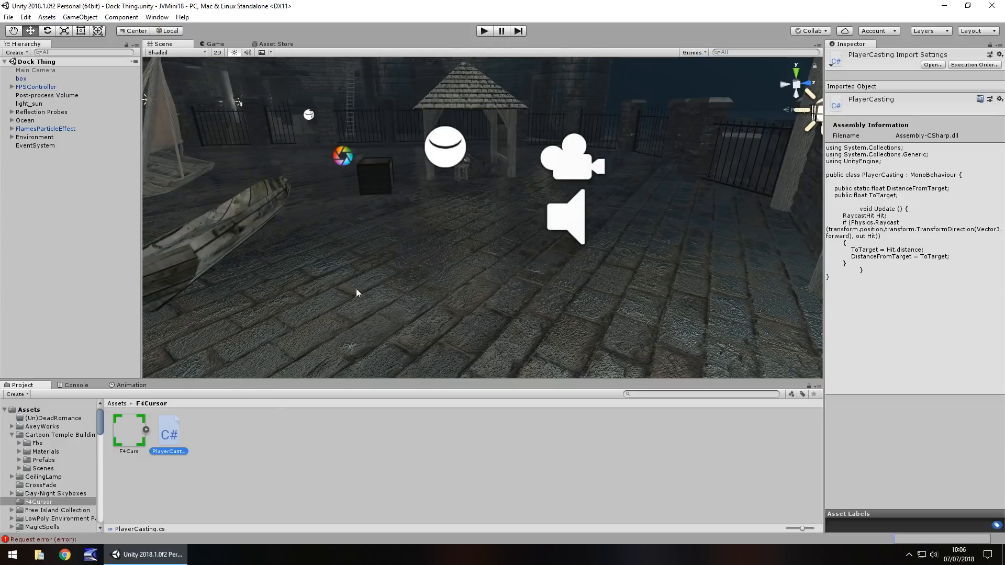
{"action": "mouse_move", "coordinate": [379, 306]}
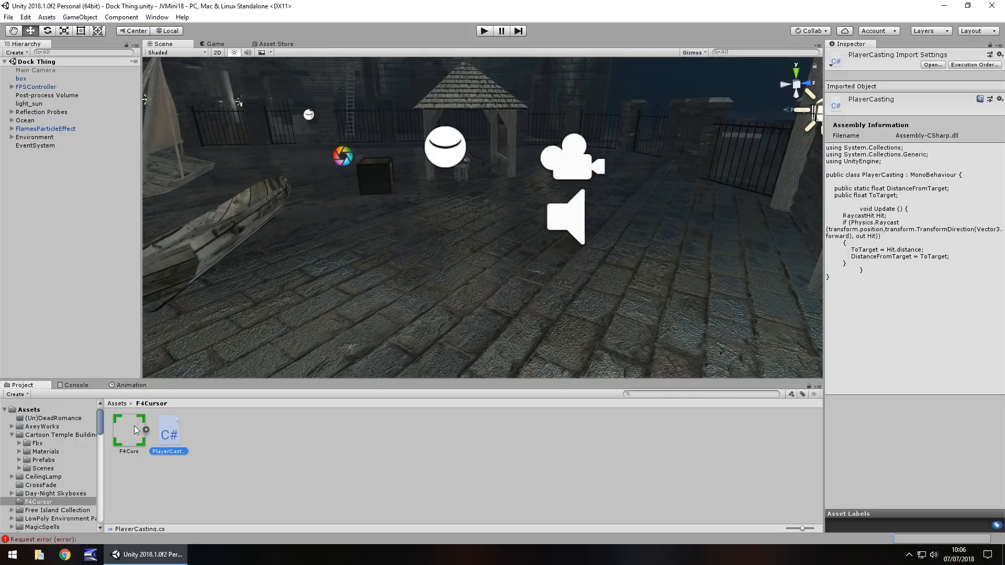
Step: Add a UI Image using F4Curs as source, sized 1 by 1, and play-test it
{"action": "left_click", "coordinate": [81, 16]}
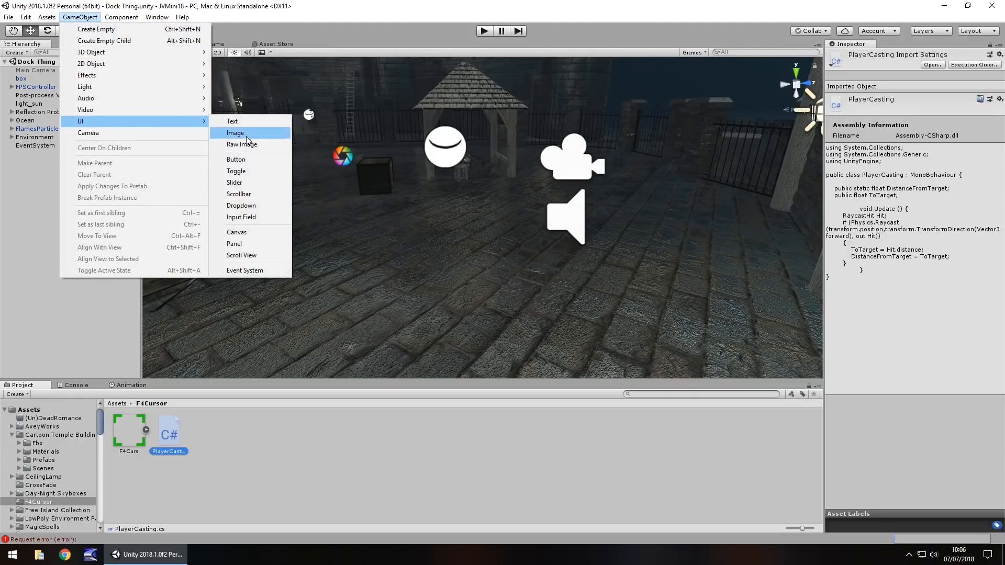
{"action": "left_click", "coordinate": [234, 133]}
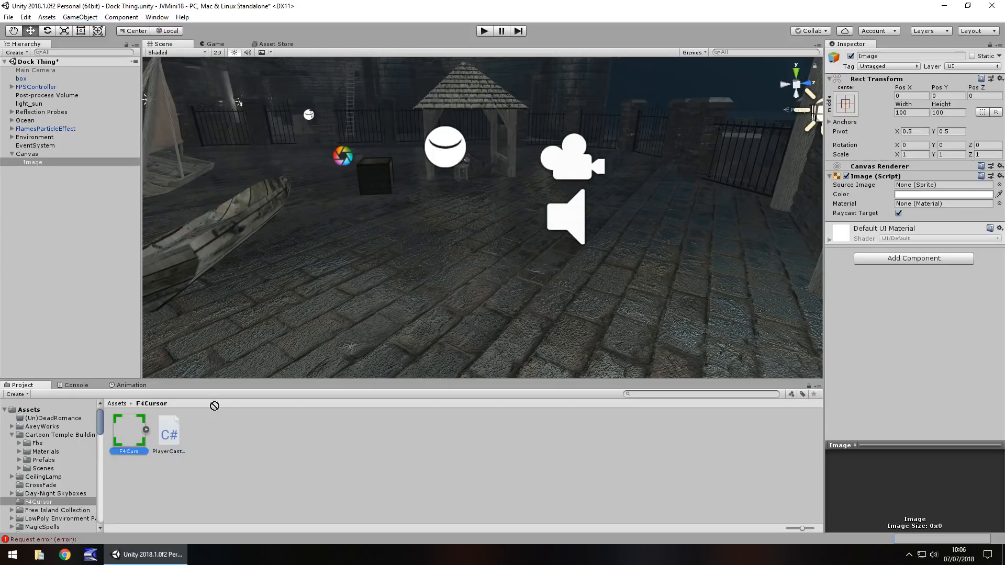
{"action": "left_click_drag", "start_coordinate": [127, 430], "coordinate": [943, 184]}
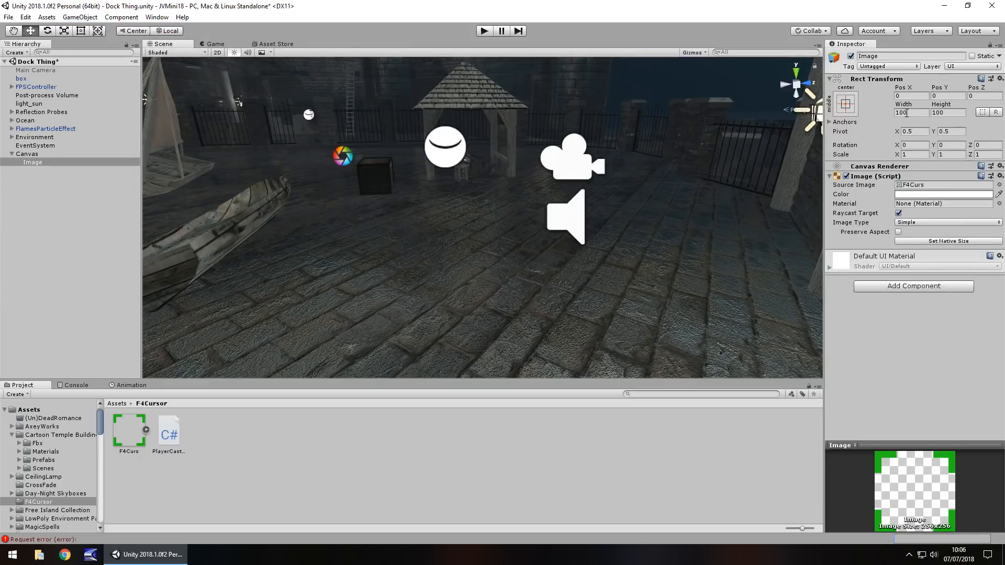
{"action": "left_click", "coordinate": [912, 113]}
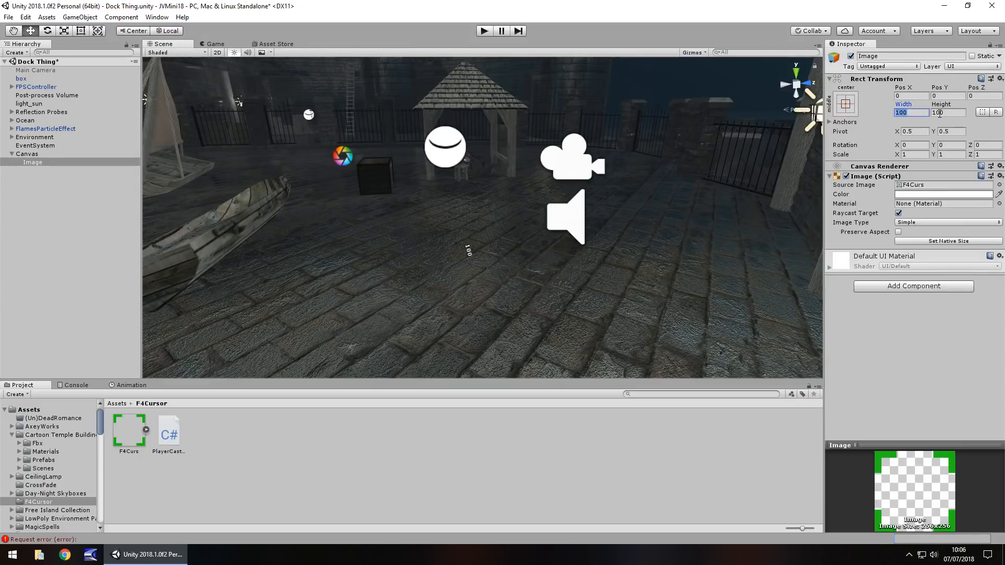
{"action": "type", "text": "1"}
{"action": "left_click", "coordinate": [949, 113]}
{"action": "type", "text": "1"}
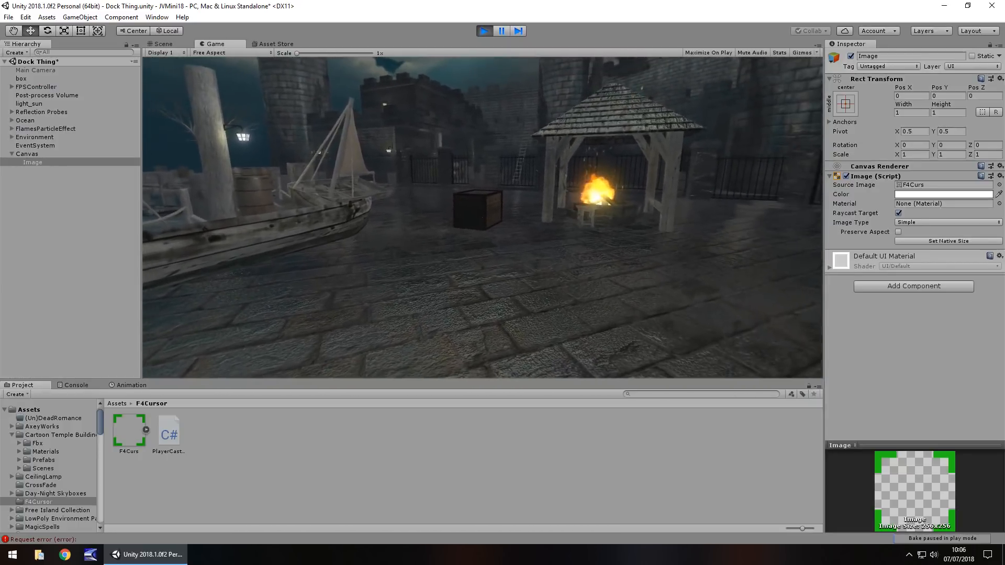
{"action": "left_click", "coordinate": [166, 44]}
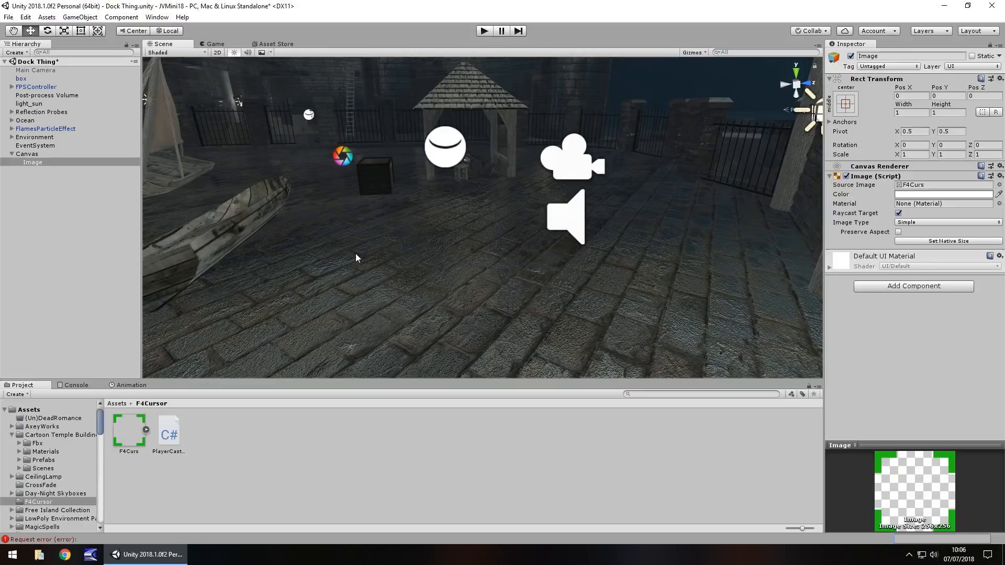
{"action": "mouse_move", "coordinate": [469, 283]}
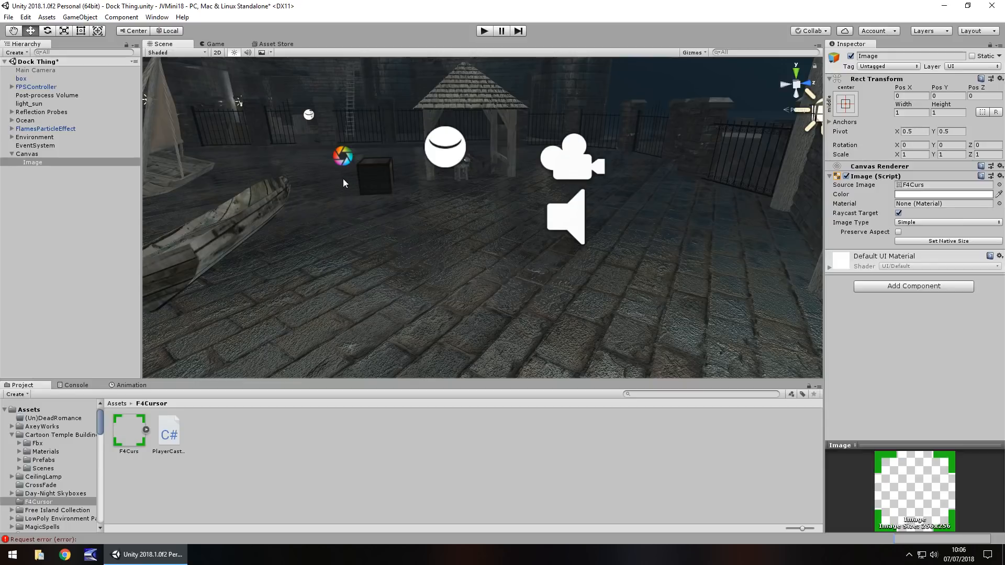
{"action": "mouse_move", "coordinate": [342, 317]}
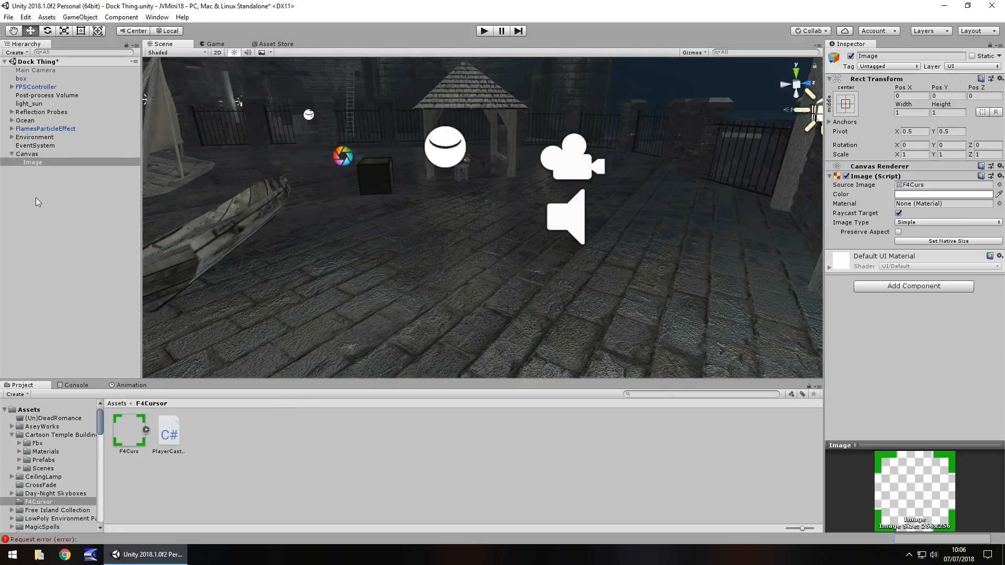
Step: Rename the Canvas image to Cursor
{"action": "right_click", "coordinate": [31, 162]}
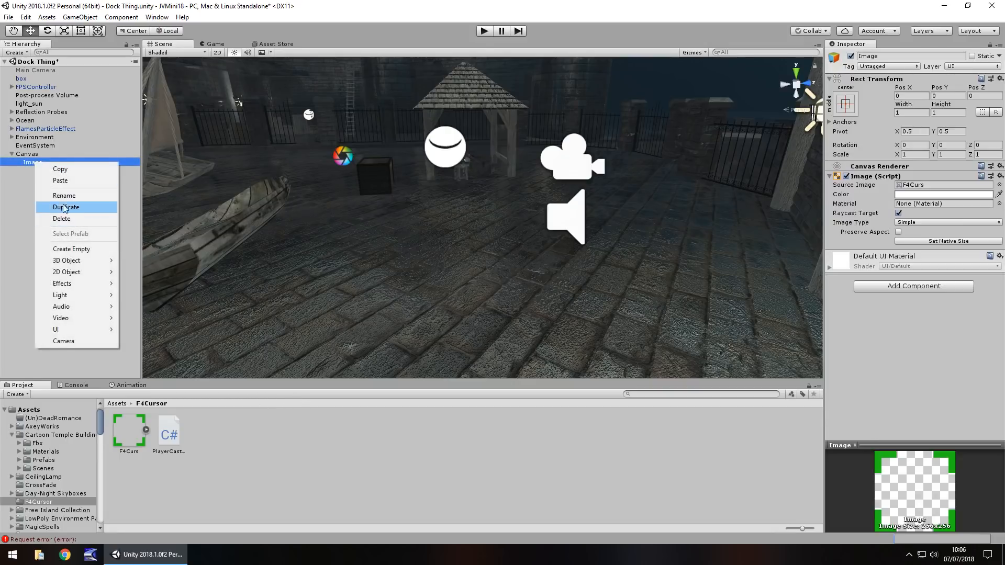
{"action": "left_click", "coordinate": [64, 195]}
{"action": "type", "text": "Cursor"}
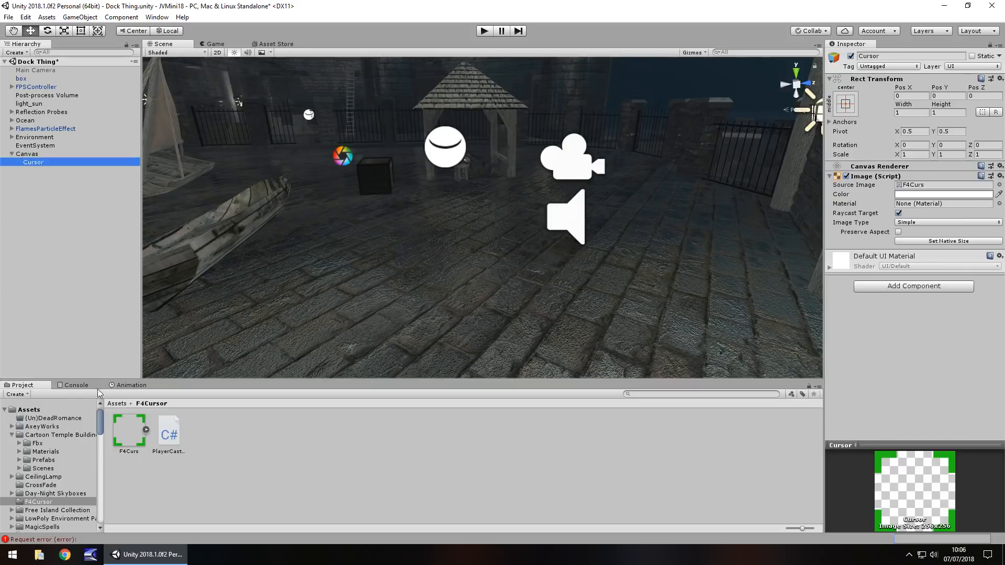
Step: Create an OpenUp clip for Cursor keying its width and height at 0:00 and 0:20
{"action": "left_click", "coordinate": [131, 386]}
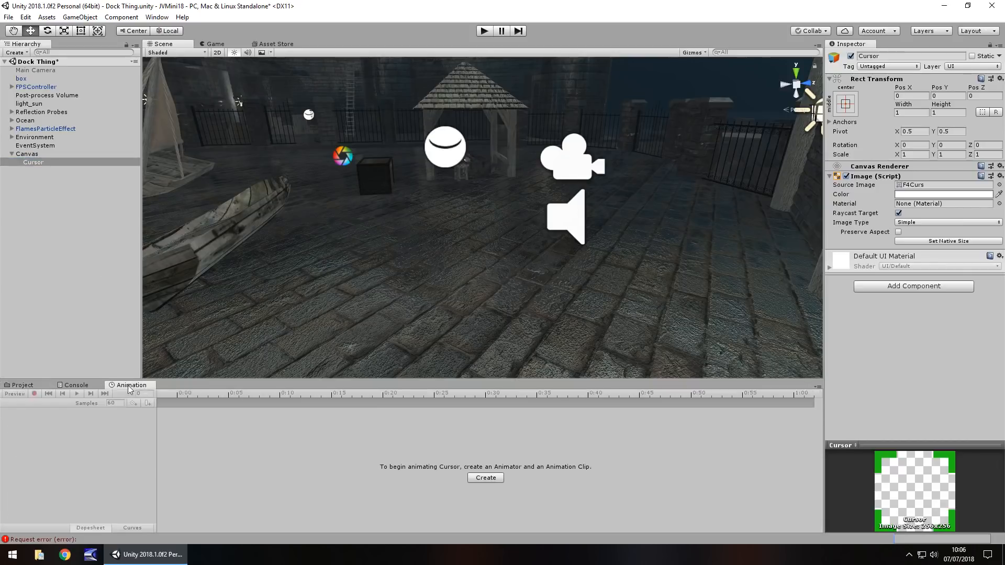
{"action": "left_click", "coordinate": [486, 477]}
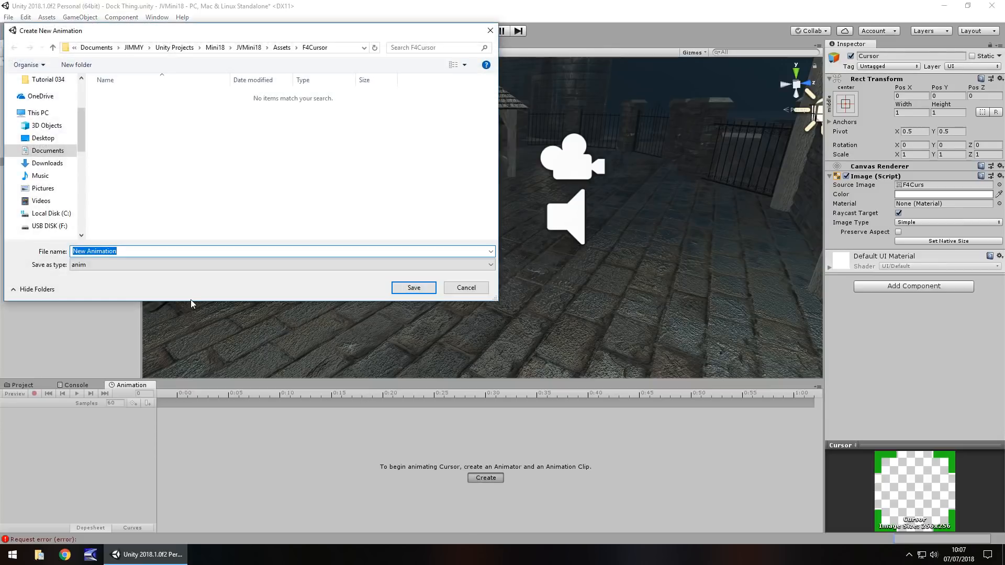
{"action": "type", "text": "Op"}
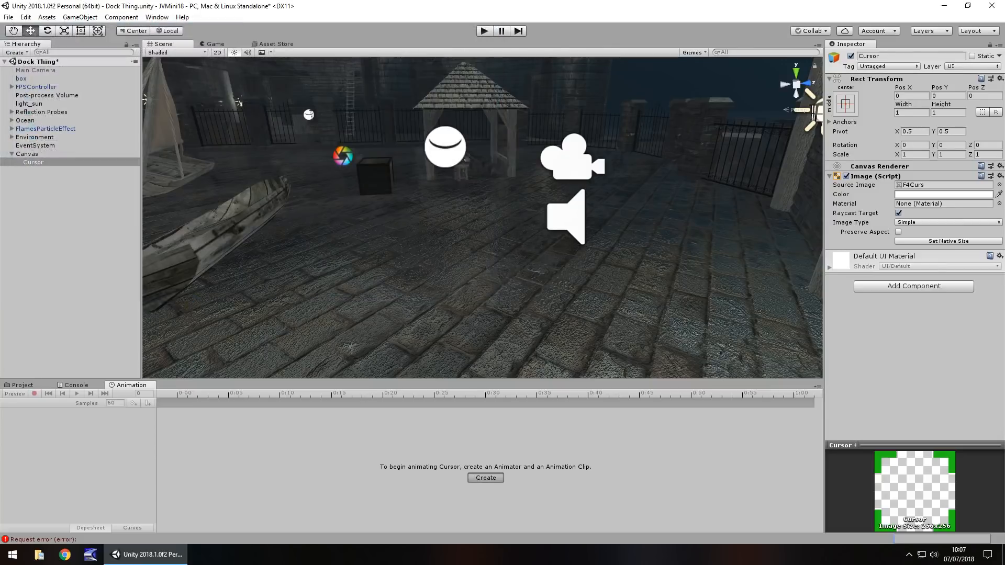
{"action": "left_click", "coordinate": [486, 477]}
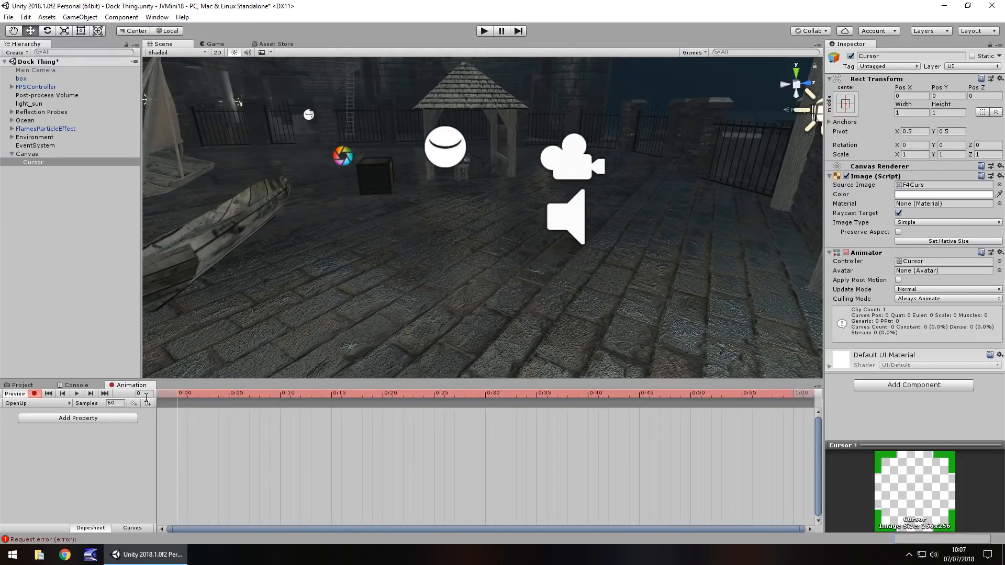
{"action": "left_click", "coordinate": [910, 113]}
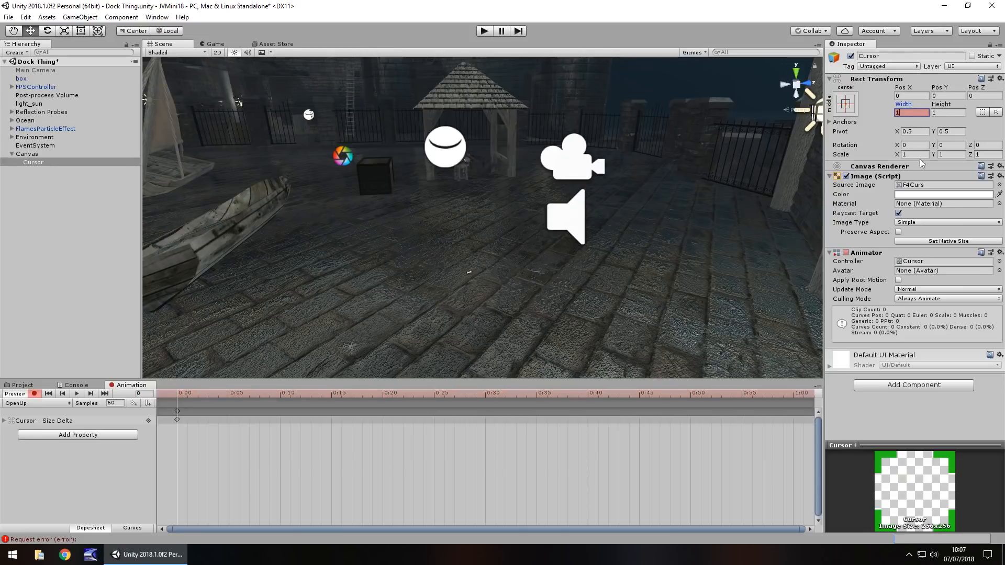
{"action": "left_click", "coordinate": [946, 112]}
{"action": "type", "text": "25"}
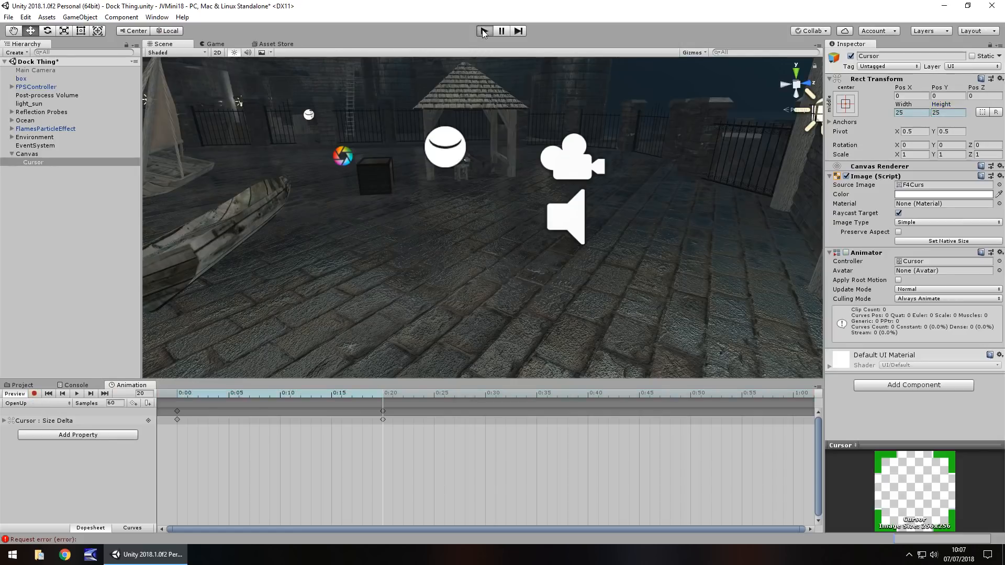
Step: Play-test the scene to check the OpenUp animation, then stop
{"action": "left_click", "coordinate": [485, 31]}
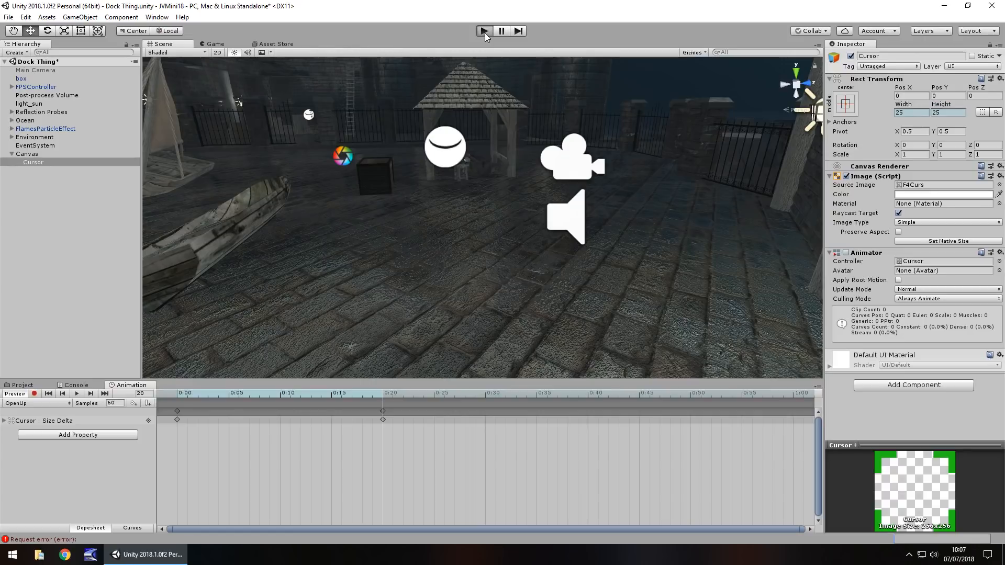
{"action": "left_click", "coordinate": [484, 30]}
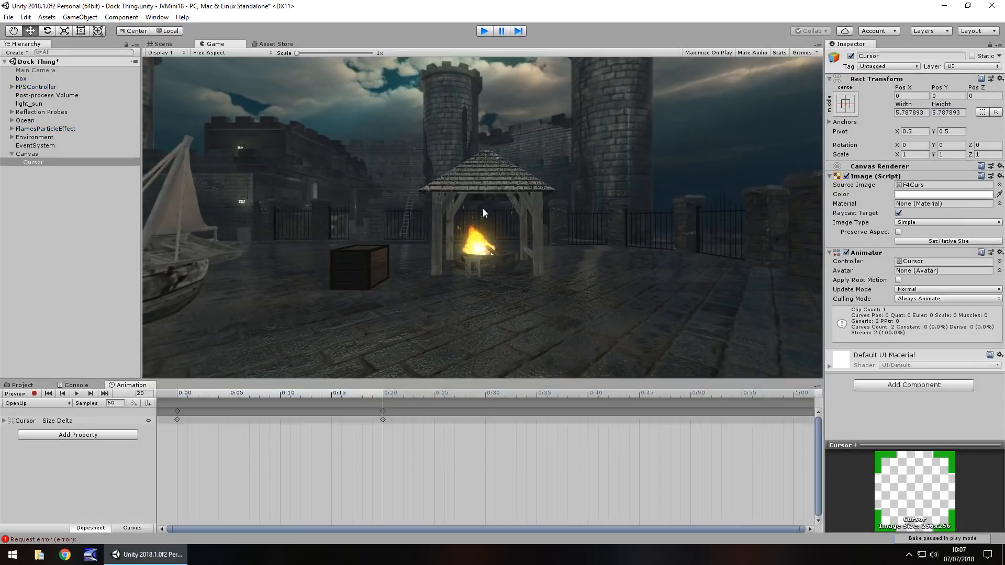
{"action": "left_click", "coordinate": [162, 44]}
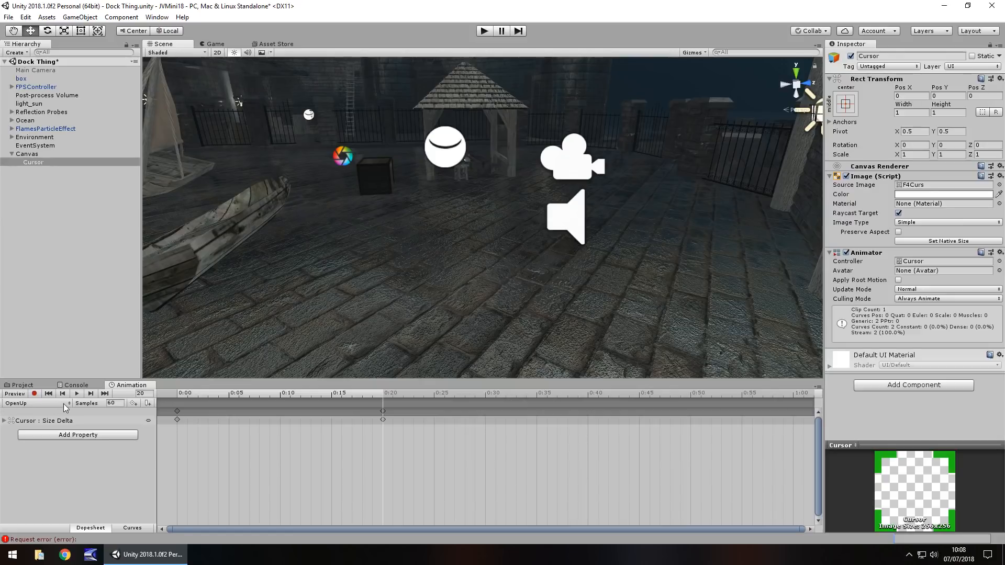
Step: Create a second clip named CloseDown and record its Size Delta keyframes at 0:00 and 0:20
{"action": "left_click", "coordinate": [35, 403]}
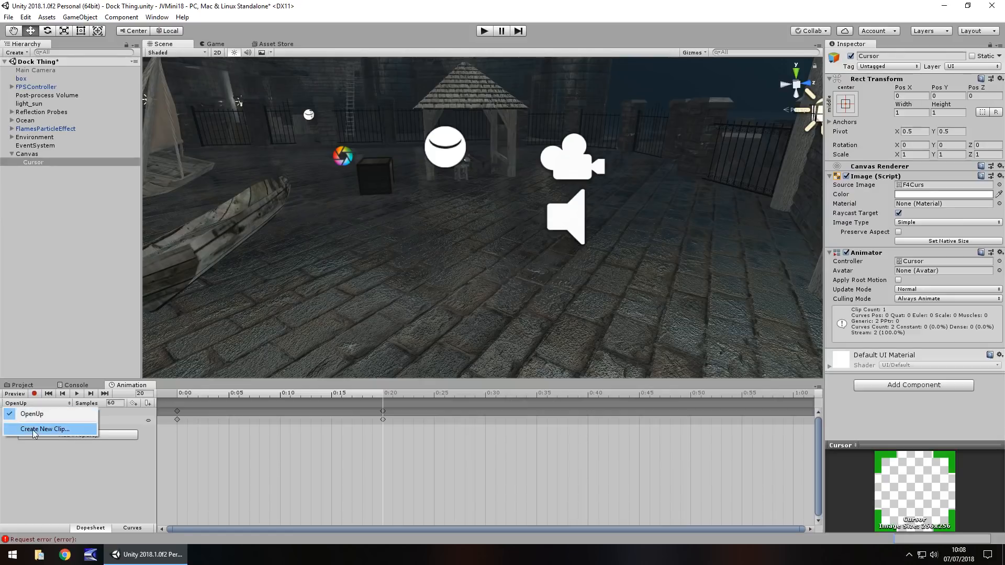
{"action": "left_click", "coordinate": [44, 430]}
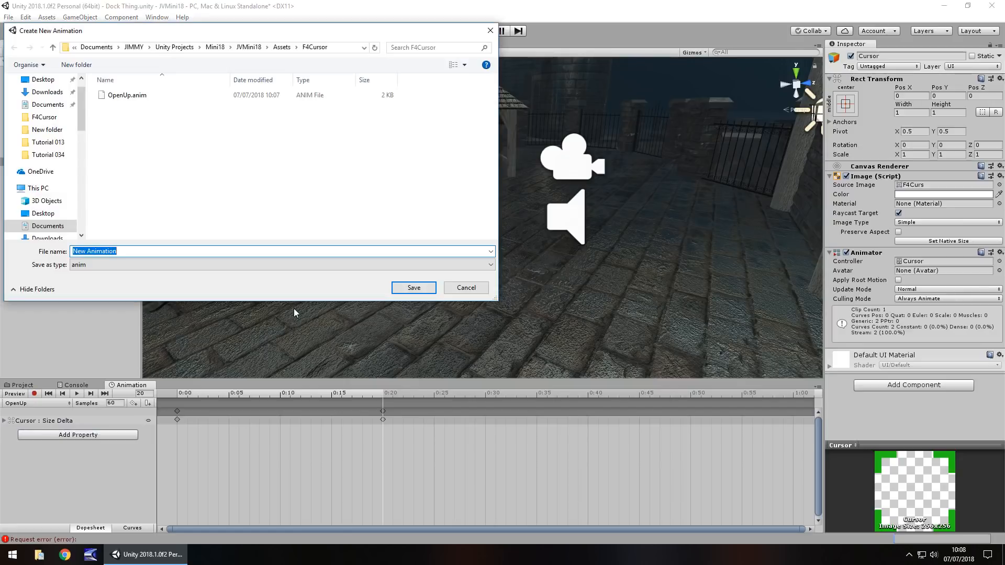
{"action": "type", "text": "CloseD"}
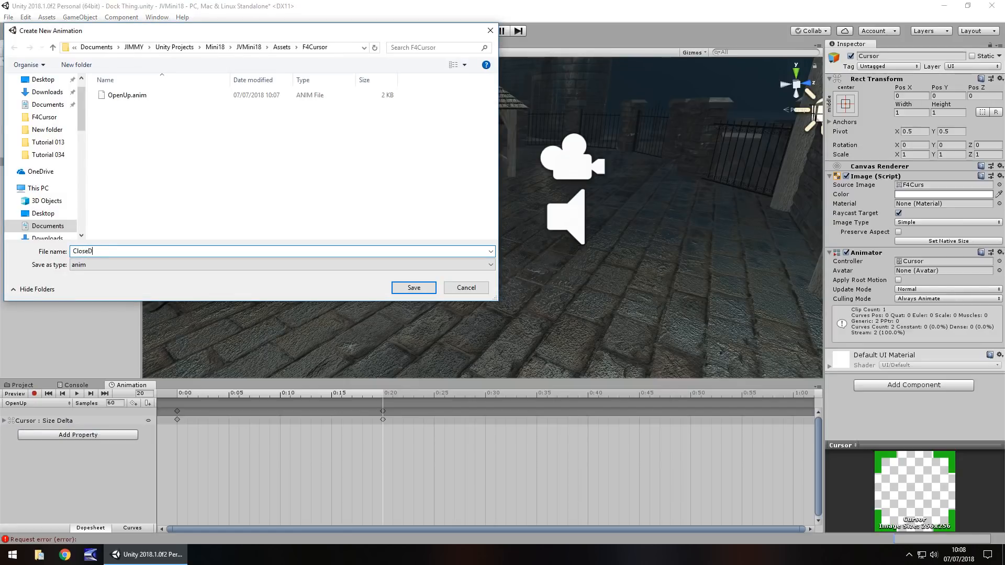
{"action": "left_click", "coordinate": [413, 287]}
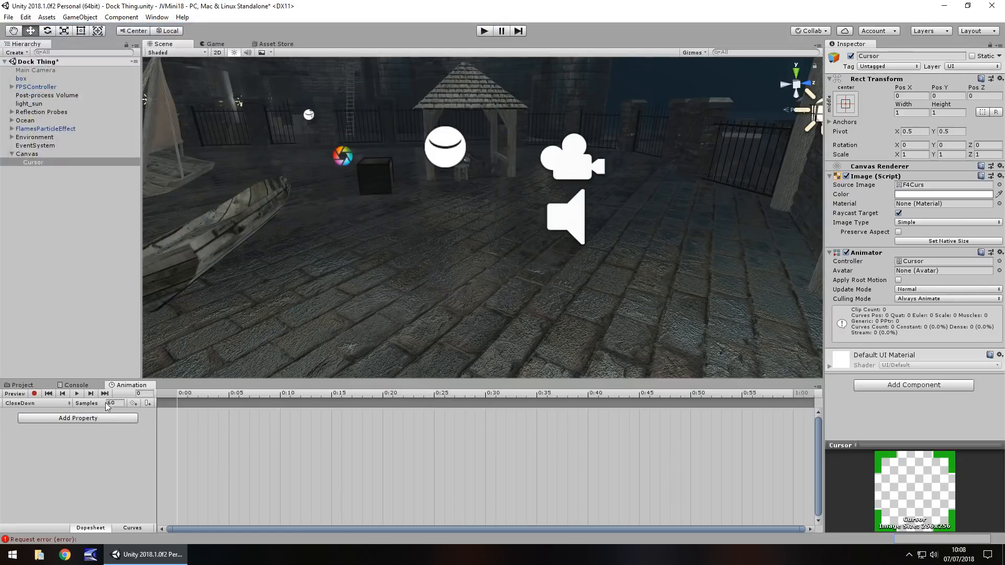
{"action": "left_click", "coordinate": [34, 394]}
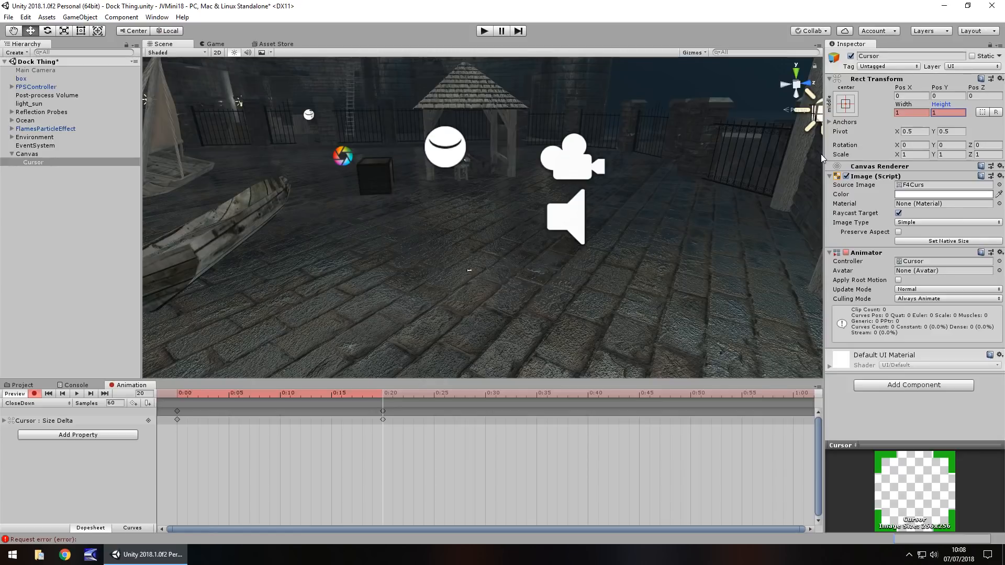
{"action": "mouse_move", "coordinate": [225, 306]}
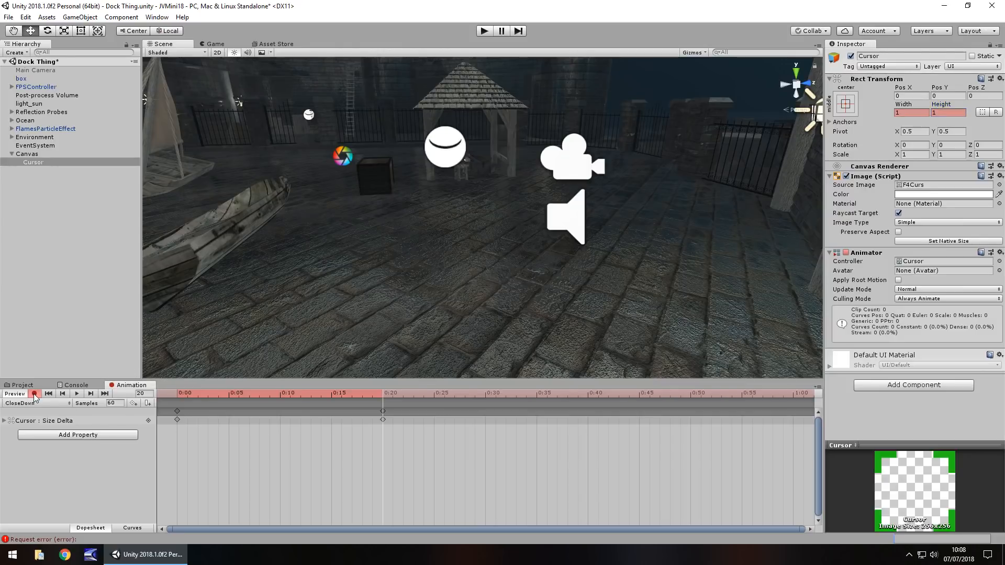
Step: Mark OpenUp and CloseDown as Legacy clips via Debug mode and set their Wrap Mode to Once
{"action": "left_click", "coordinate": [22, 386]}
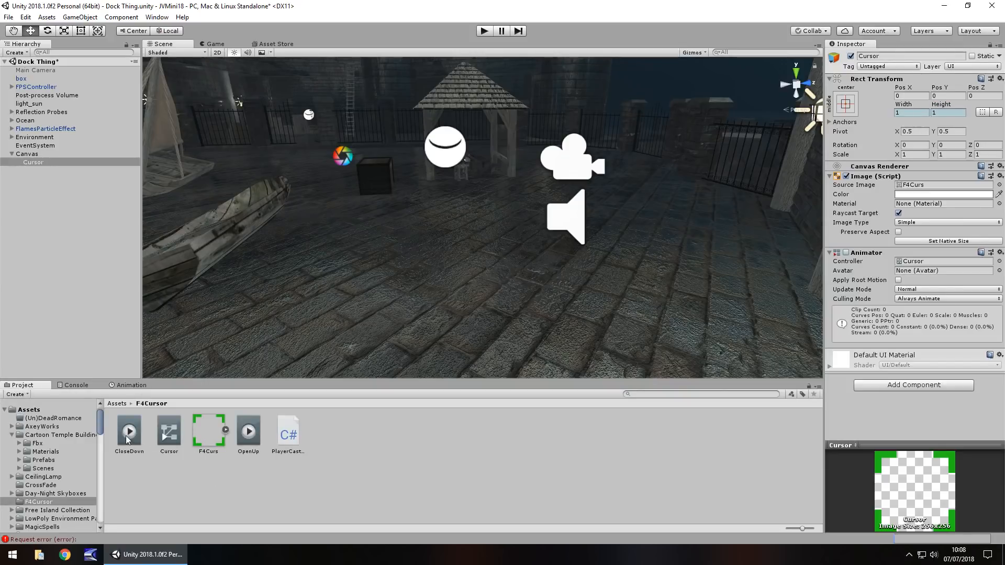
{"action": "left_click", "coordinate": [129, 429]}
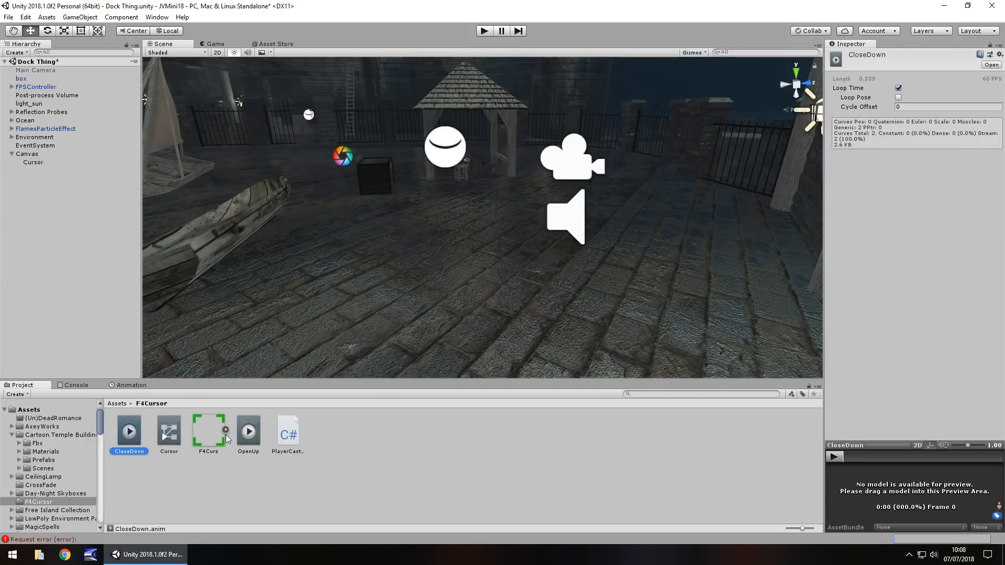
{"action": "left_click", "coordinate": [997, 45]}
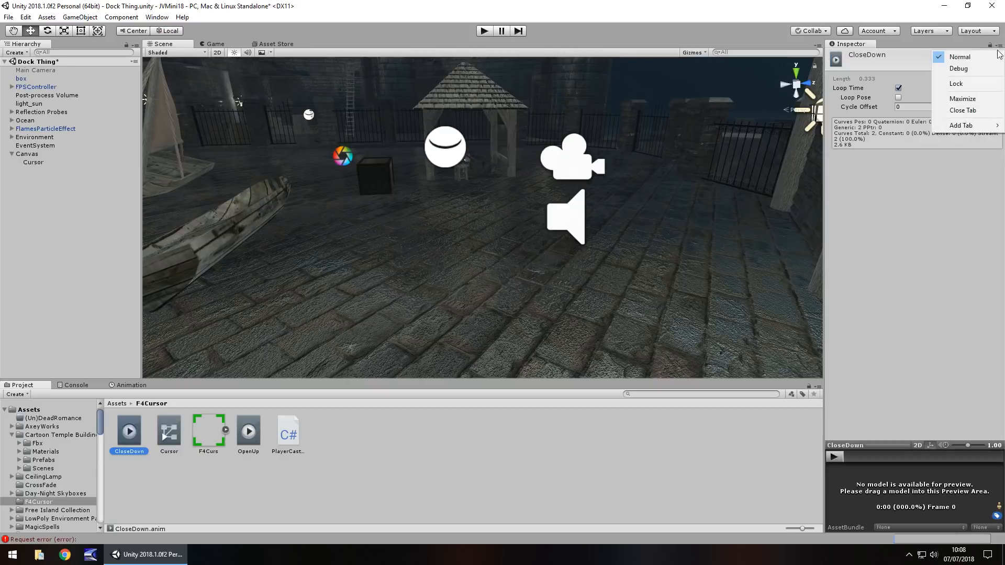
{"action": "left_click", "coordinate": [968, 70]}
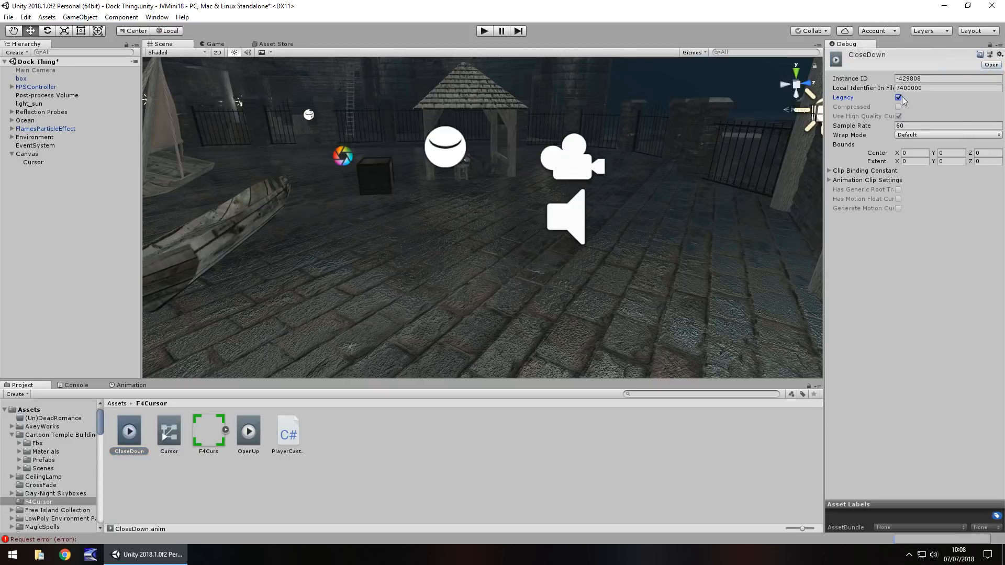
{"action": "left_click", "coordinate": [248, 431]}
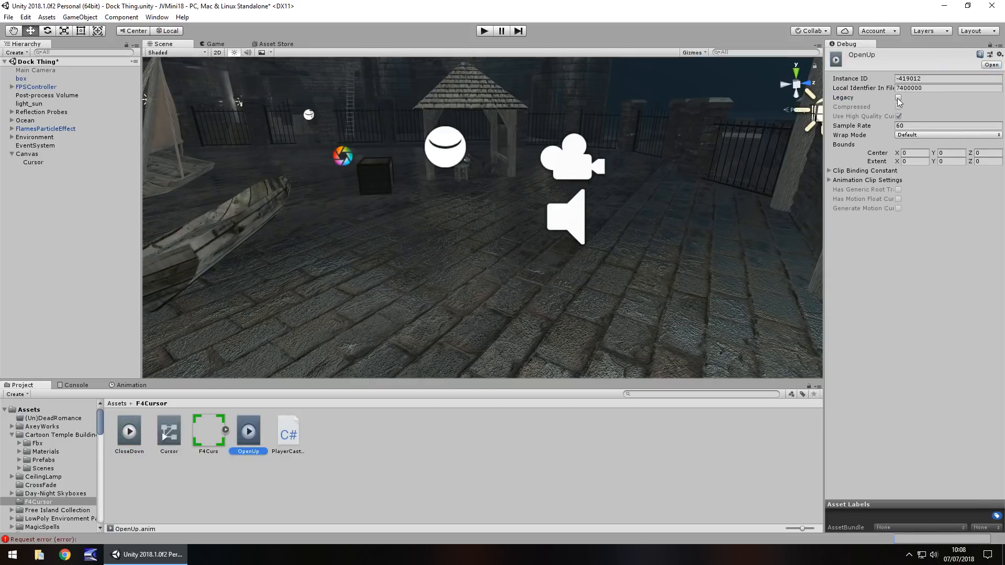
{"action": "left_click", "coordinate": [998, 46]}
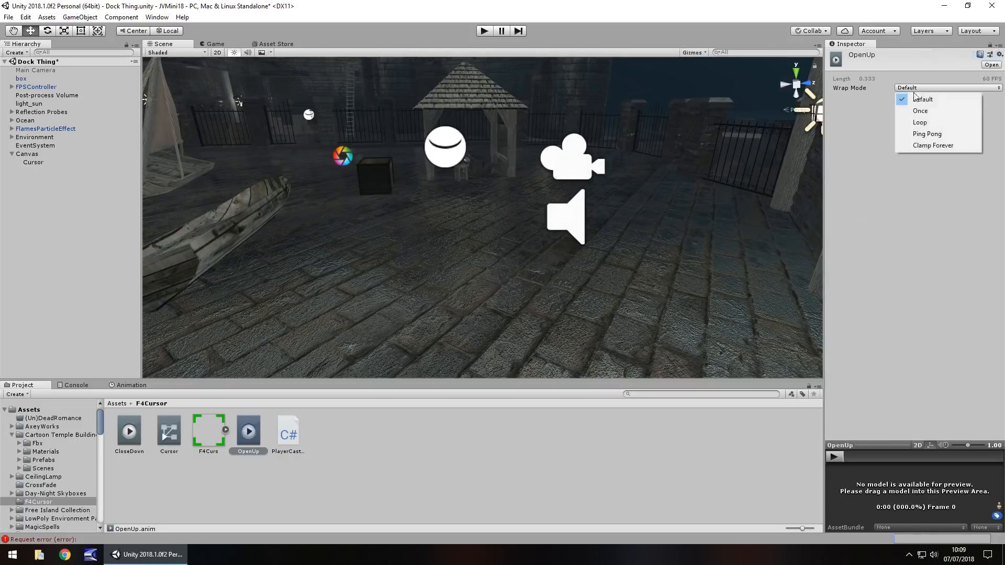
{"action": "left_click", "coordinate": [128, 432]}
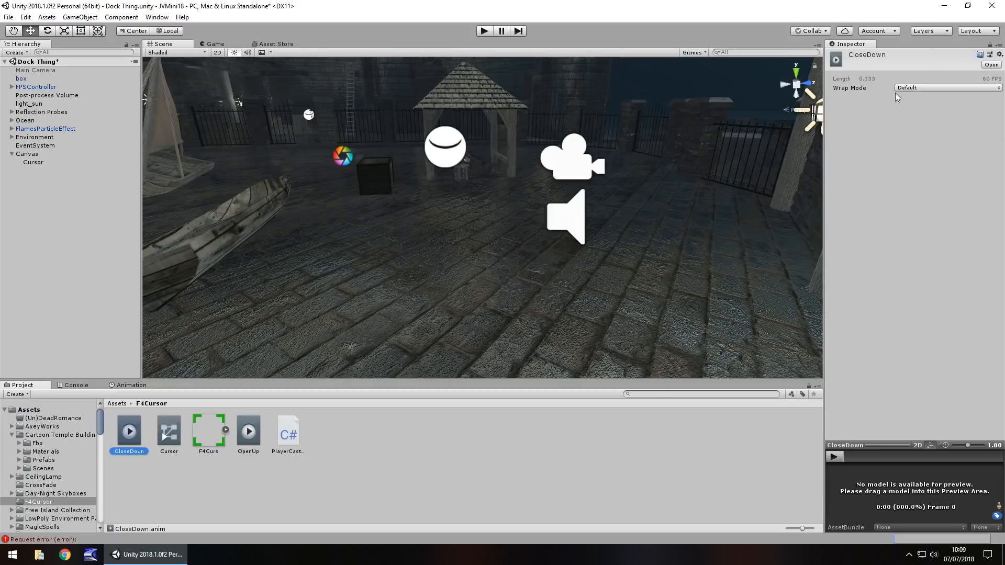
{"action": "left_click", "coordinate": [948, 88]}
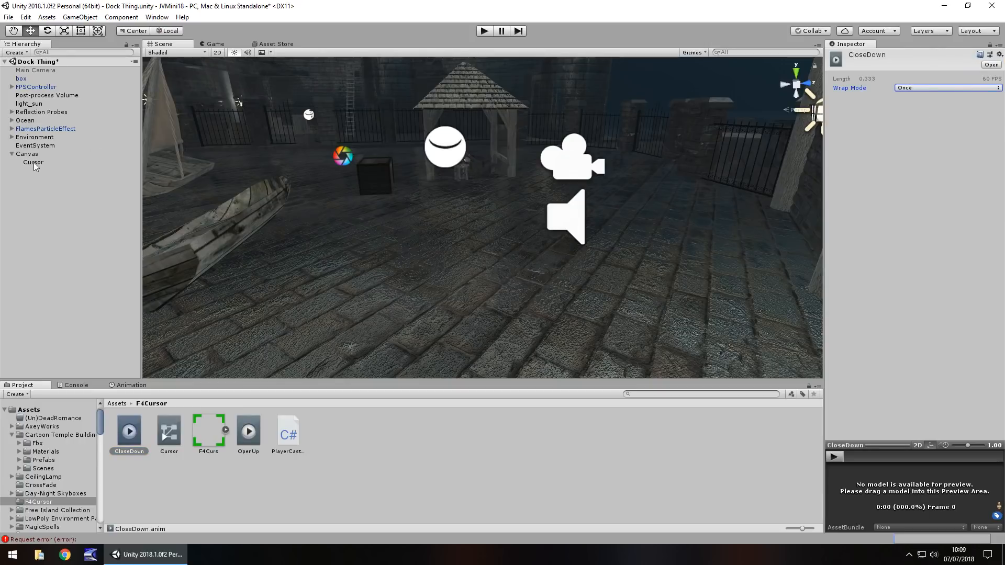
Step: Replace Cursor's Animator with a legacy Animation component
{"action": "left_click", "coordinate": [33, 162]}
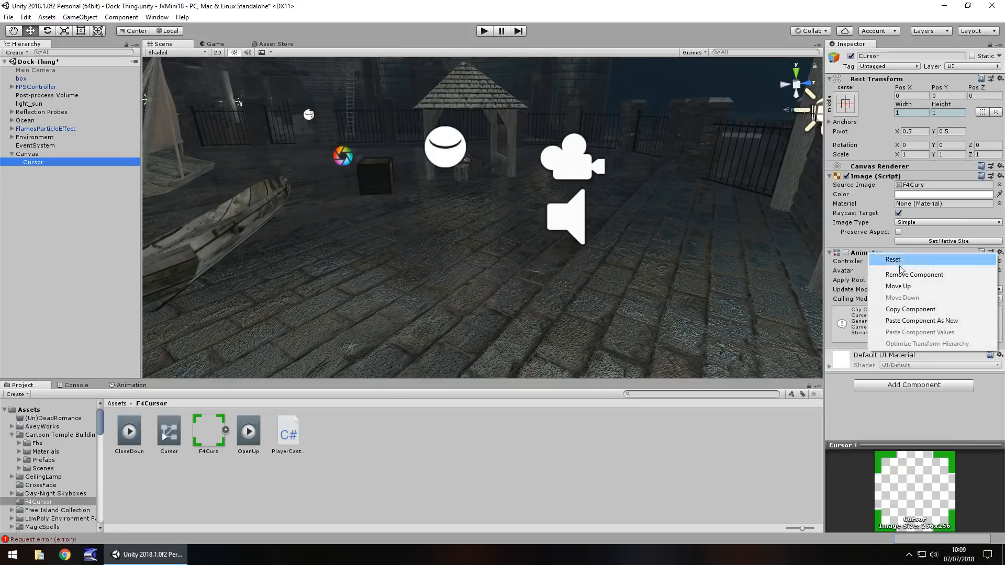
{"action": "left_click", "coordinate": [914, 275]}
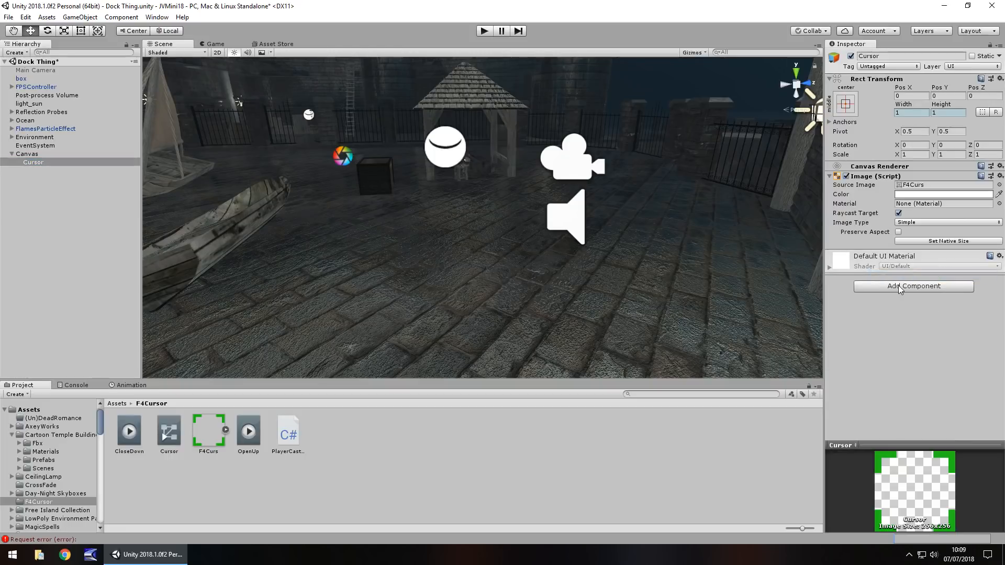
{"action": "type", "text": "anim"}
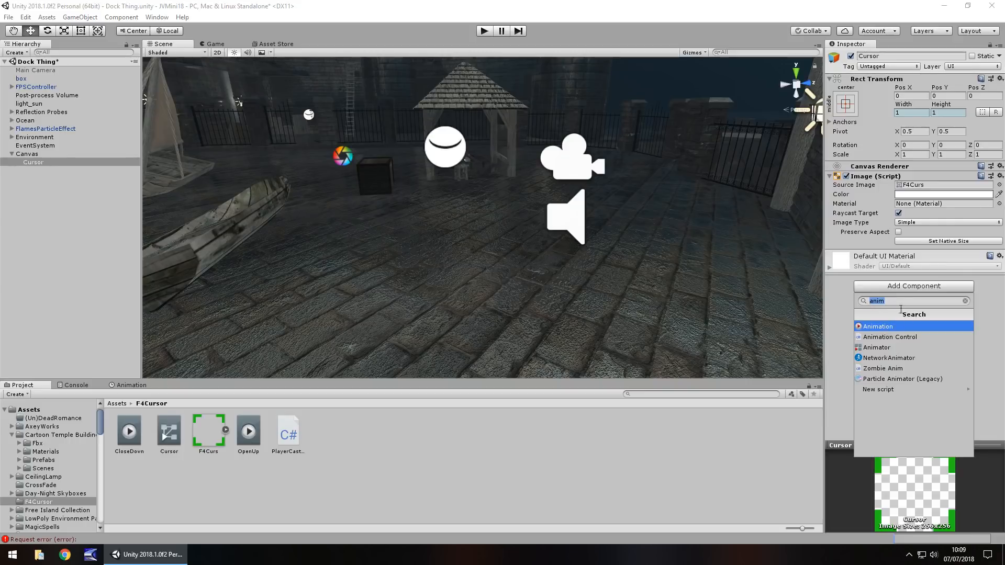
{"action": "left_click", "coordinate": [878, 326]}
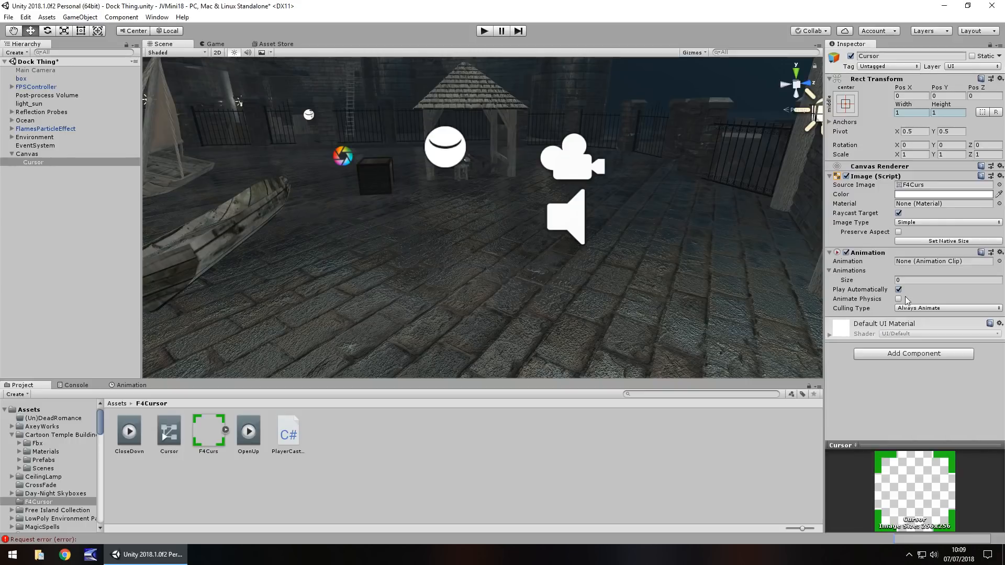
Step: Give the Animation two slots holding OpenUp and CloseDown with Play Automatically off
{"action": "type", "text": "2"}
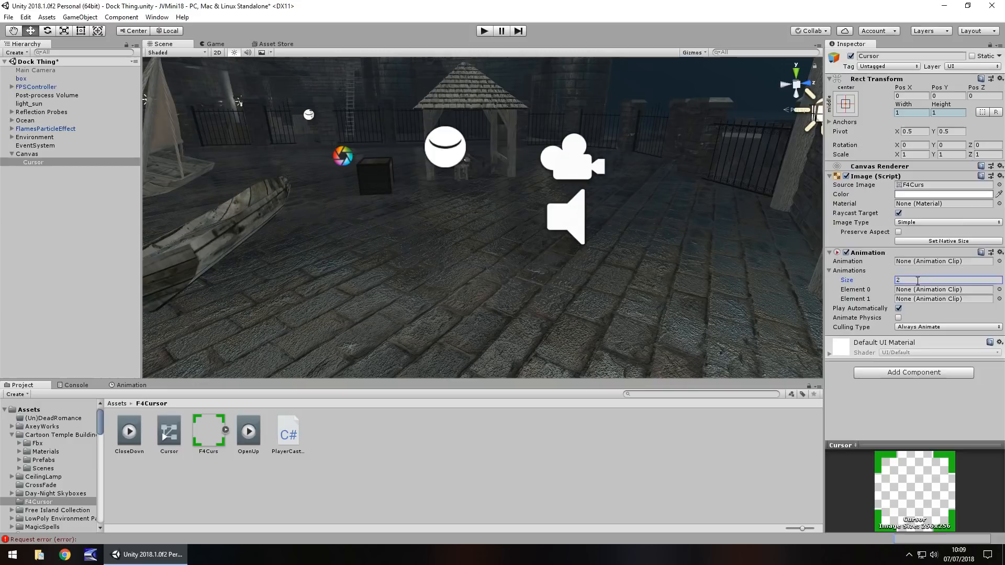
{"action": "left_click", "coordinate": [898, 308]}
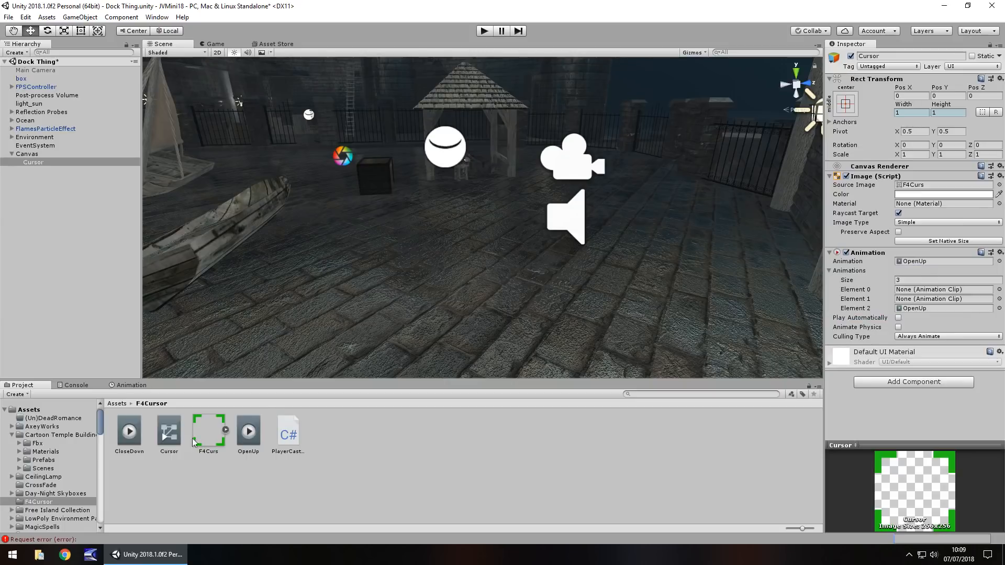
{"action": "left_click", "coordinate": [942, 289]}
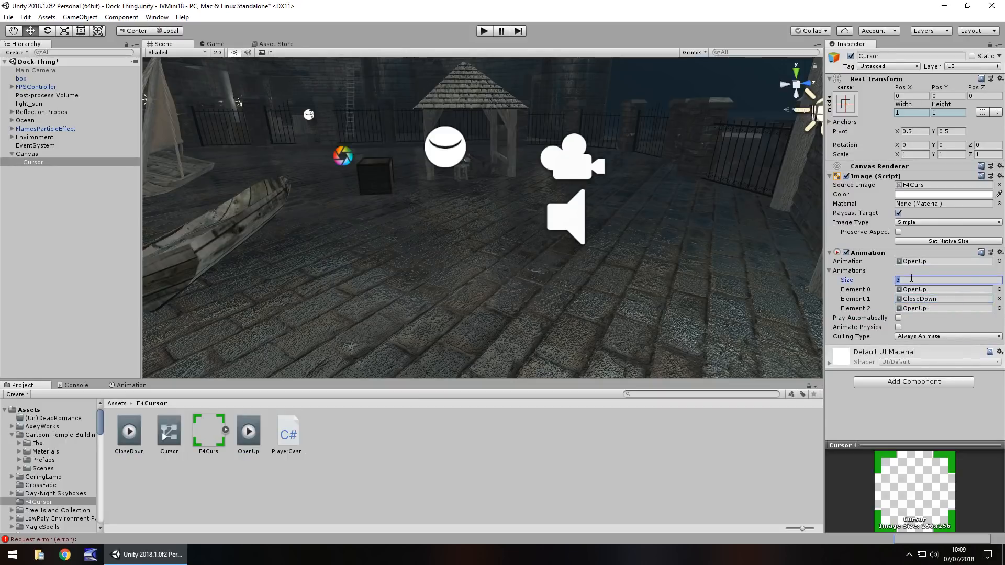
{"action": "type", "text": "2"}
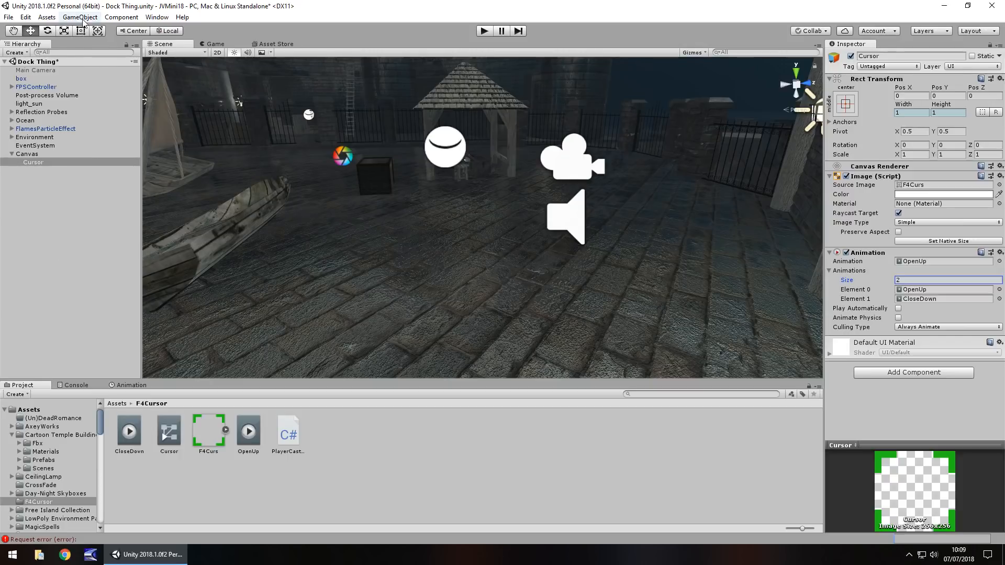
Step: Add a green UI Text reading Open Container at Pos Y -24 under the Canvas
{"action": "left_click", "coordinate": [78, 17]}
{"action": "type", "text": "Open Container"}
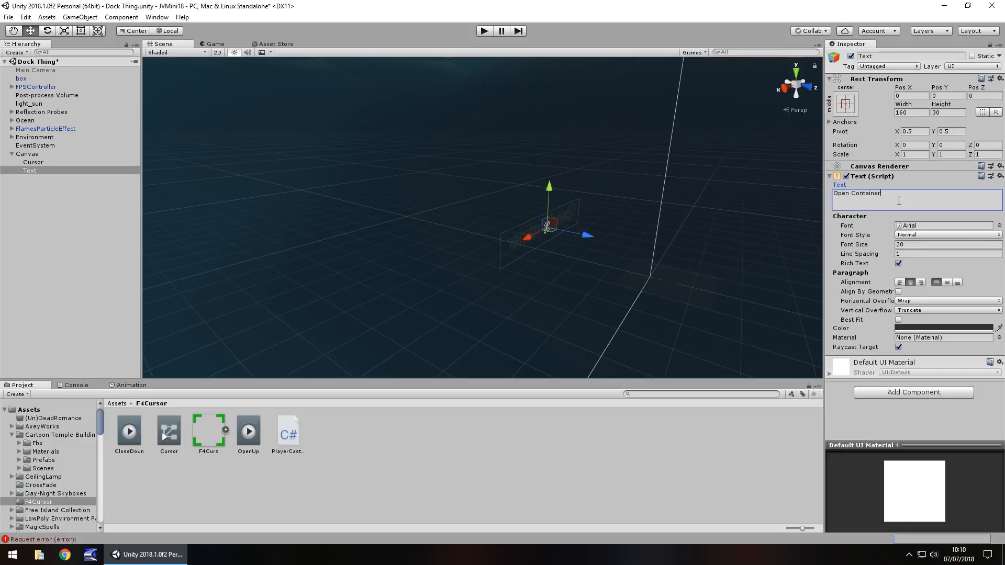
{"action": "left_click", "coordinate": [926, 328]}
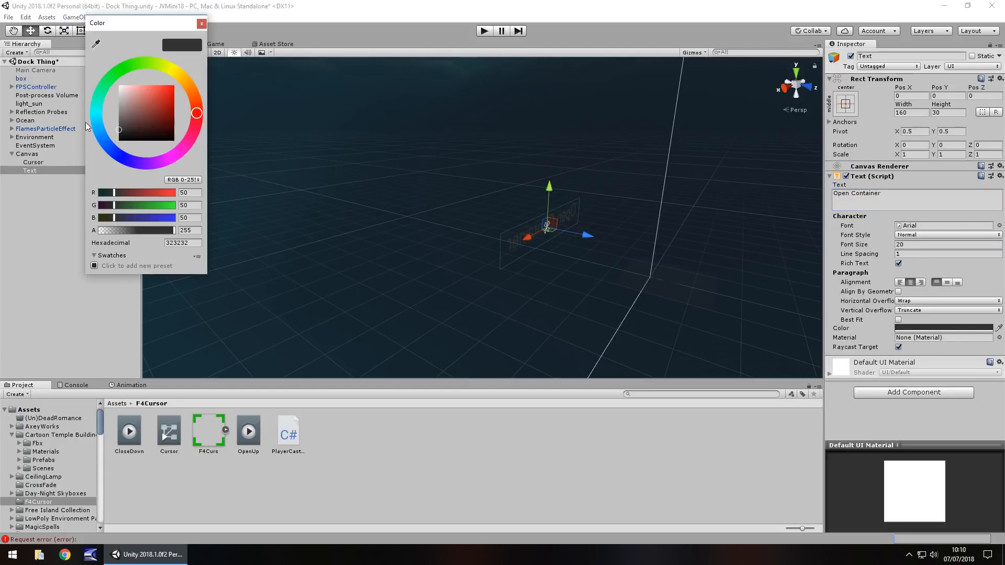
{"action": "left_click", "coordinate": [201, 23]}
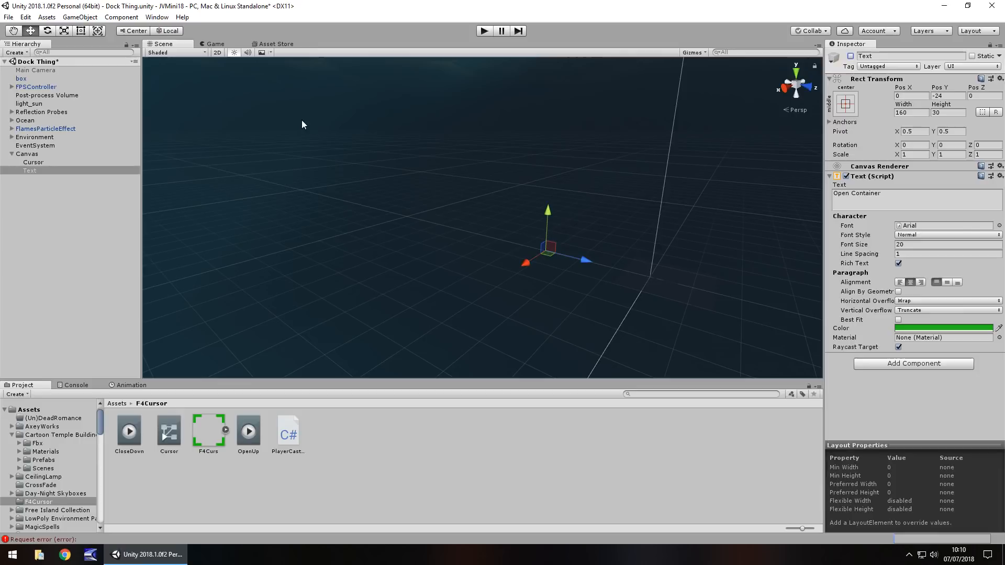
{"action": "left_click", "coordinate": [37, 85]}
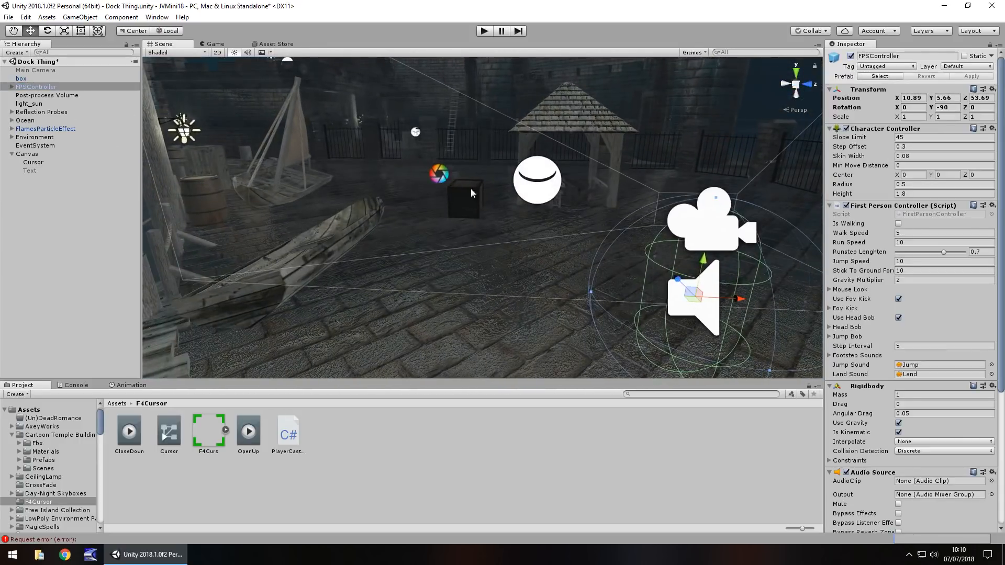
{"action": "mouse_move", "coordinate": [395, 287]}
{"action": "type", "text": "InteractableObject"}
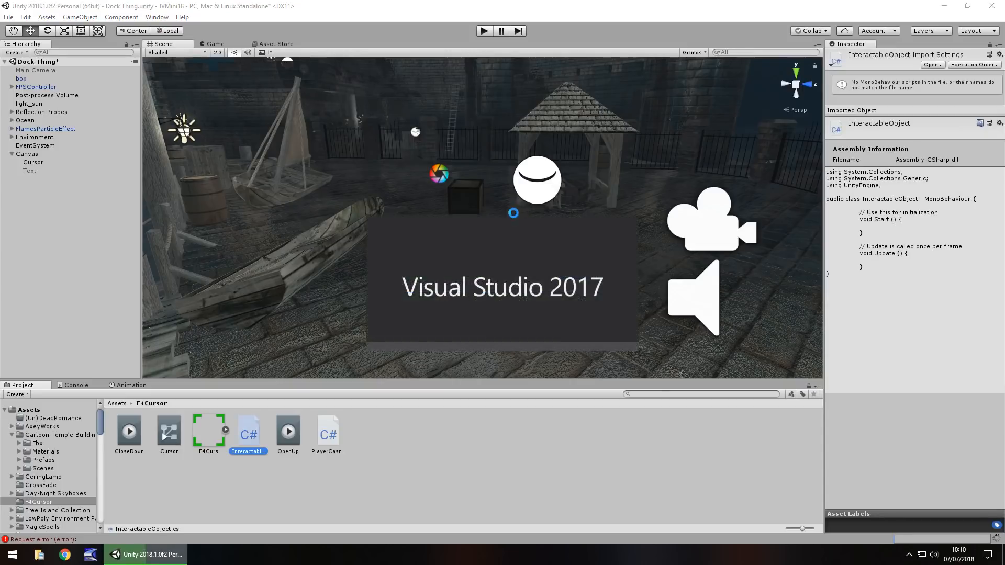
Step: Open the new InteractableObject C# script in Visual Studio
{"action": "double_click", "coordinate": [249, 430]}
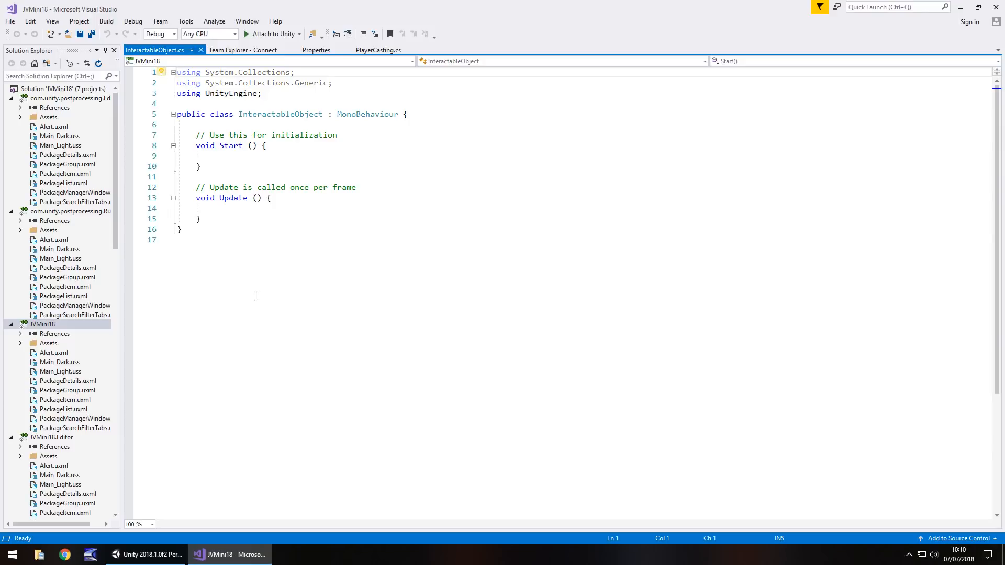
{"action": "mouse_move", "coordinate": [247, 314]}
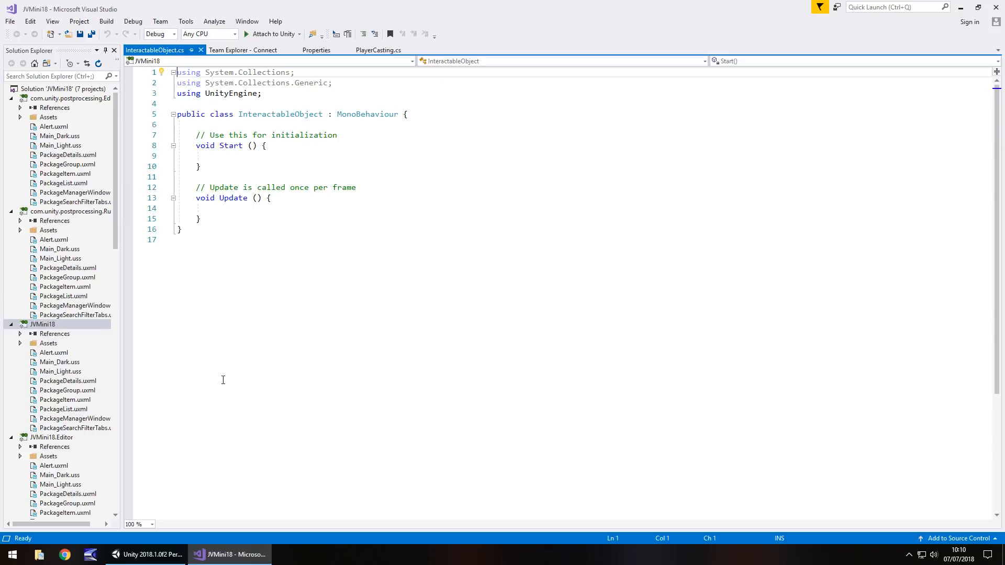
{"action": "mouse_move", "coordinate": [213, 431]}
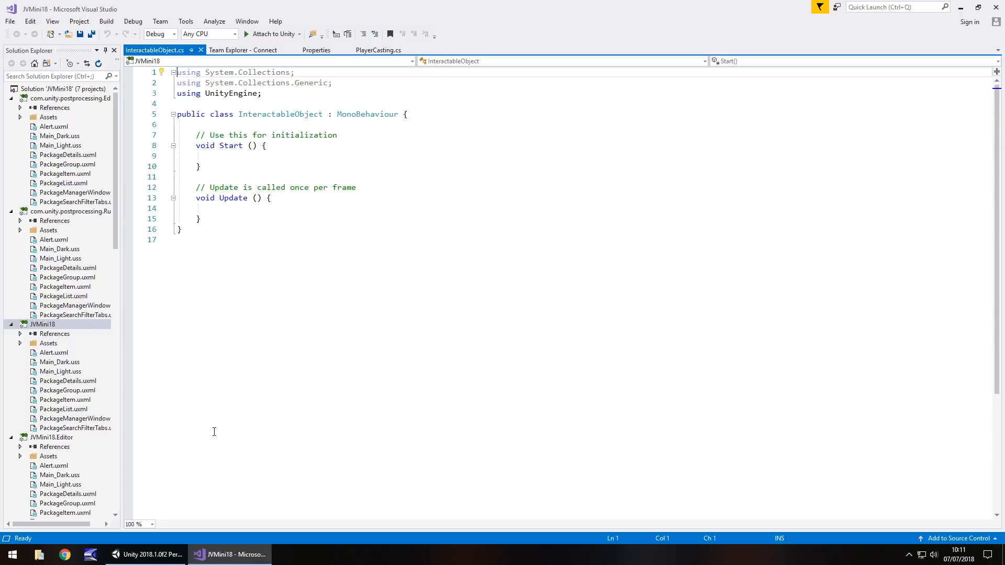
{"action": "mouse_move", "coordinate": [192, 449]}
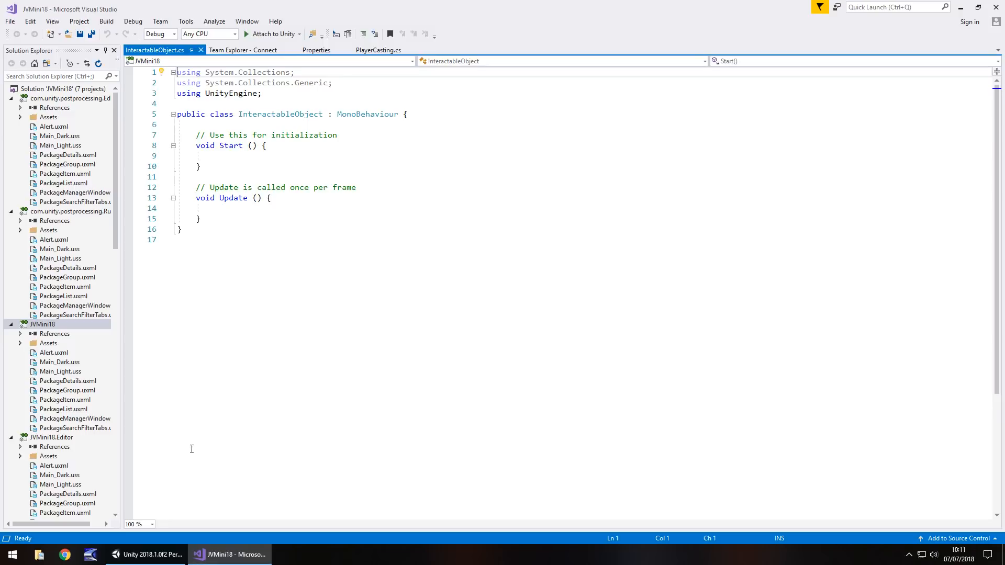
{"action": "mouse_move", "coordinate": [265, 275]}
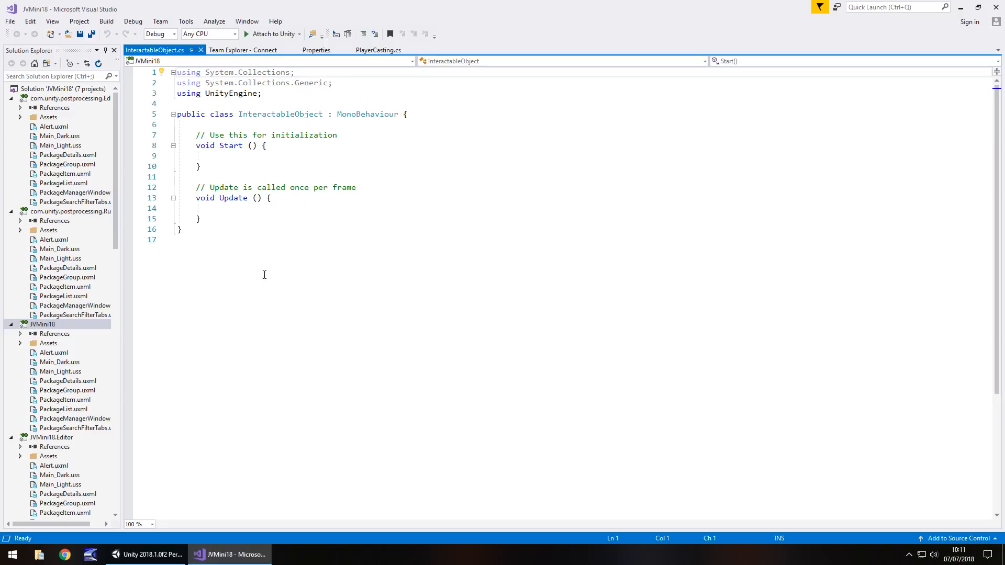
{"action": "mouse_move", "coordinate": [231, 153]}
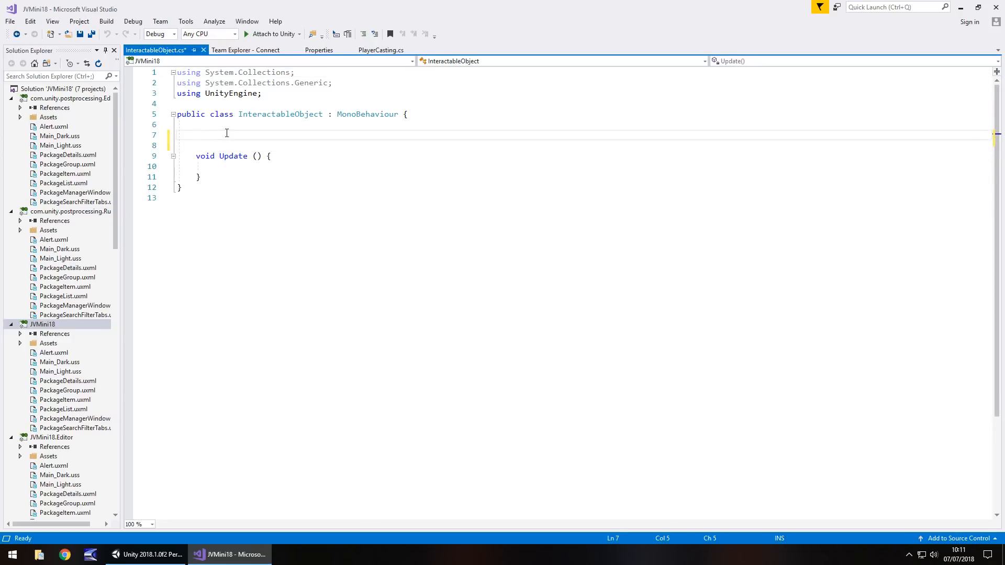
Step: Declare public float theDistance and public GameObject theCursor fields in InteractableObject
{"action": "type", "text": "p"}
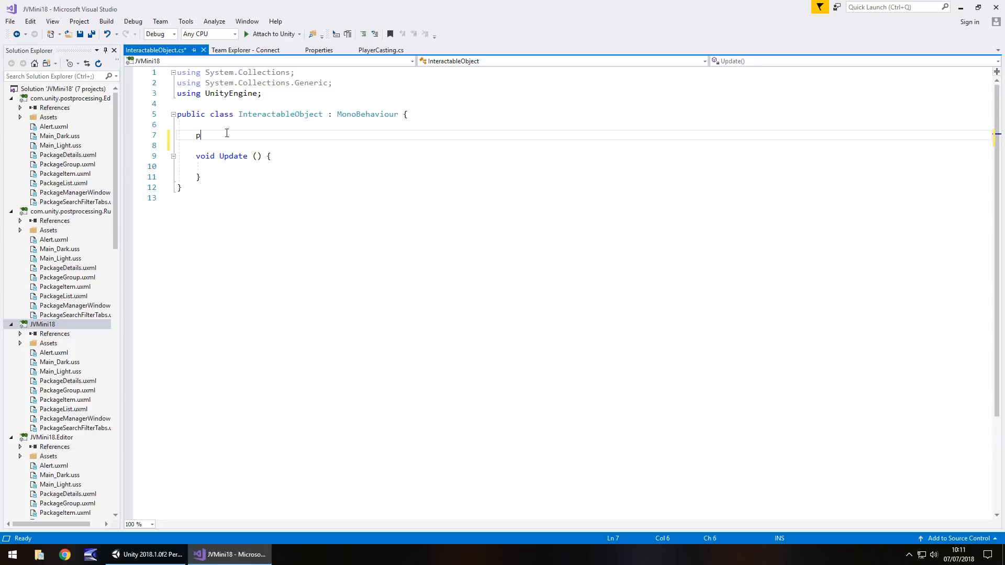
{"action": "type", "text": "ublic floa"}
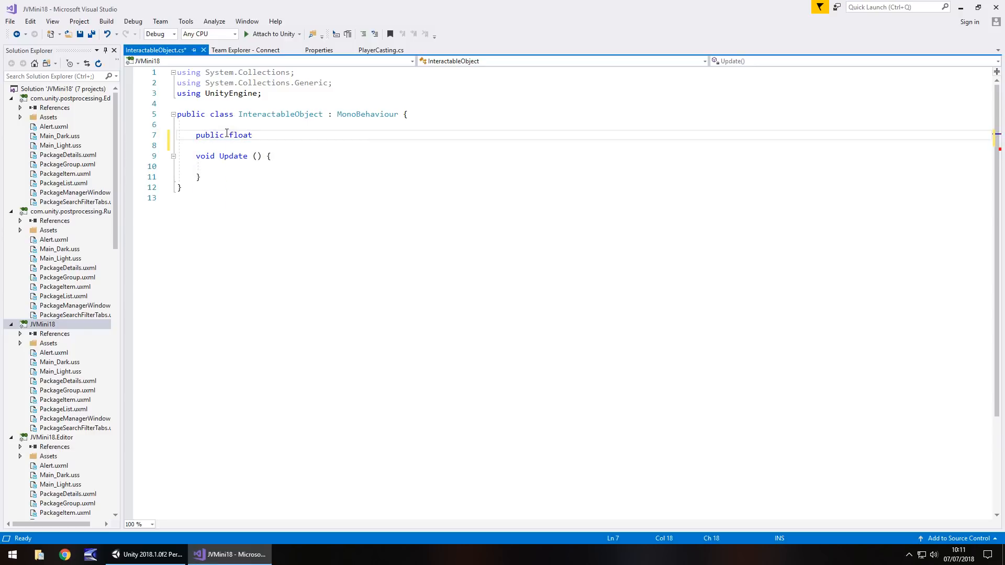
{"action": "type", "text": "theDistance"}
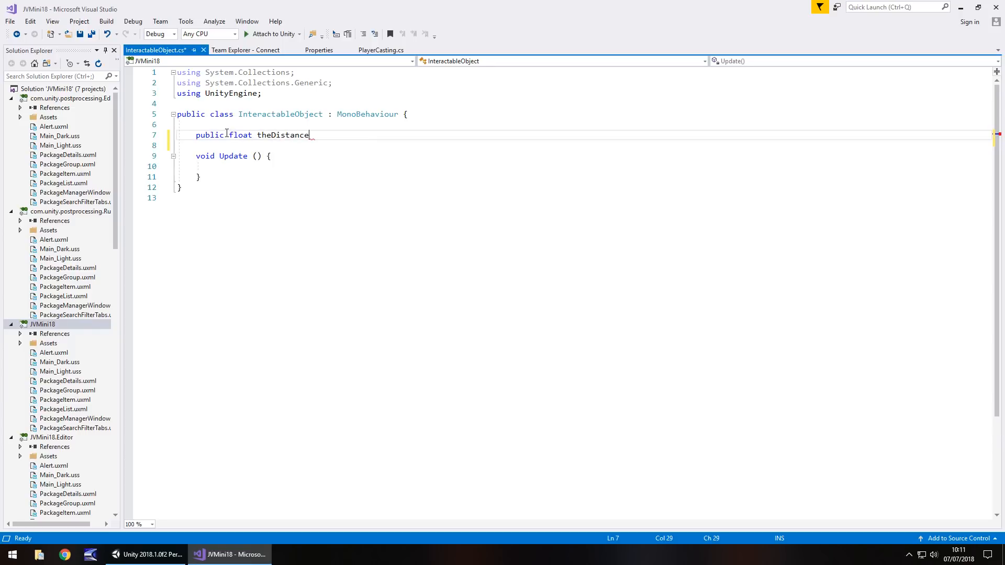
{"action": "type", "text": ";"}
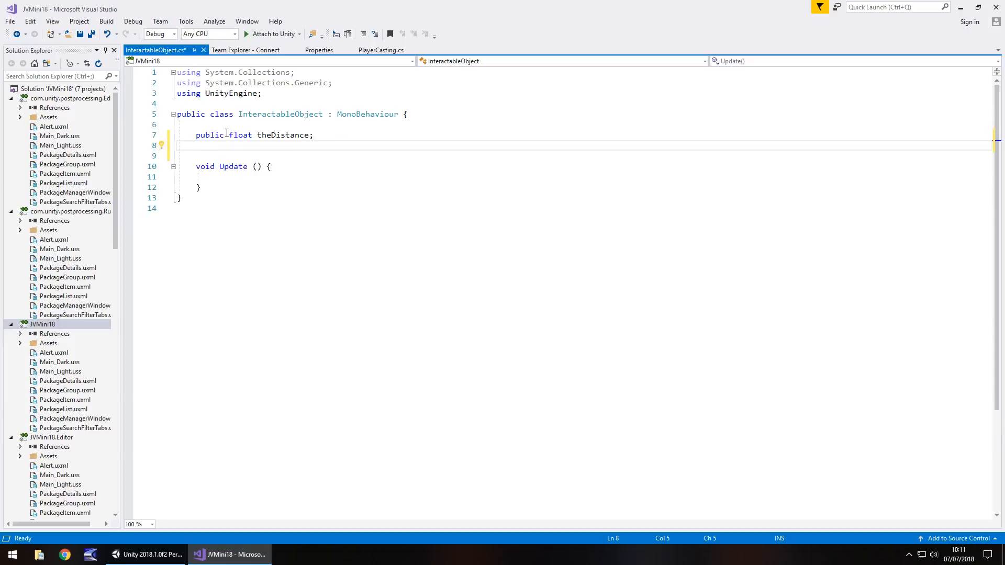
{"action": "type", "text": "public G"}
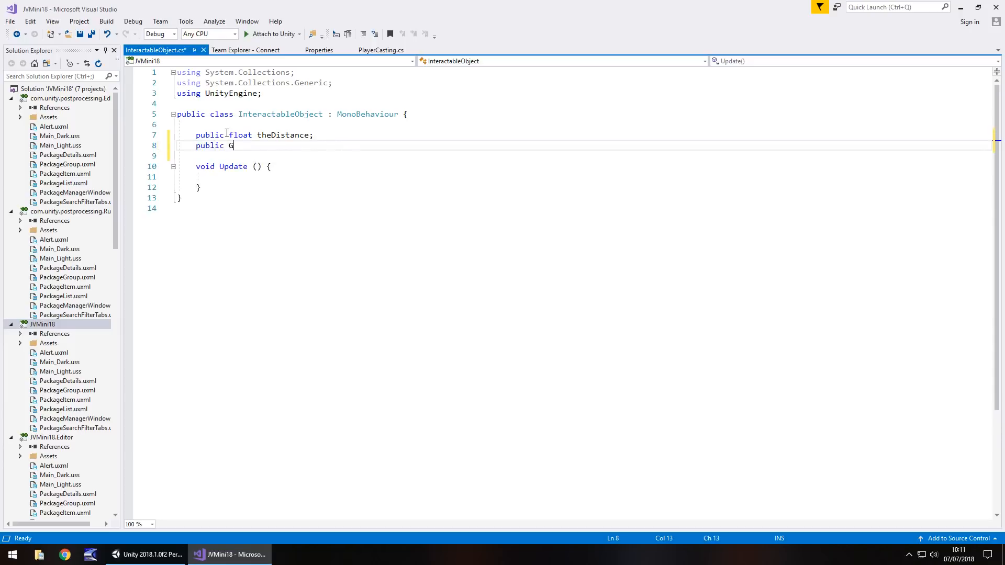
{"action": "type", "text": "ameObject"}
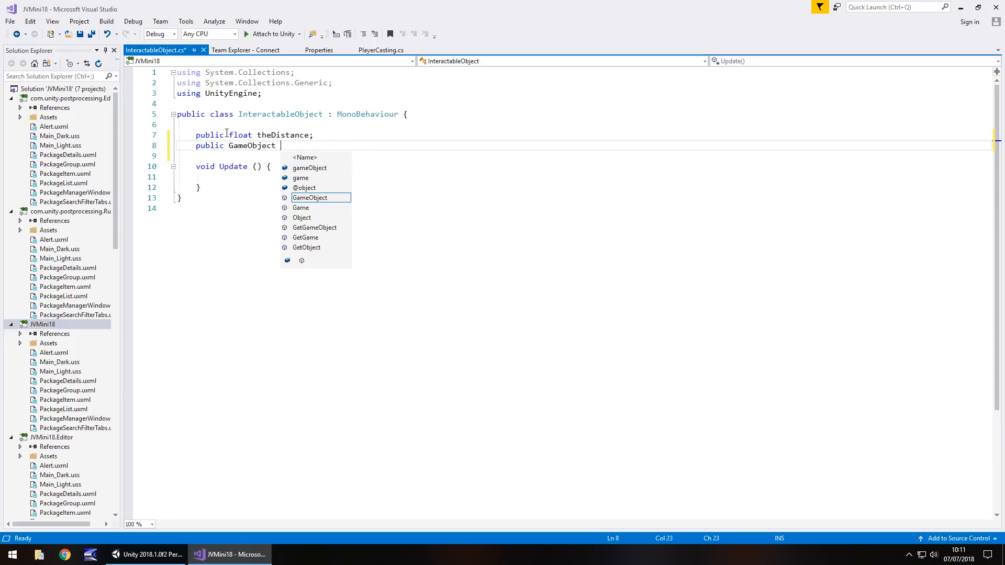
{"action": "type", "text": "theCuros"}
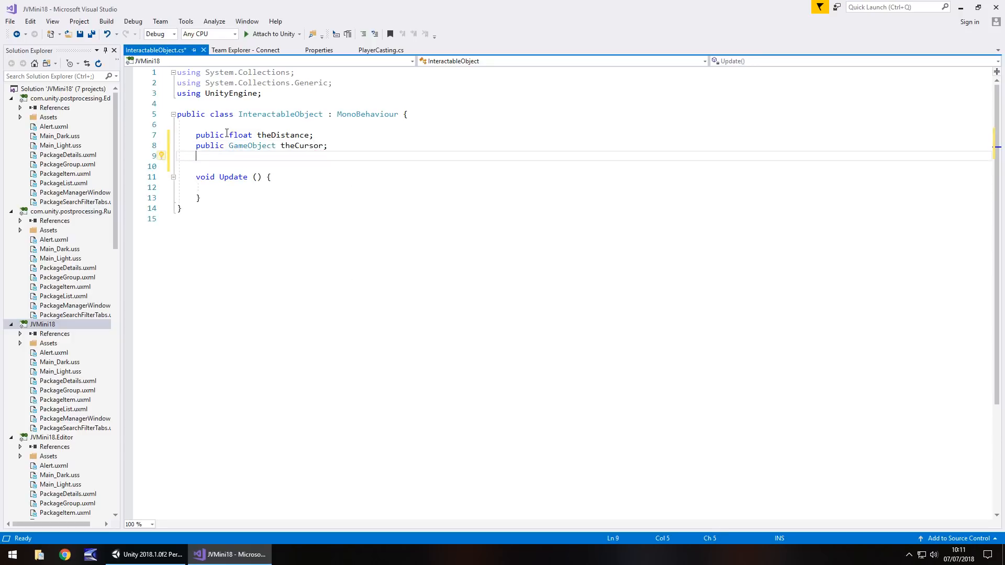
Step: Declare public GameObject theText, then view the PlayerCasting script in Unity's Project panel
{"action": "type", "text": "publ"}
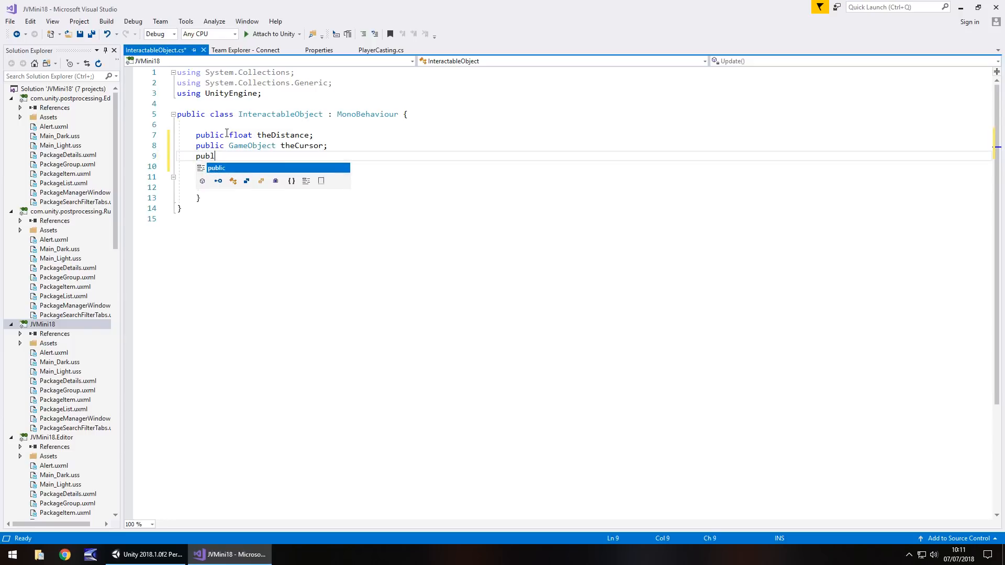
{"action": "type", "text": "ic GameO"}
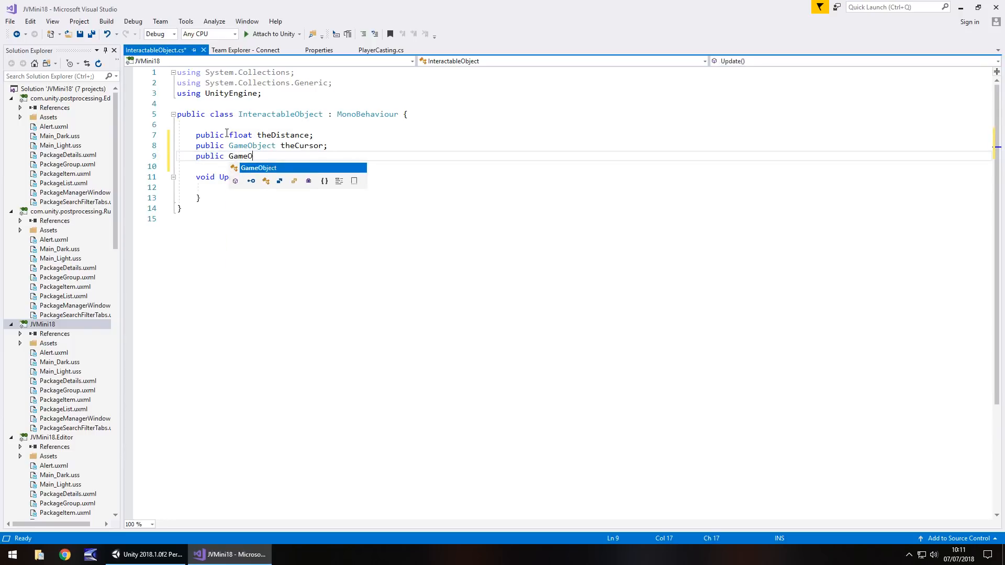
{"action": "type", "text": "bject theTe"}
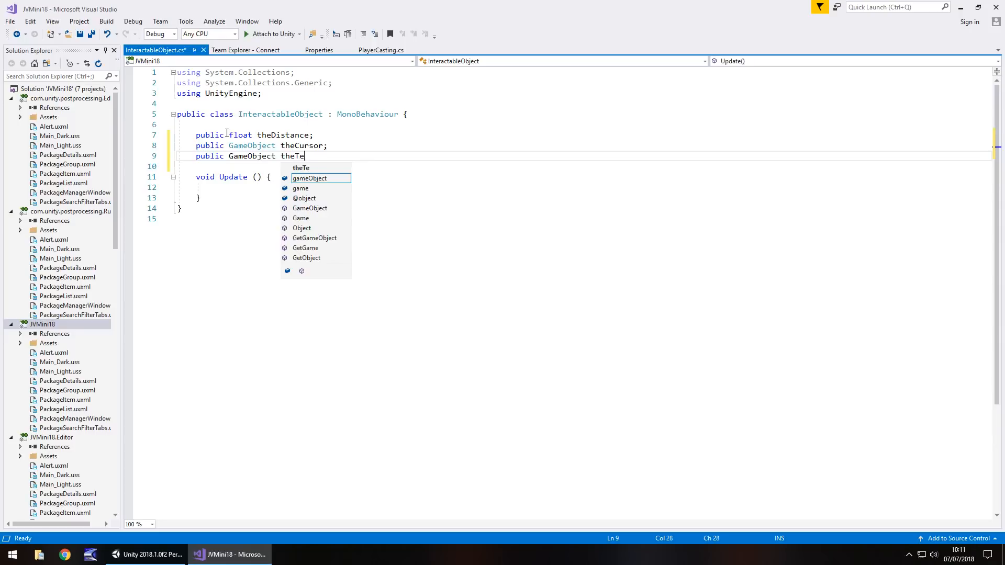
{"action": "type", "text": "xt;"}
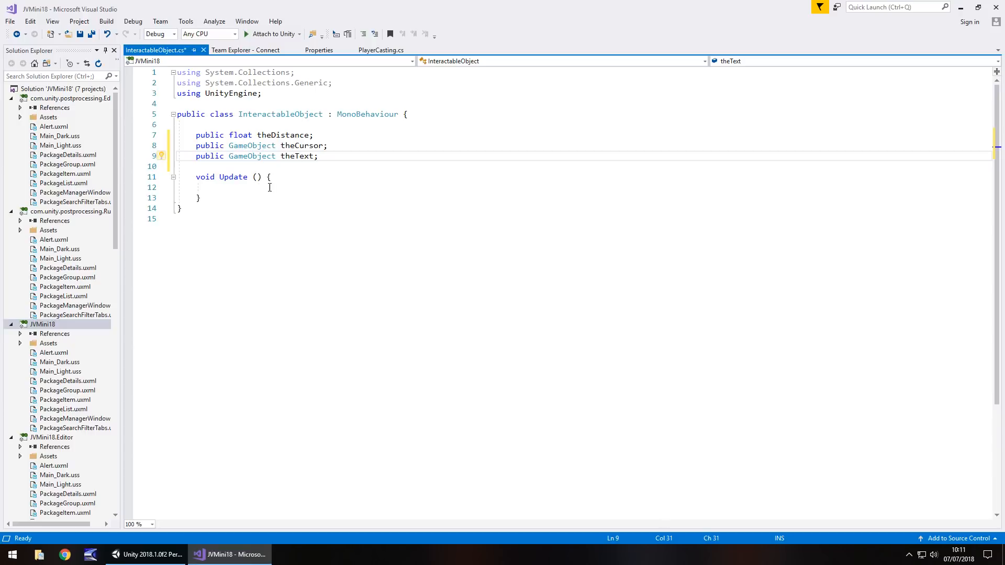
{"action": "mouse_move", "coordinate": [163, 552]}
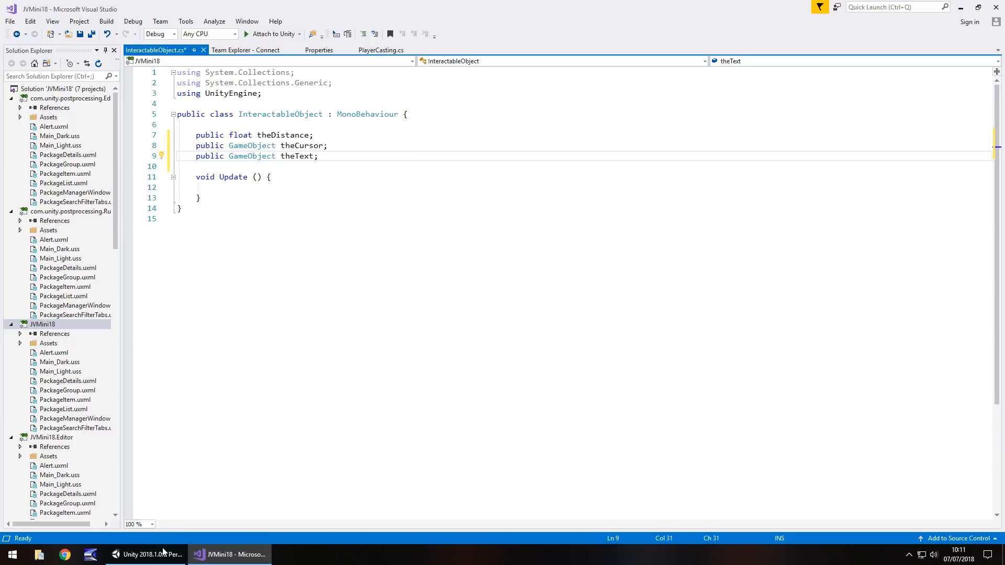
{"action": "left_click", "coordinate": [147, 555]}
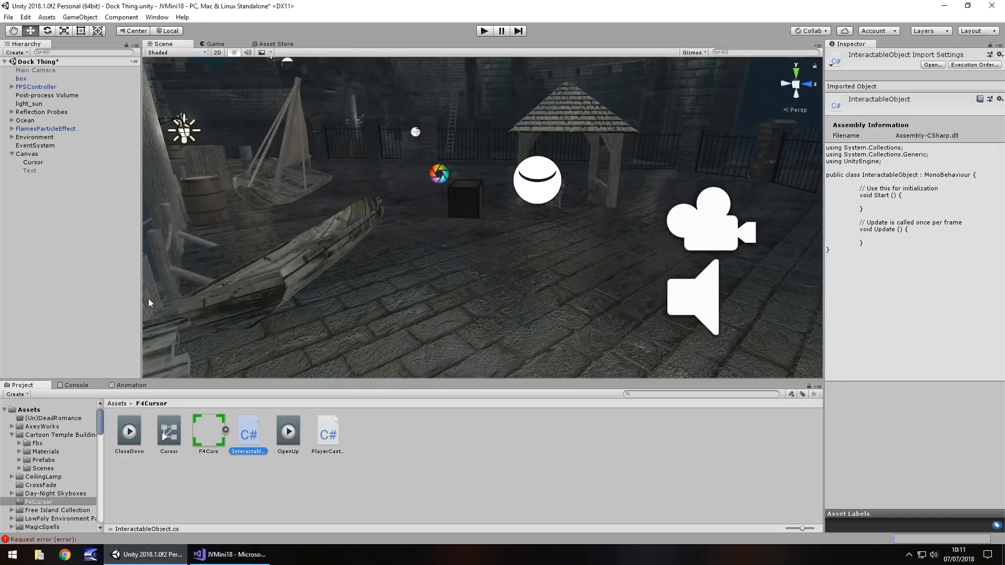
{"action": "left_click", "coordinate": [328, 432]}
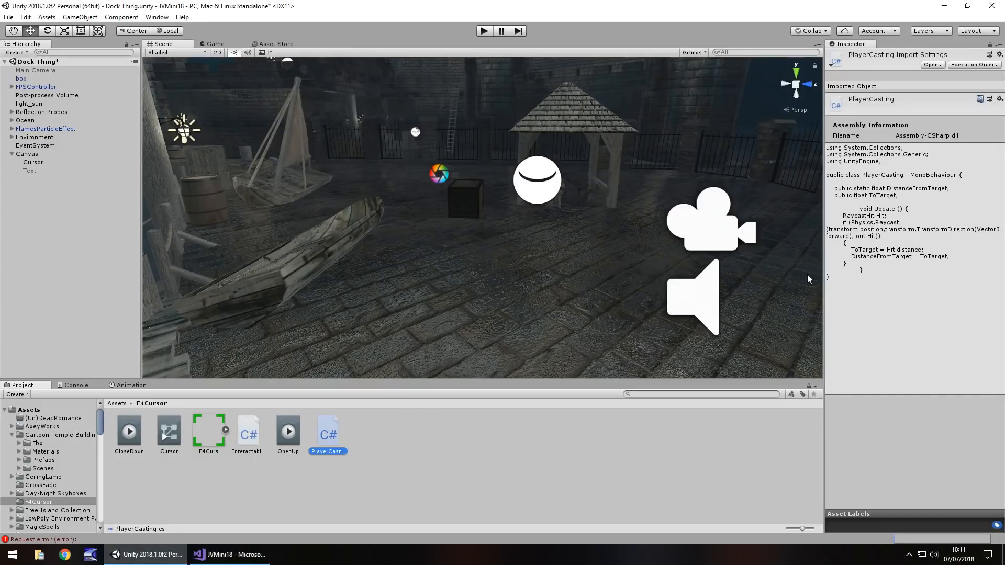
{"action": "mouse_move", "coordinate": [871, 218]}
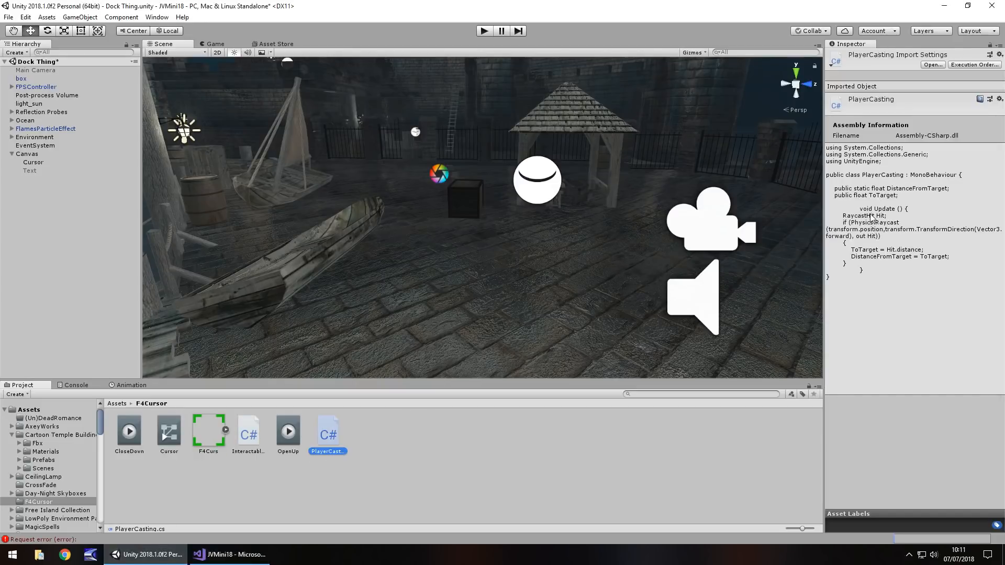
{"action": "mouse_move", "coordinate": [943, 199]}
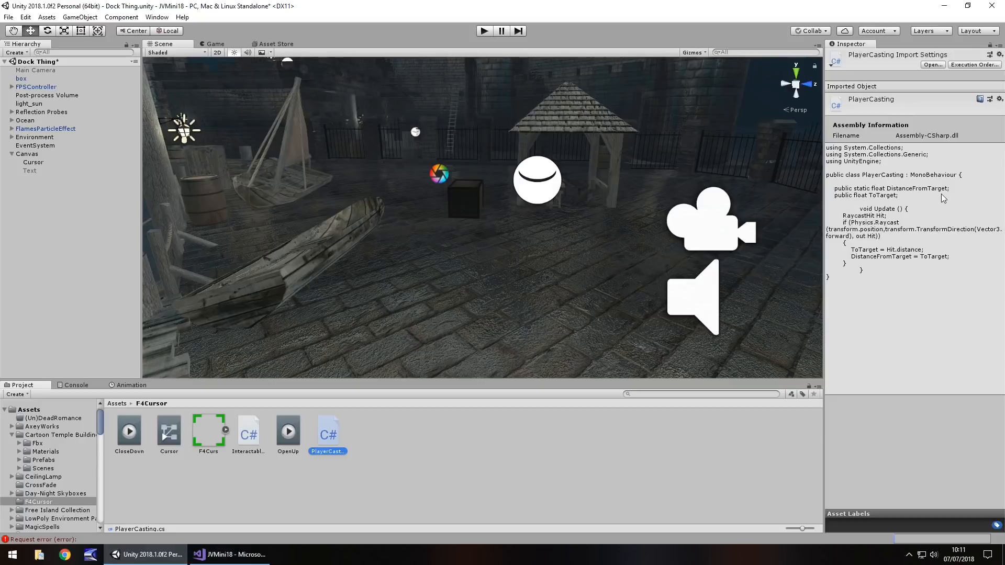
Step: In Update, assign theDistance = PlayerCasting.DistanceFromTarget, correcting the mistyped name
{"action": "left_click", "coordinate": [231, 555]}
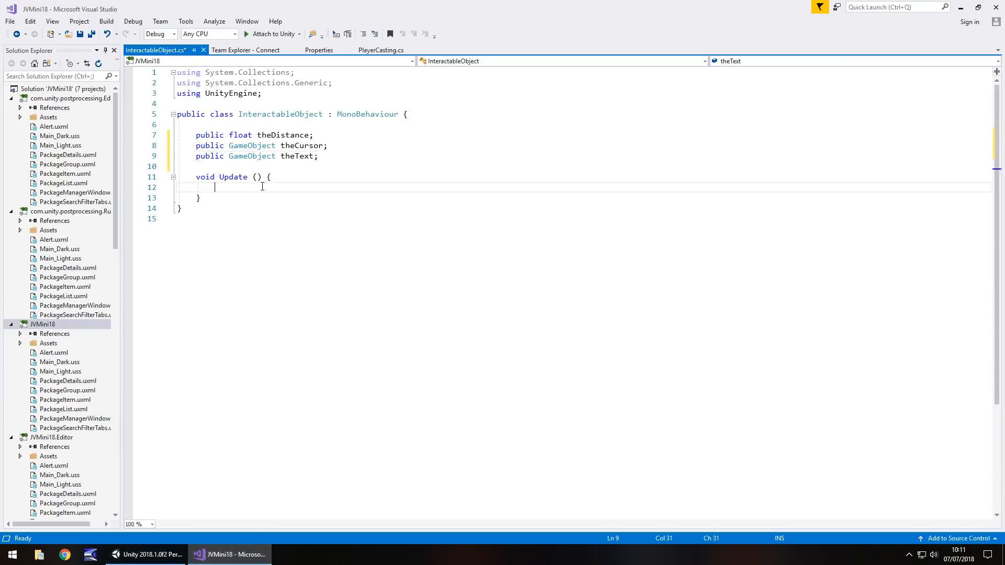
{"action": "type", "text": "theDist"}
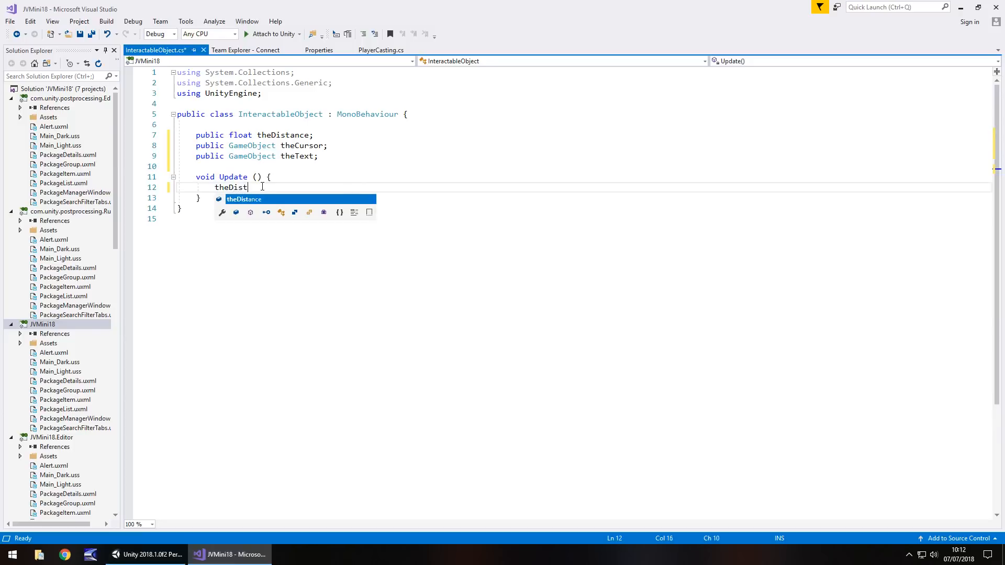
{"action": "type", "text": "ance = Dis"}
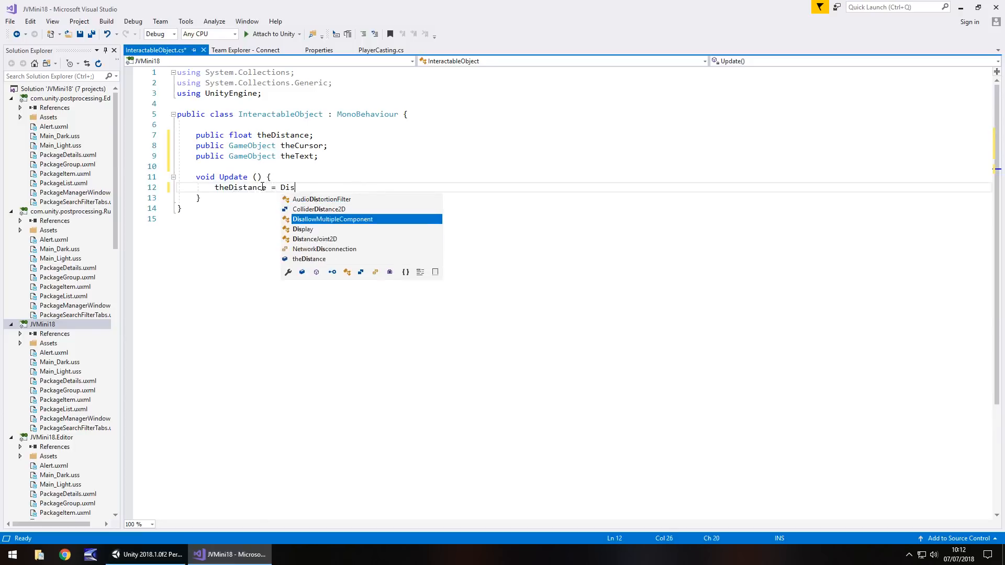
{"action": "type", "text": "tanceFrom"}
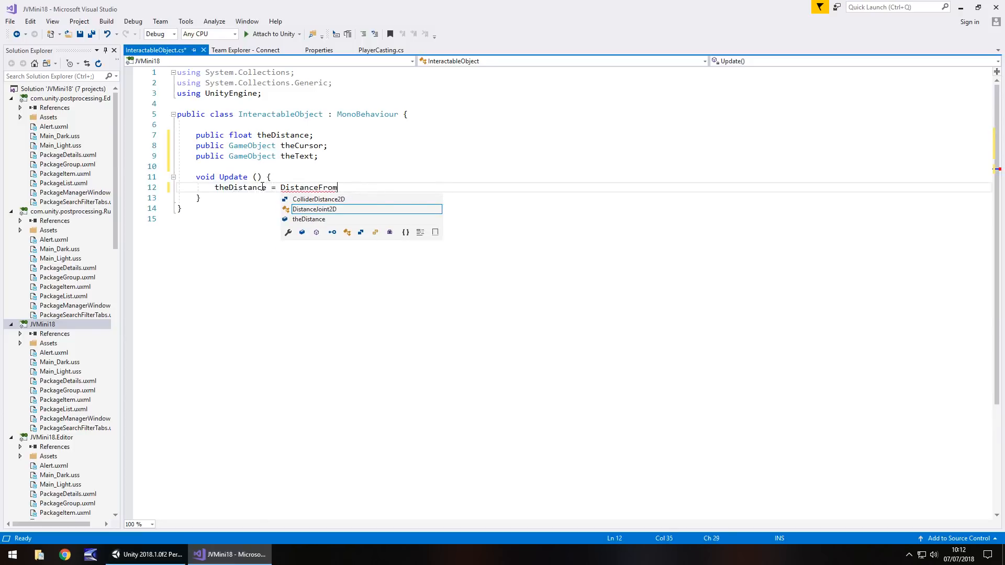
{"action": "key", "text": "BackSpace"}
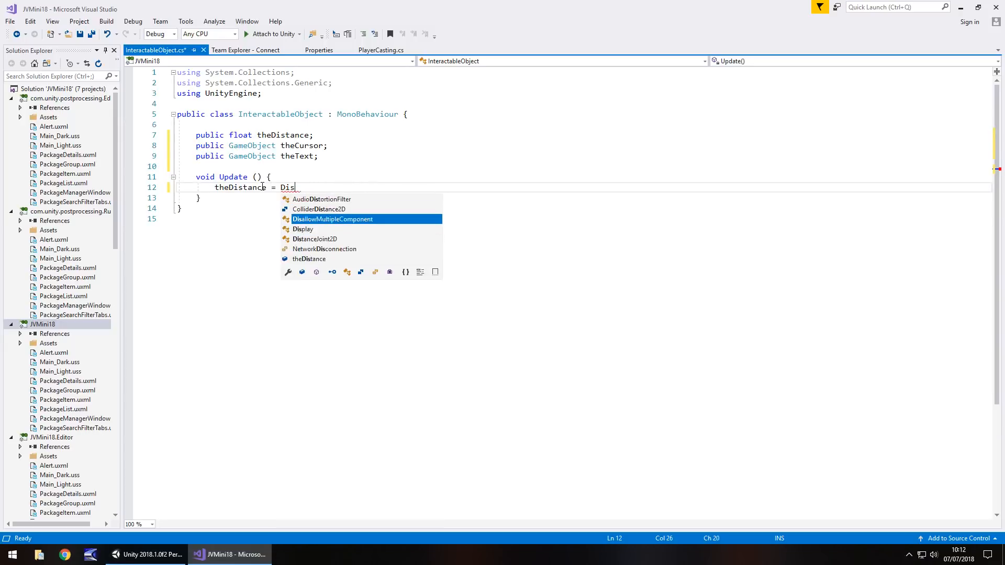
{"action": "type", "text": "Player"}
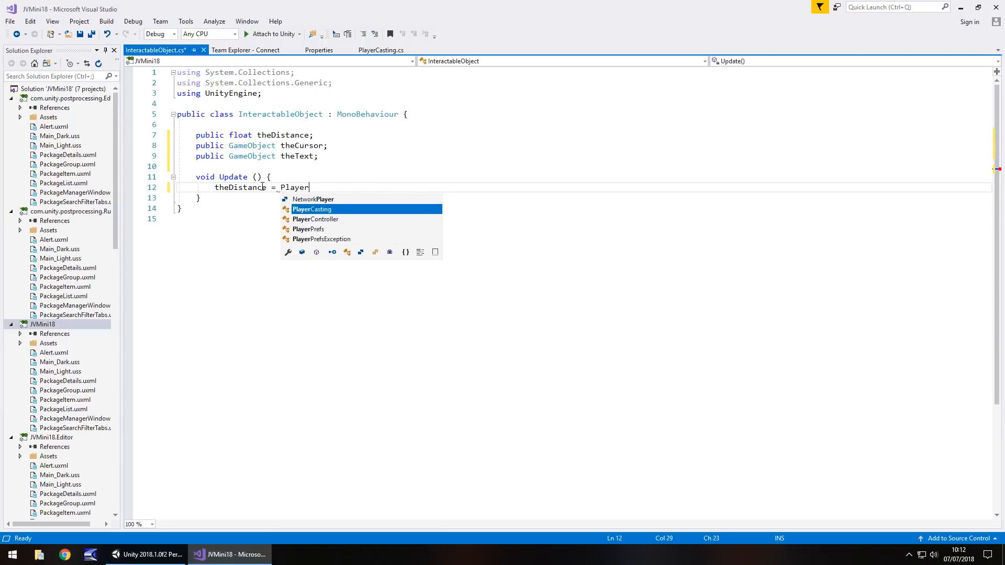
{"action": "type", "text": "Casting.Dis"}
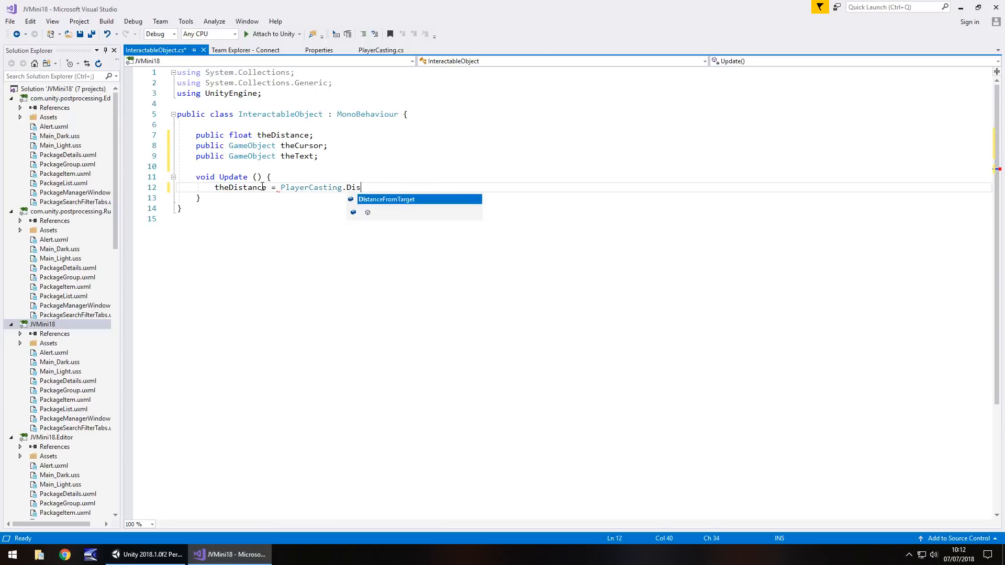
{"action": "type", "text": "tanceFromTarget;"}
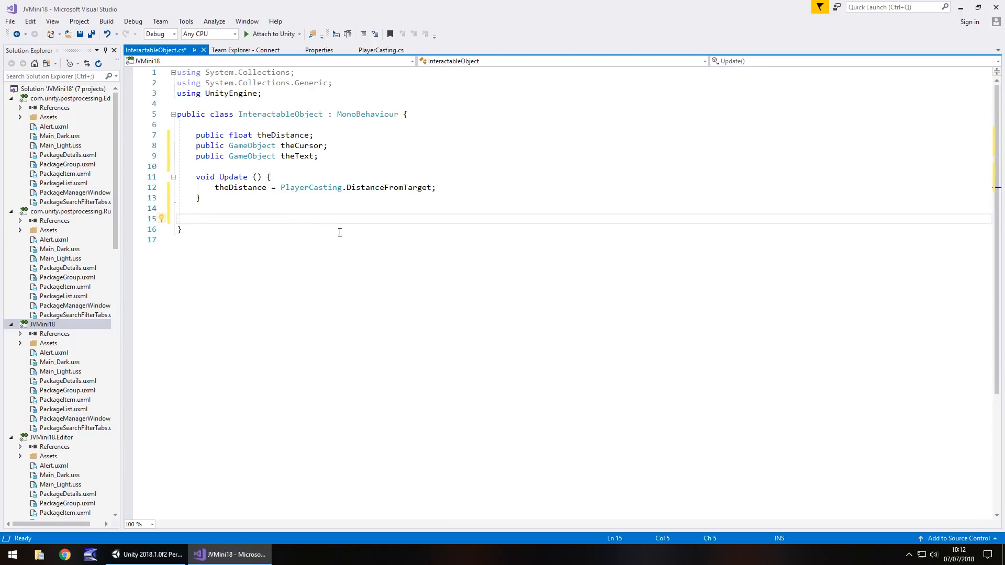
{"action": "mouse_move", "coordinate": [349, 228]}
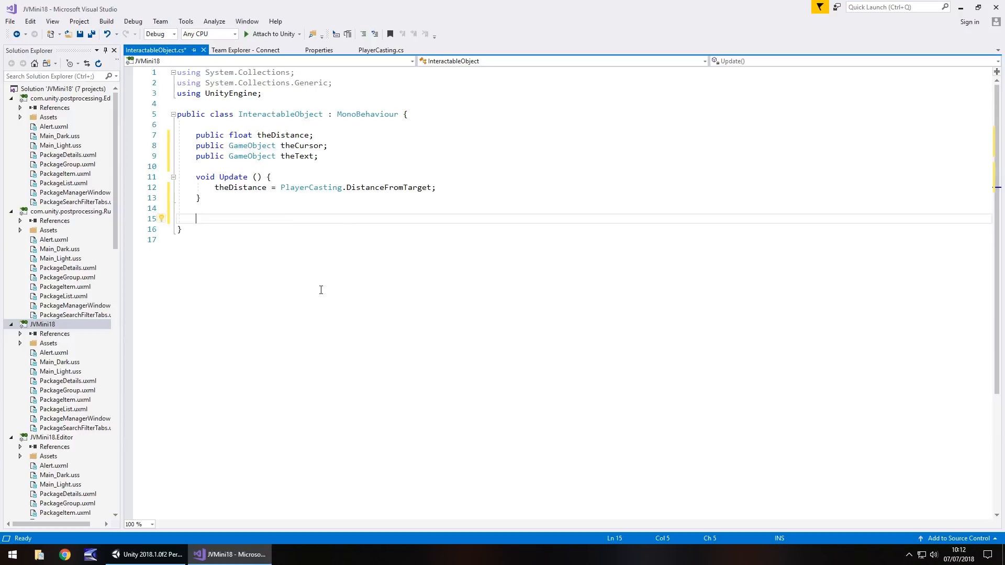
{"action": "mouse_move", "coordinate": [327, 288]}
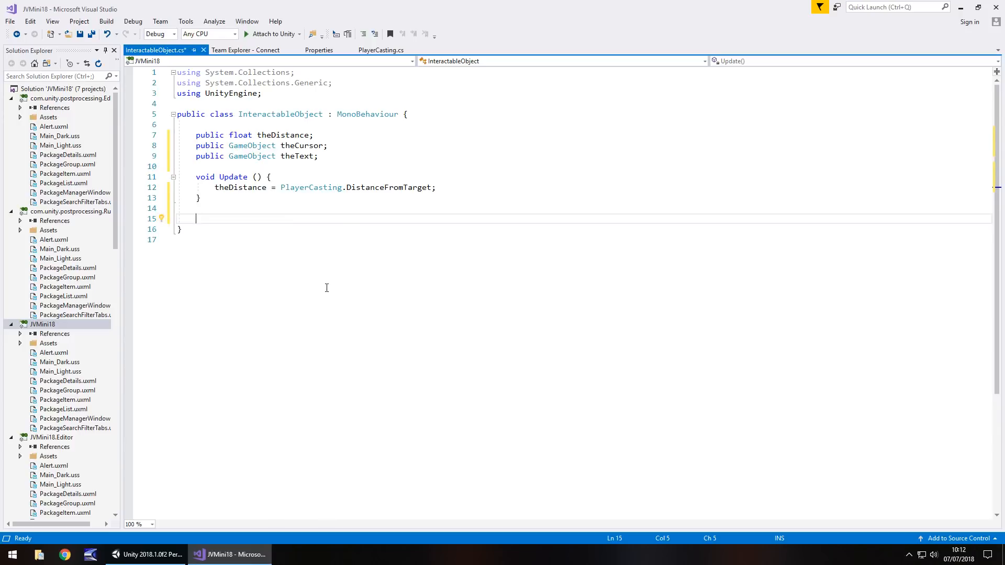
{"action": "mouse_move", "coordinate": [310, 287]}
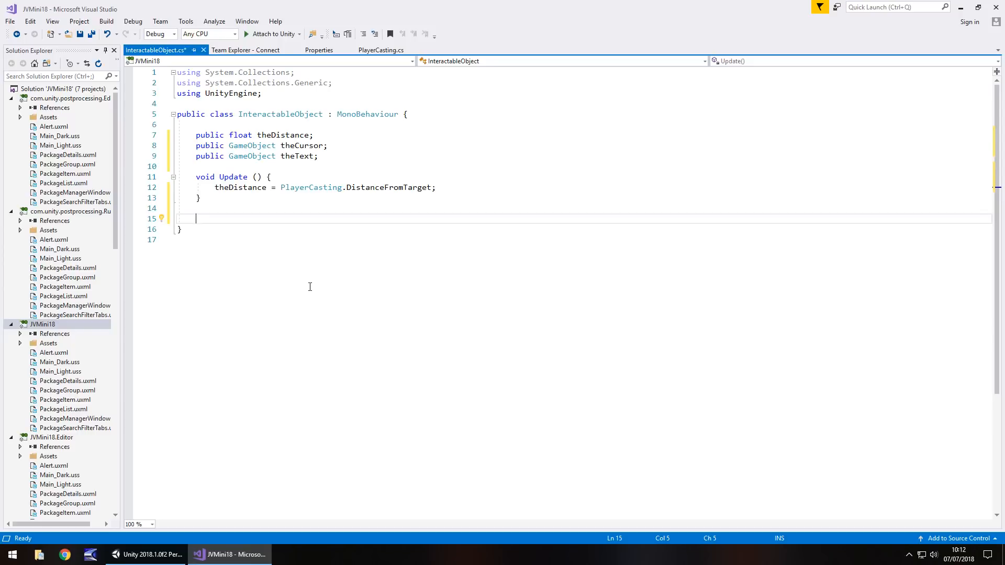
Step: Add an OnMouseOver method with an if (theDistance <= 3) block
{"action": "type", "text": "void O"}
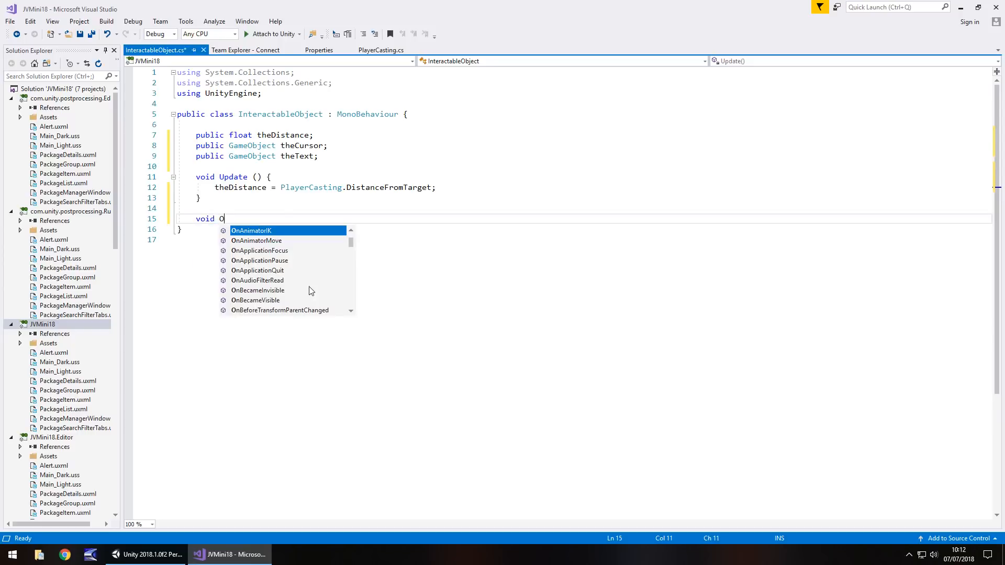
{"action": "type", "text": "nMouseOver("}
{"action": "type", "text": "{"}
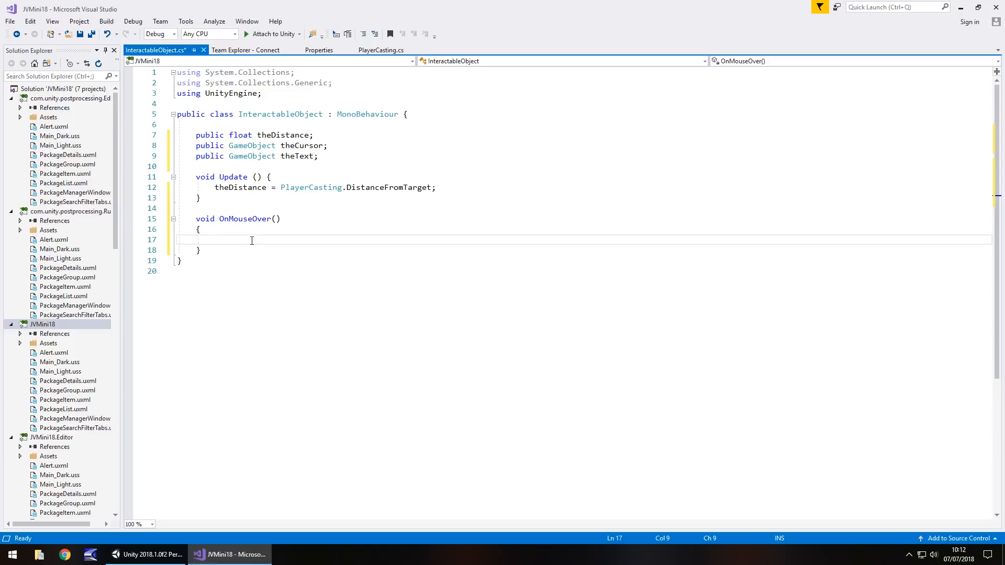
{"action": "type", "text": "if ("}
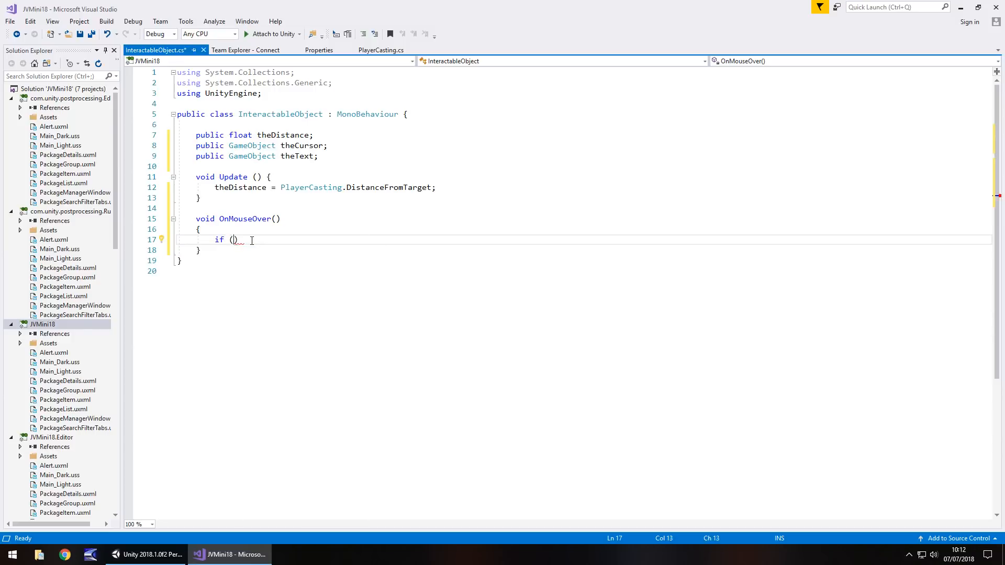
{"action": "type", "text": "theDi"}
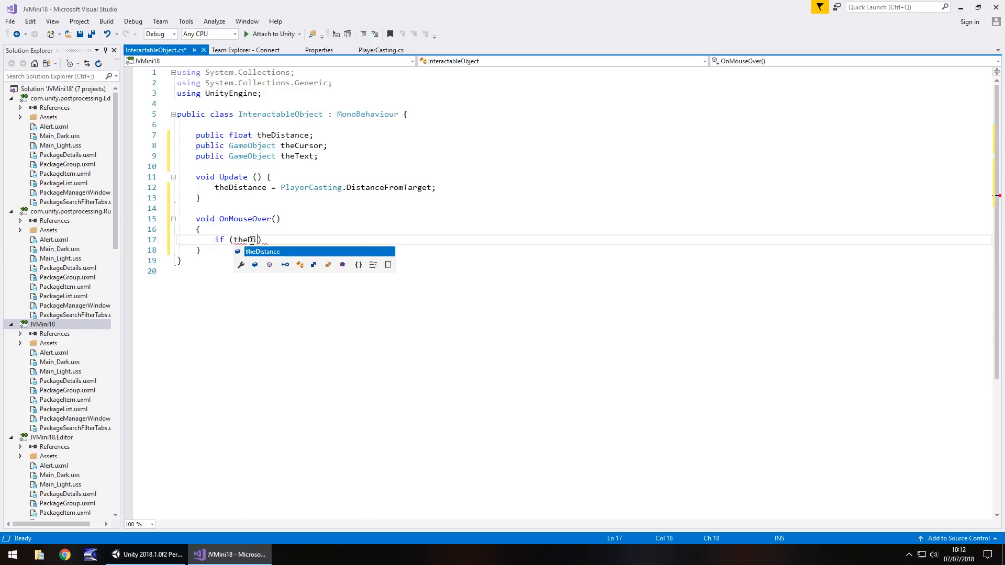
{"action": "key", "text": "Tab"}
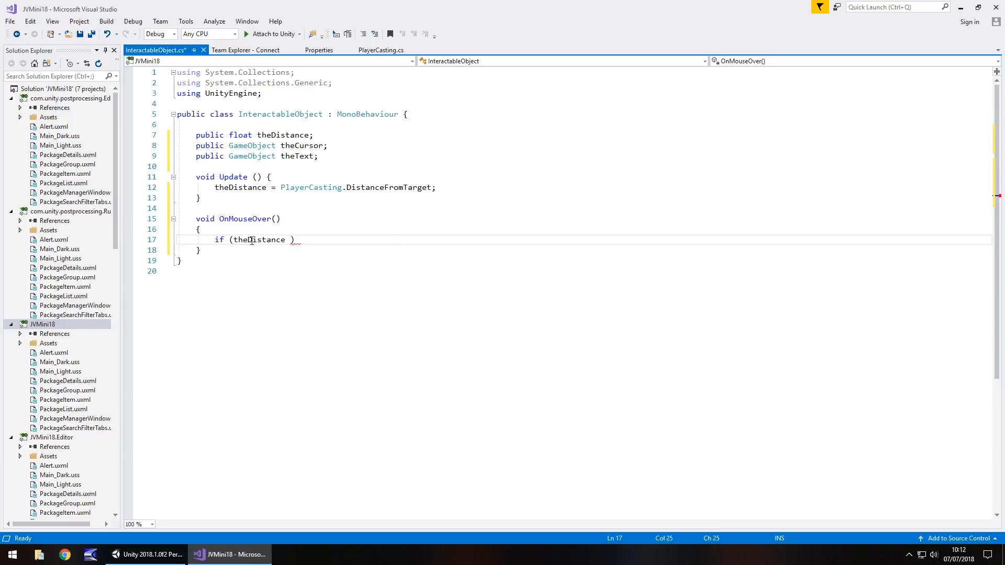
{"action": "type", "text": "<="}
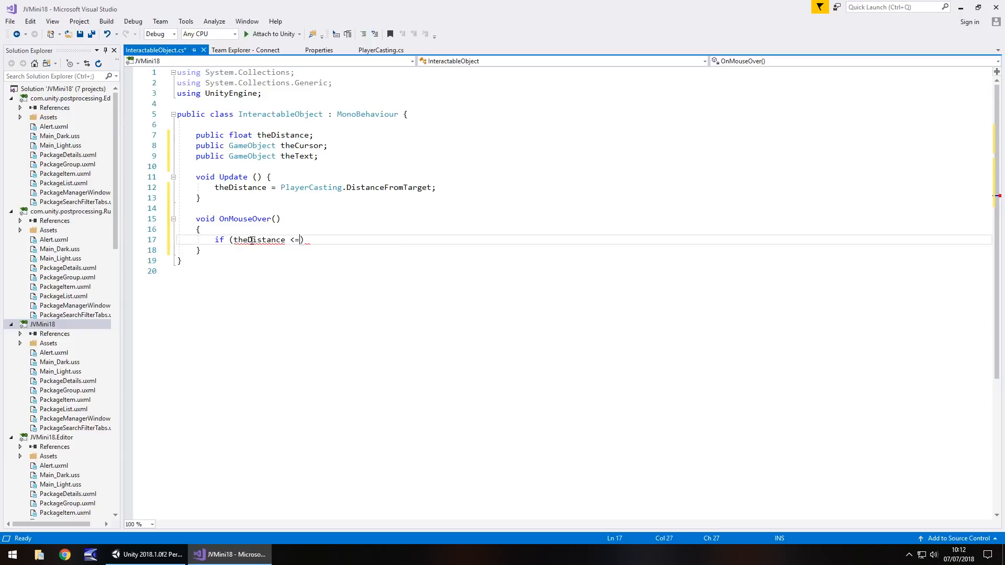
{"action": "type", "text": "3"}
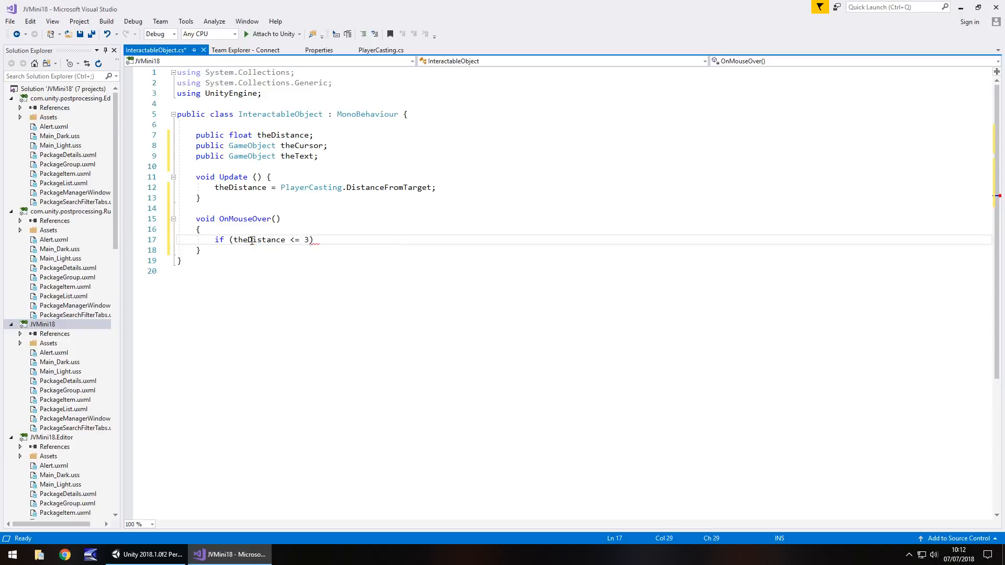
{"action": "type", "text": "{ }"}
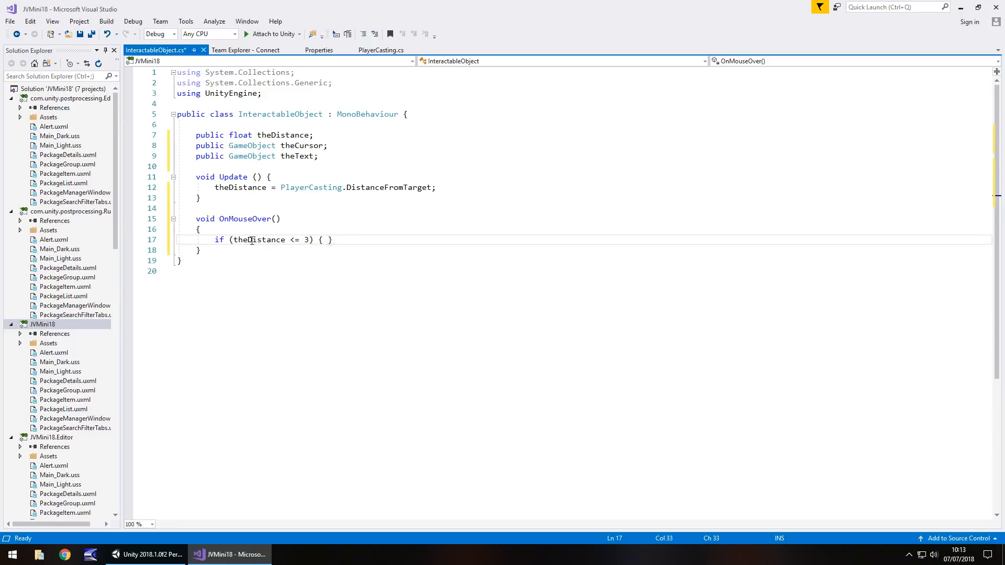
{"action": "key", "text": "Enter"}
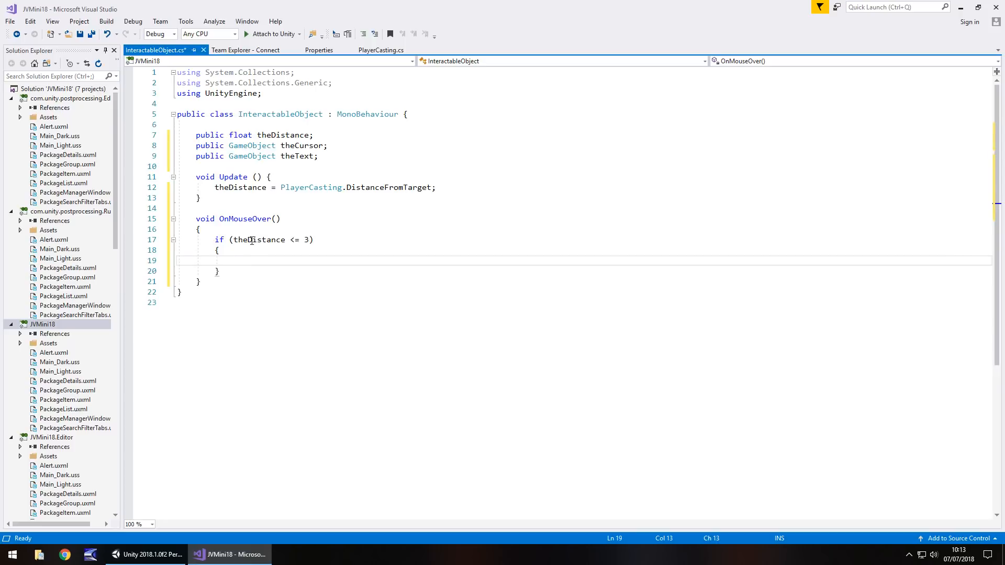
{"action": "mouse_move", "coordinate": [308, 240]}
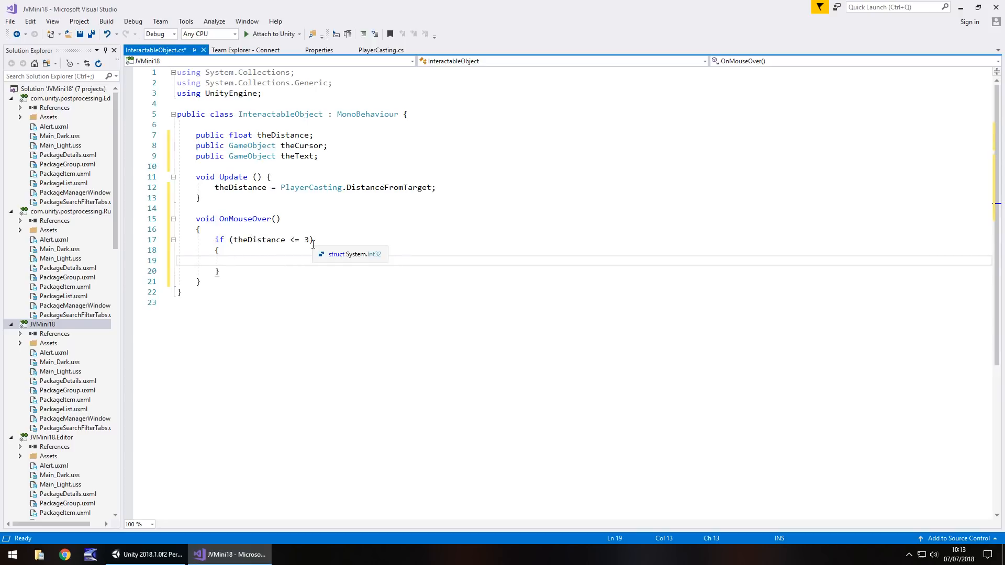
Step: Inside the check, play the "OpenUp" animation via theCursor.GetComponent<Animation>()
{"action": "type", "text": "theCursor"}
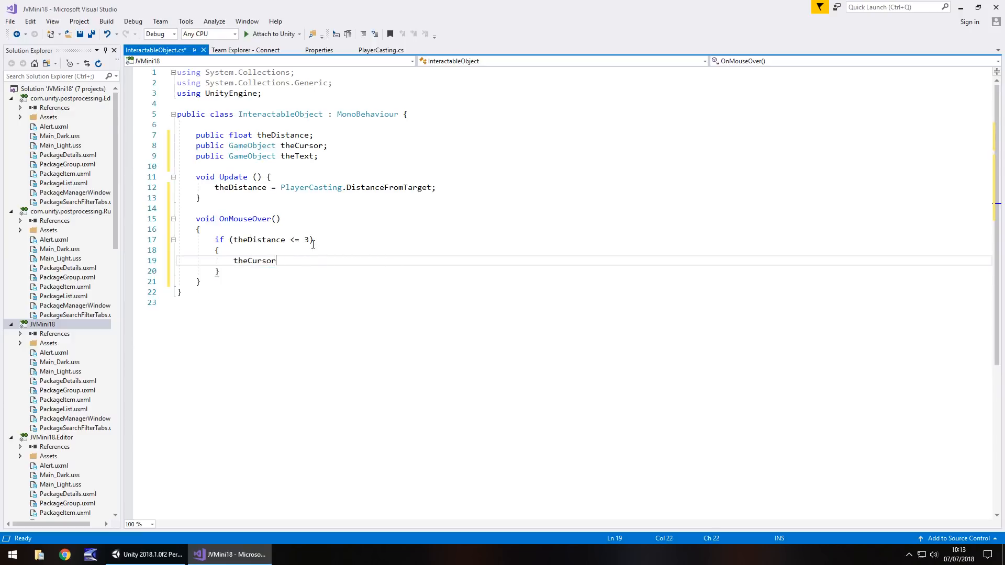
{"action": "type", "text": ".GetComponent<A>"}
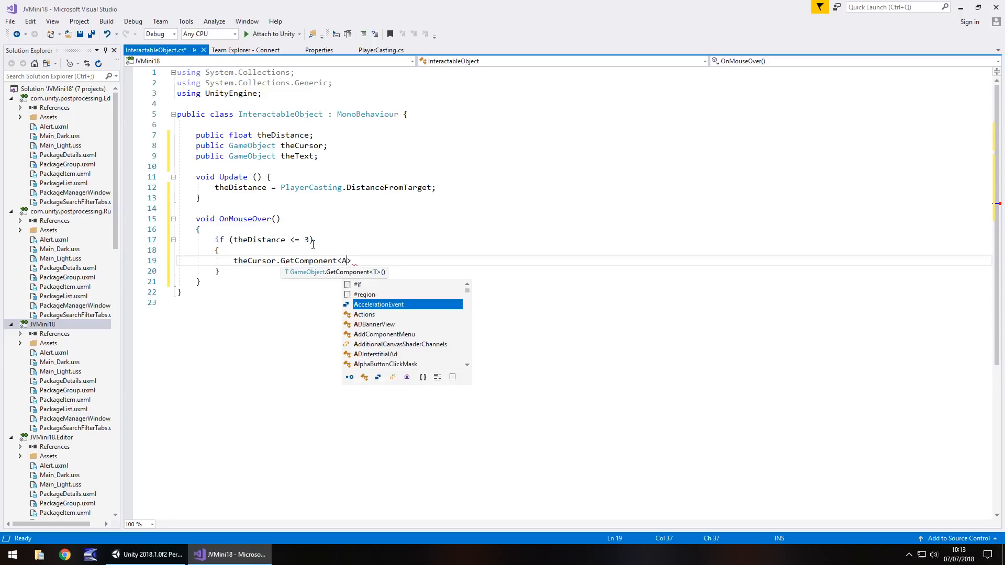
{"action": "type", "text": "nimation"}
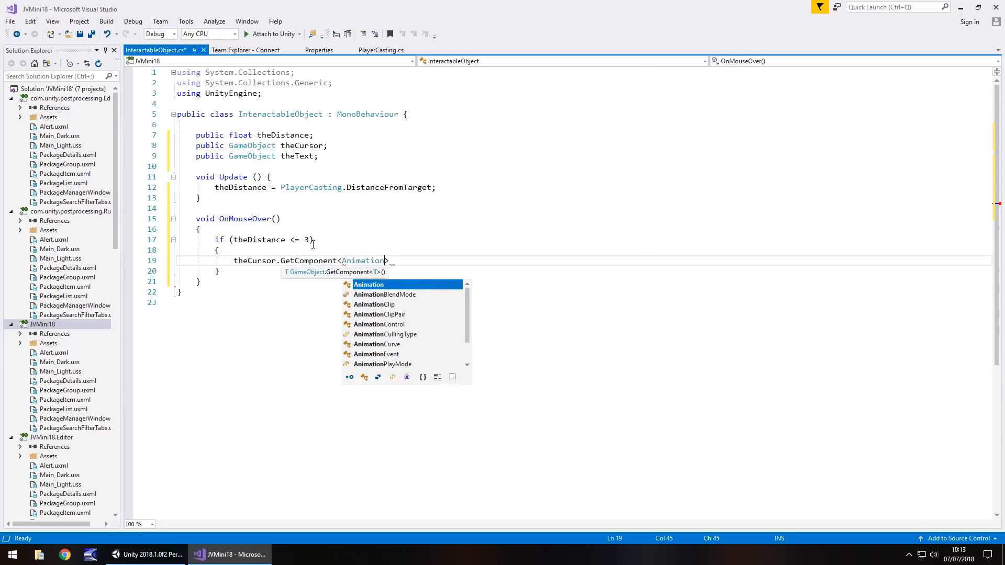
{"action": "type", "text": ">().Play("}
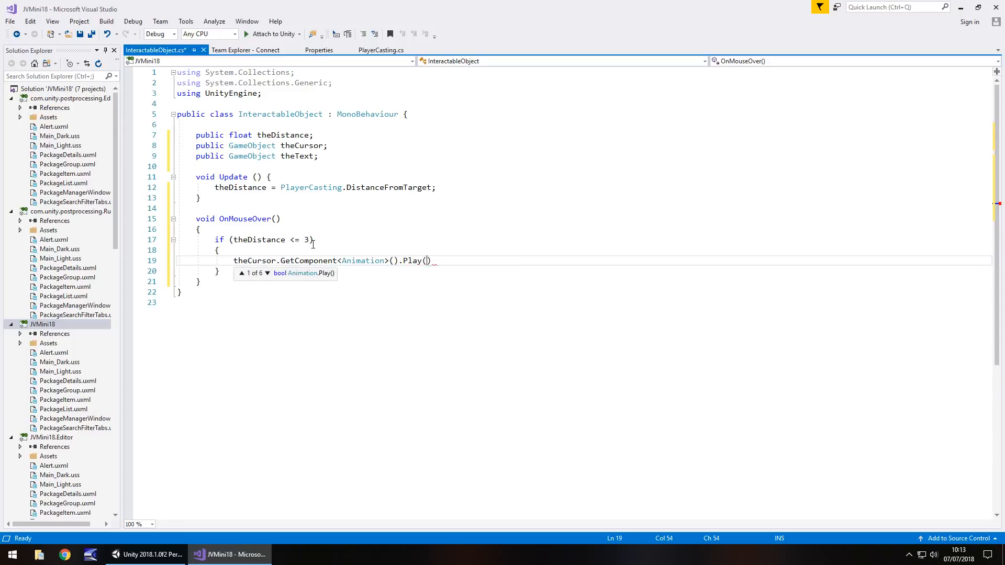
{"action": "type", "text": "\""}
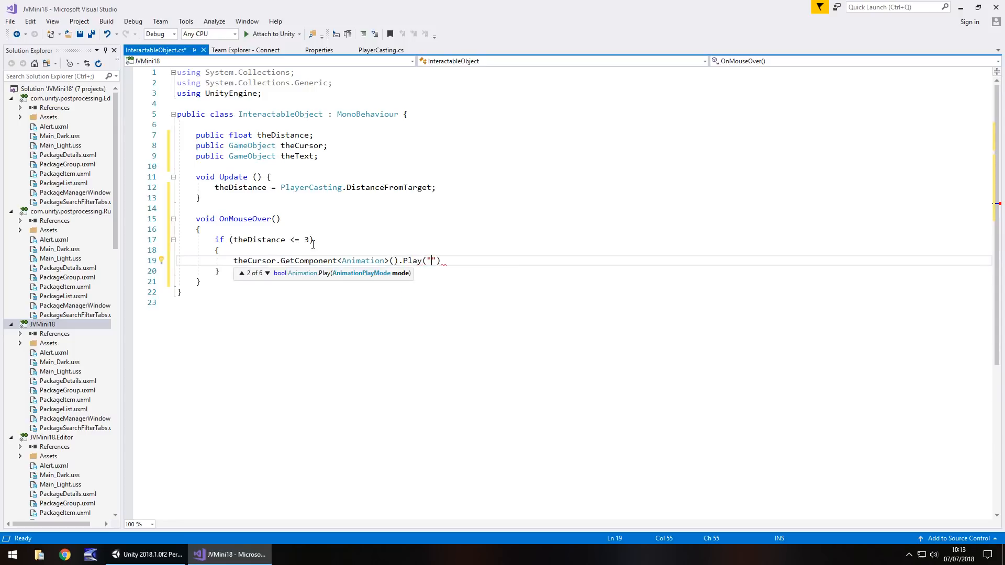
{"action": "type", "text": "OpenUp"}
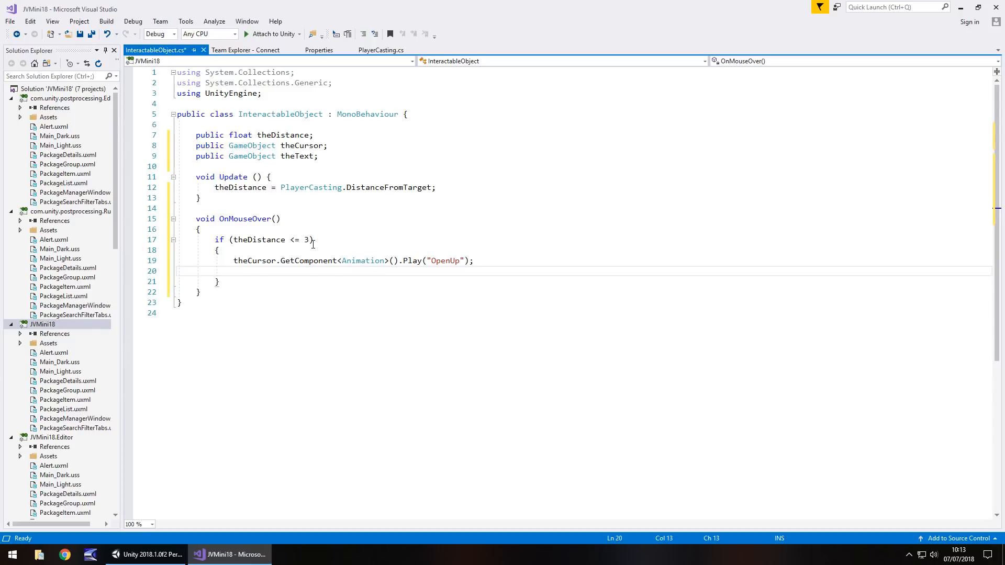
Step: Activate theText with SetActive(true) and begin the next mouse handler
{"action": "type", "text": "t"}
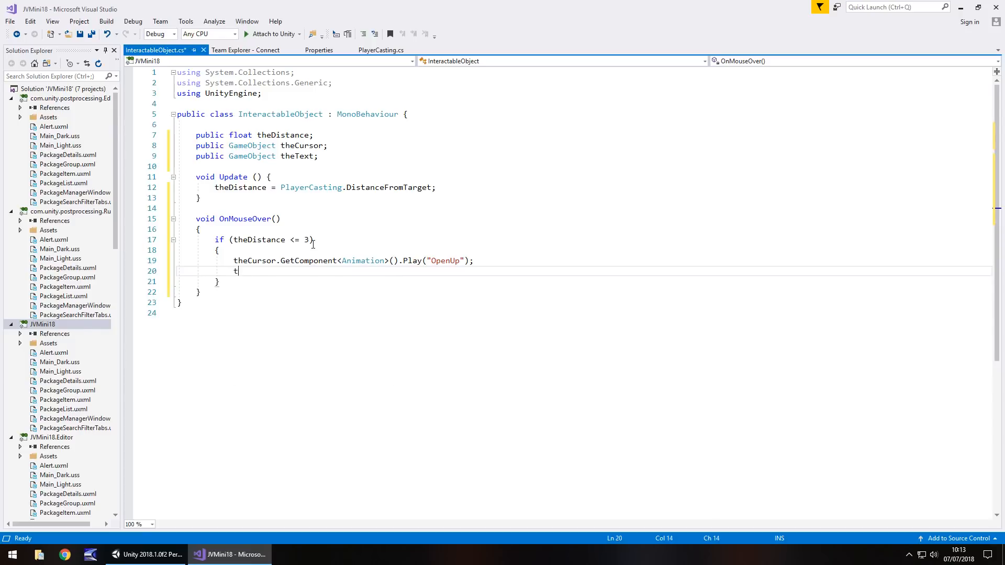
{"action": "type", "text": "heText."}
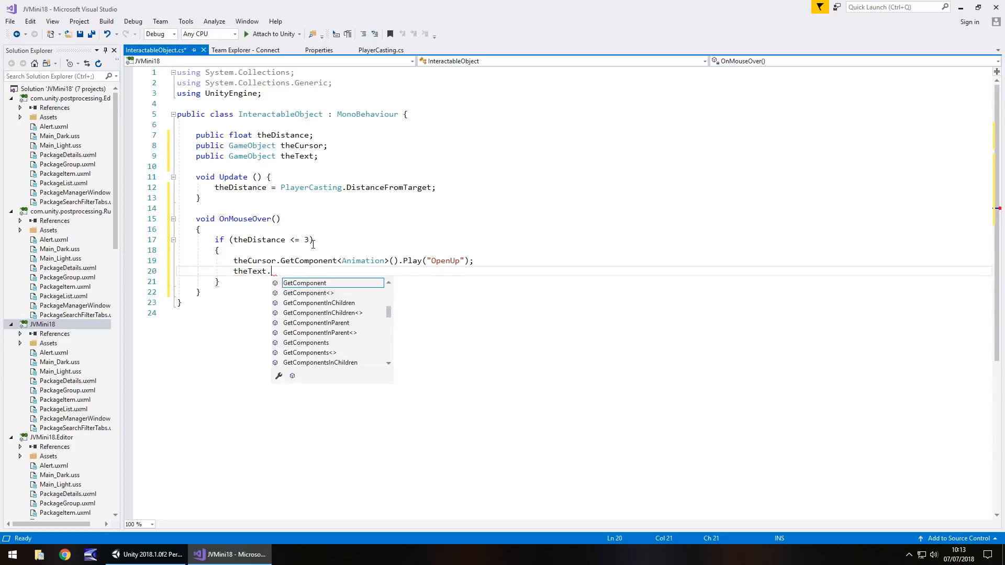
{"action": "type", "text": "SetActive()"}
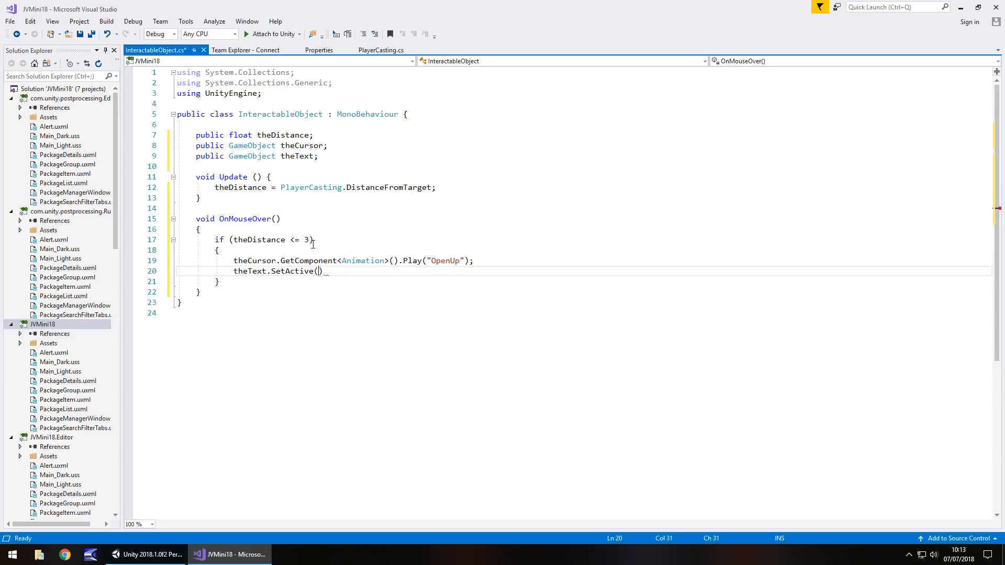
{"action": "type", "text": "true"}
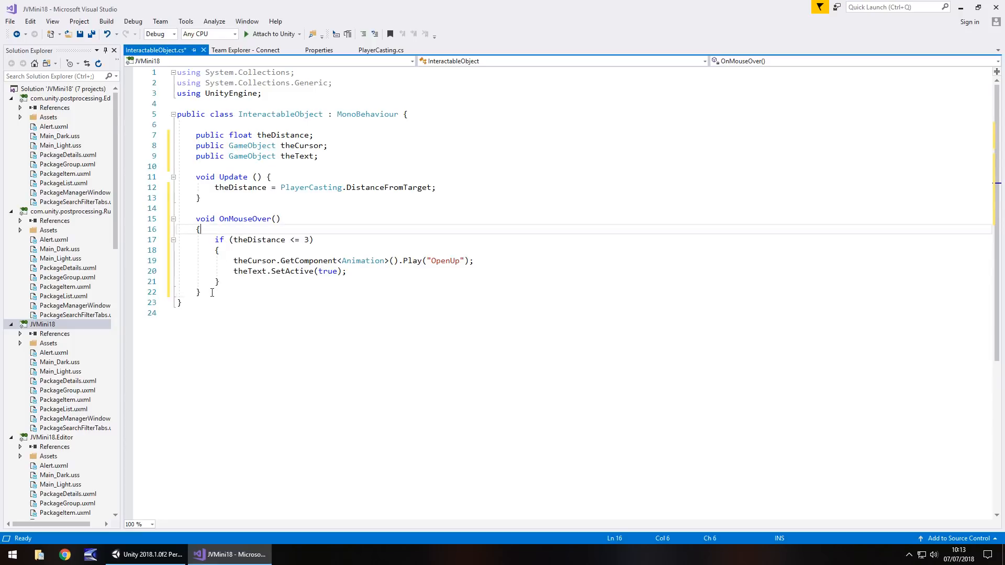
{"action": "type", "text": "void OnMo"}
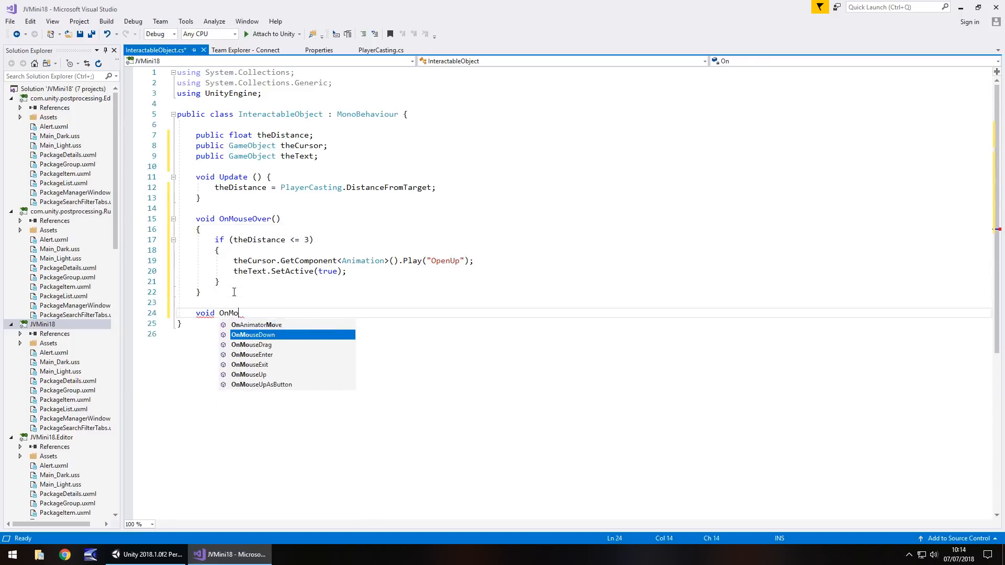
Step: Create the OnMouseExit method stub and remove its private modifier
{"action": "type", "text": "useExit"}
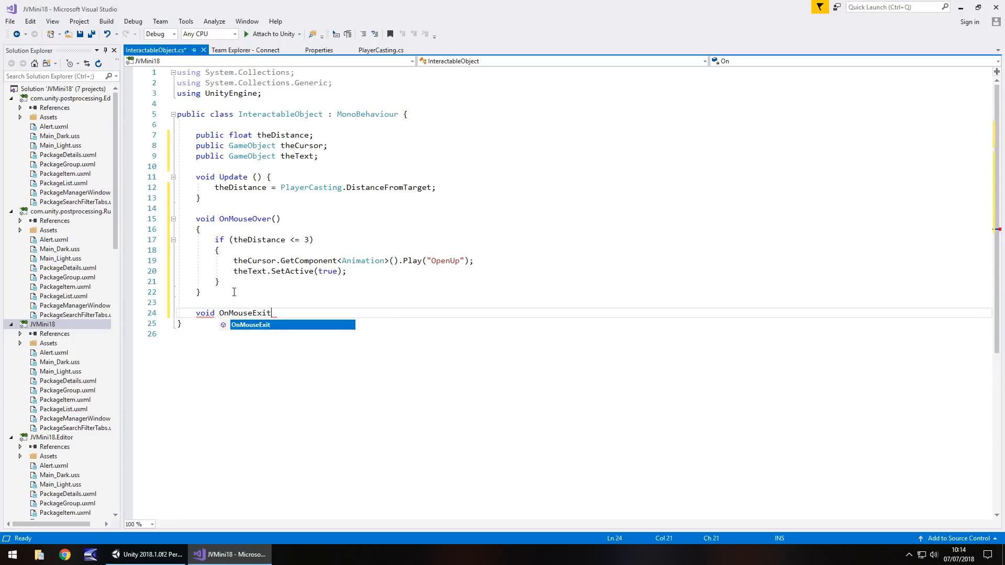
{"action": "key", "text": "Tab"}
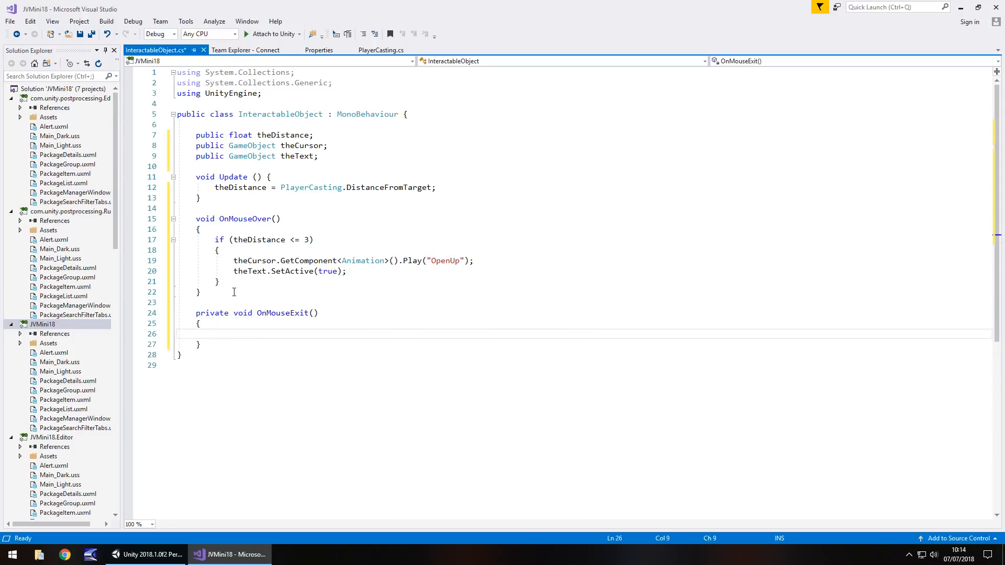
{"action": "double_click", "coordinate": [211, 314]}
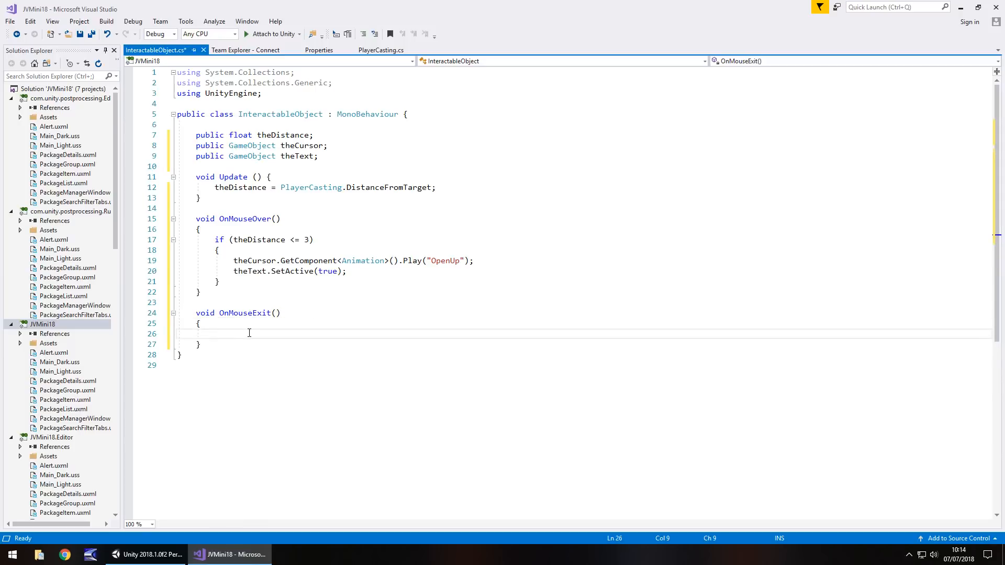
{"action": "type", "text": "o"}
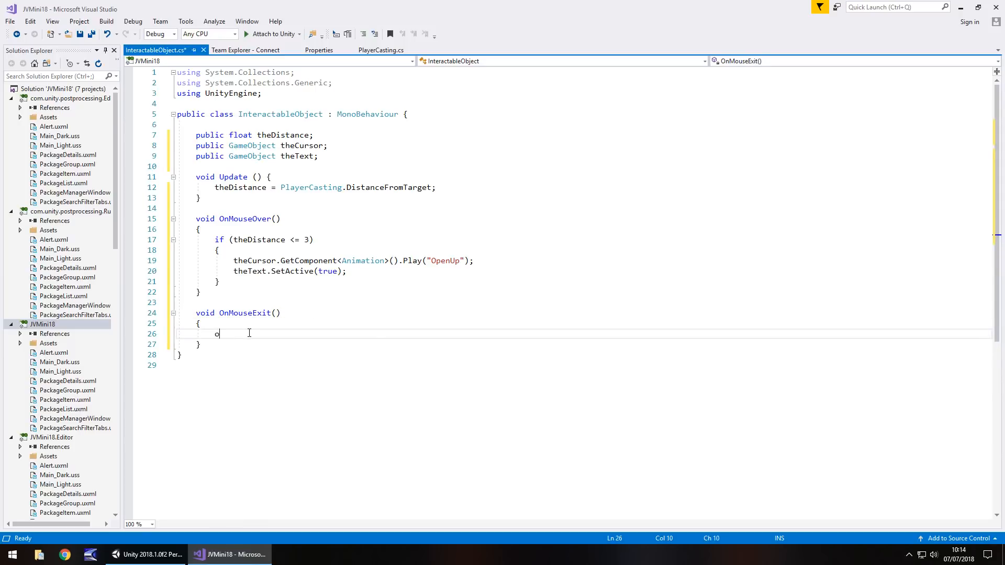
{"action": "type", "text": "heCursor,"}
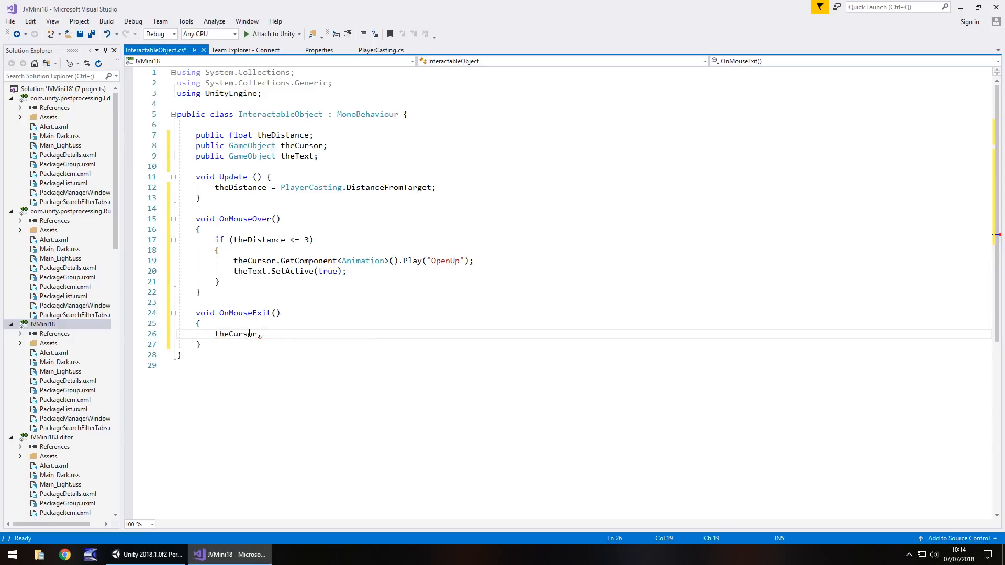
Step: Have OnMouseExit play "CloseDown" on theCursor and deactivate theText, then save
{"action": "type", "text": ".GetComponenty"}
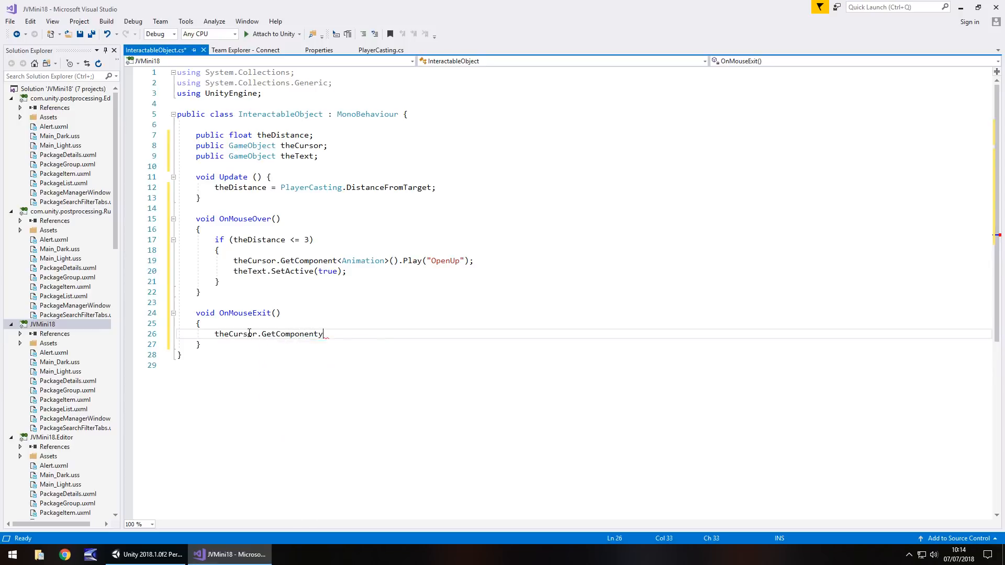
{"action": "key", "text": "BackSpace"}
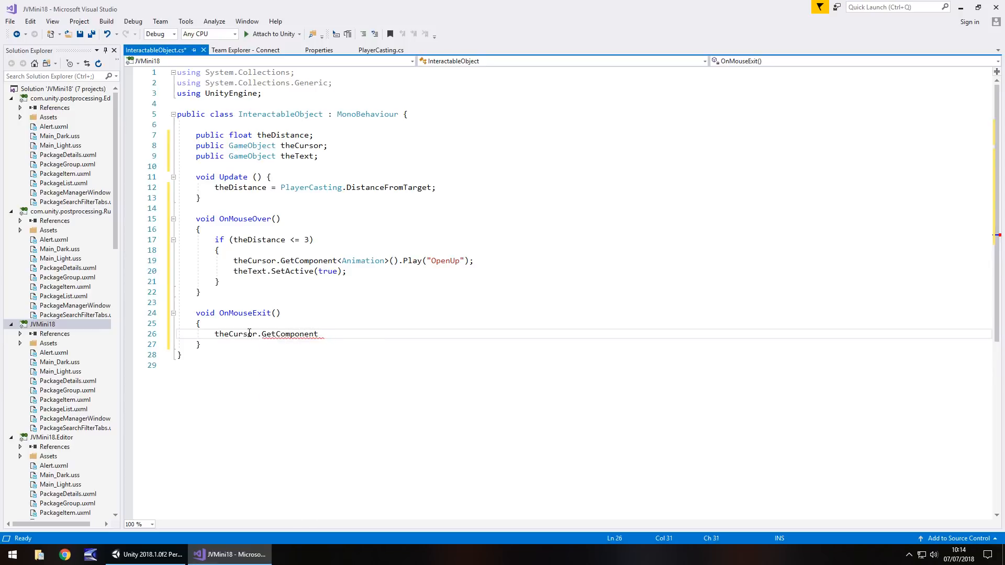
{"action": "type", "text": "<Animation>"}
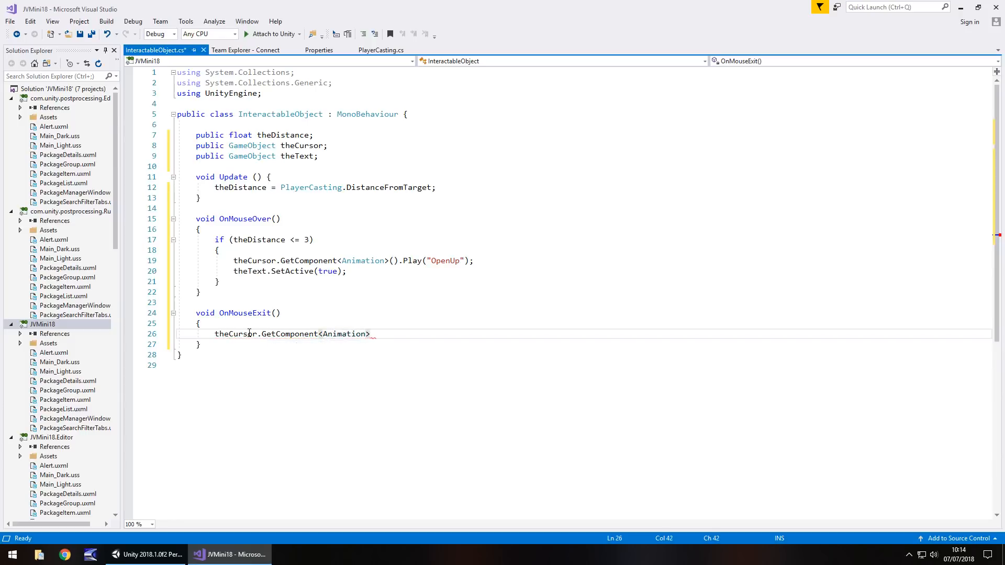
{"action": "type", "text": ".Play(\""}
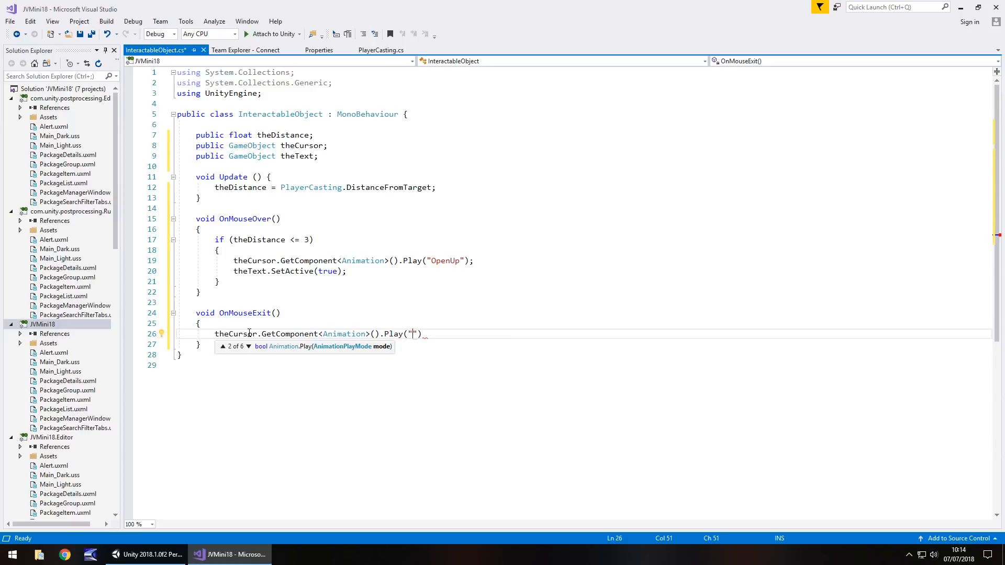
{"action": "type", "text": "CloseDown"}
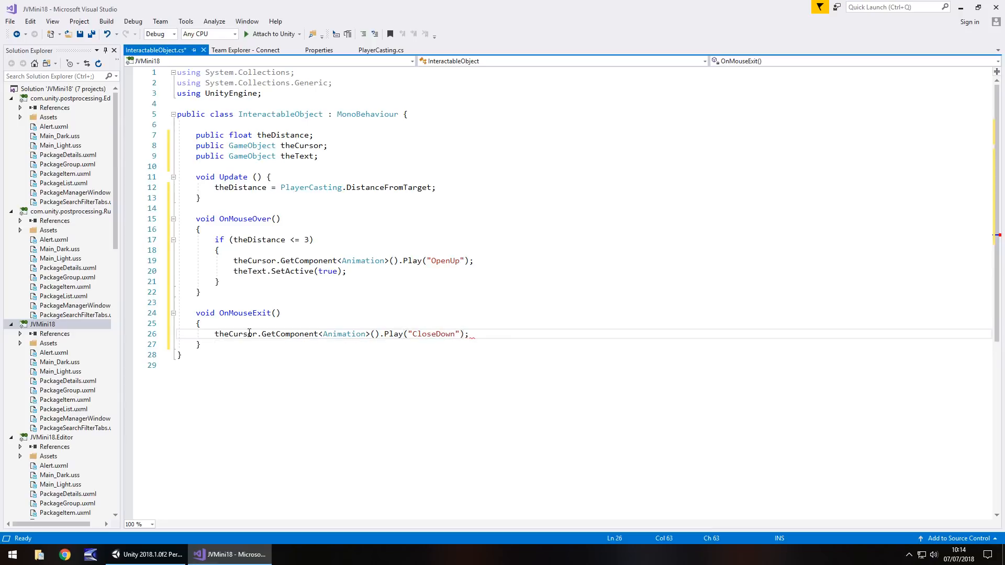
{"action": "type", "text": "theText.SetActive(false);"}
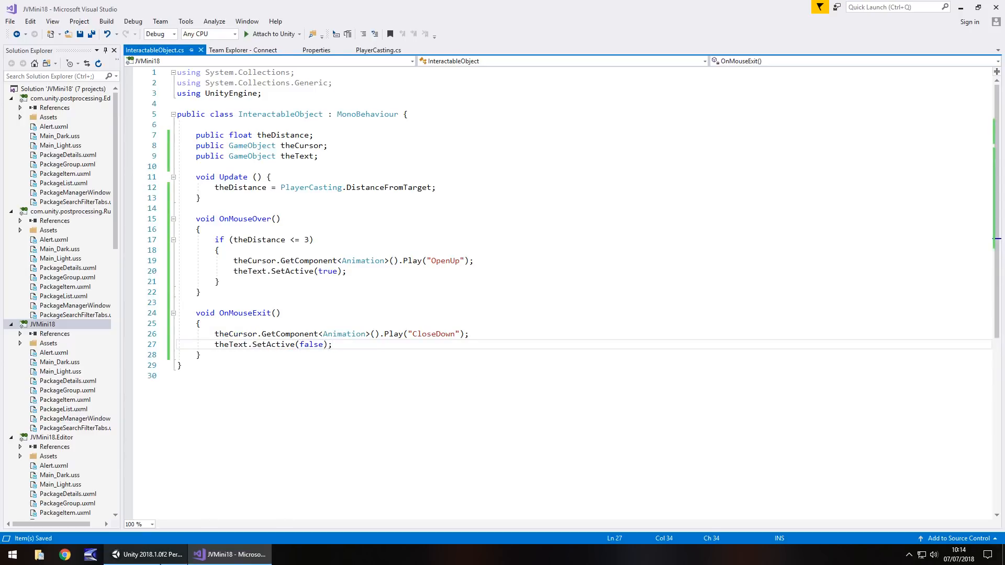
{"action": "left_click", "coordinate": [146, 555]}
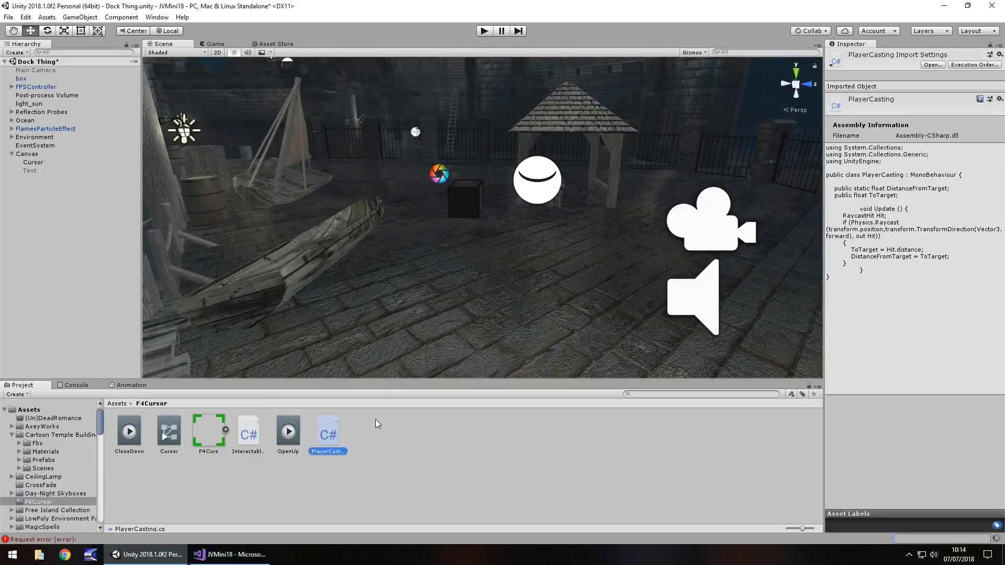
{"action": "mouse_move", "coordinate": [250, 443]}
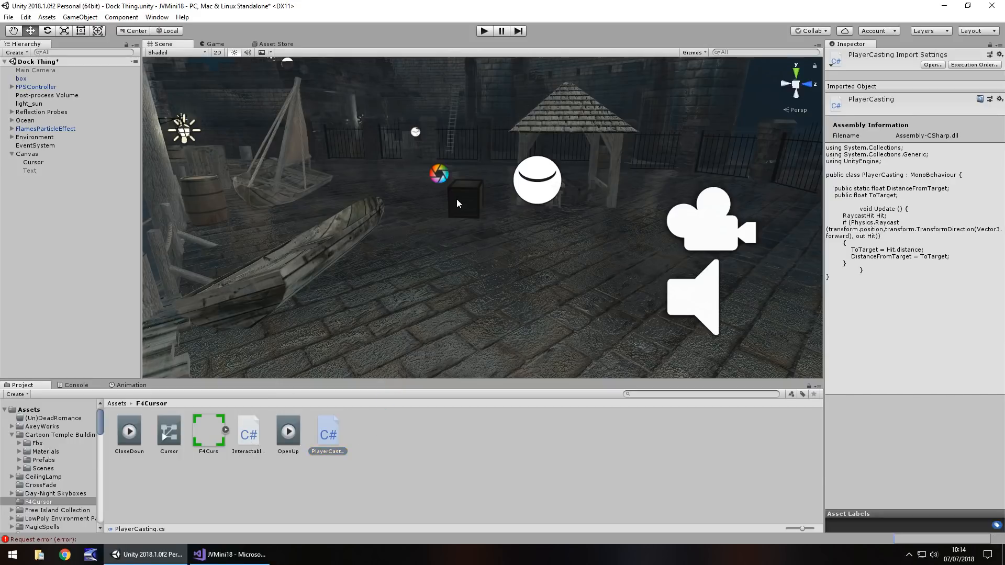
Step: Attach the InteractableObject script to the crate box and select the OpenUp clip
{"action": "left_click", "coordinate": [21, 79]}
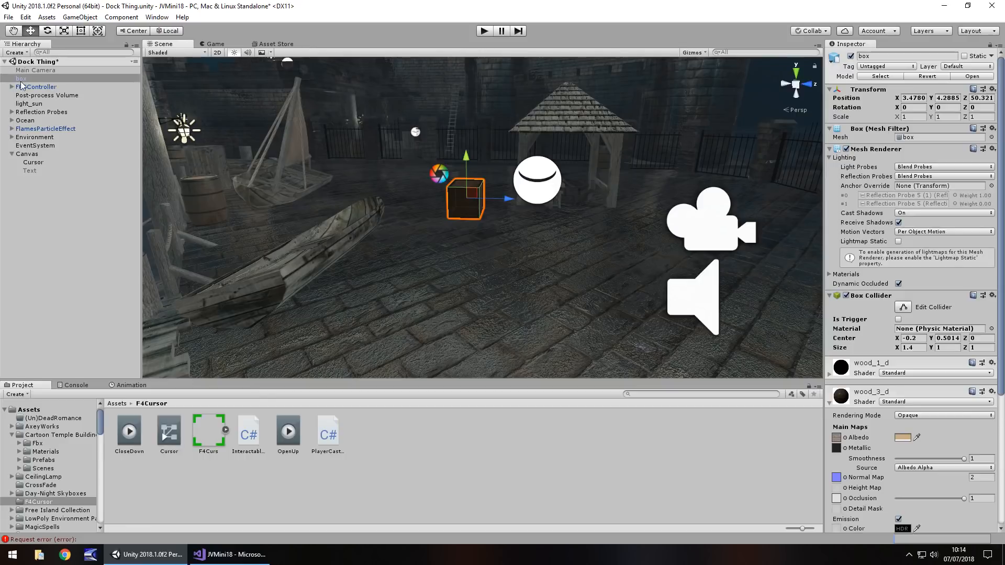
{"action": "left_click", "coordinate": [32, 86]}
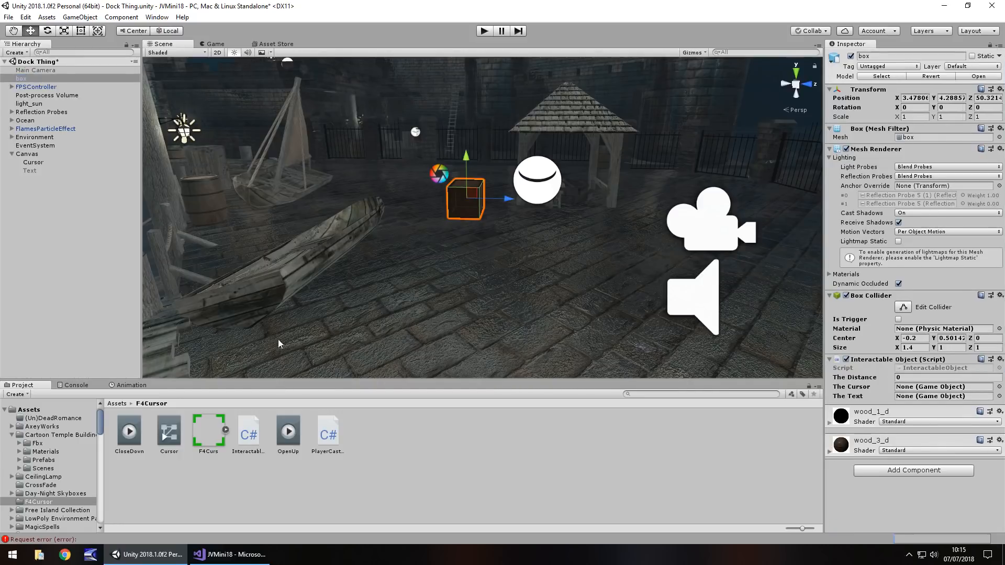
{"action": "left_click", "coordinate": [943, 387]}
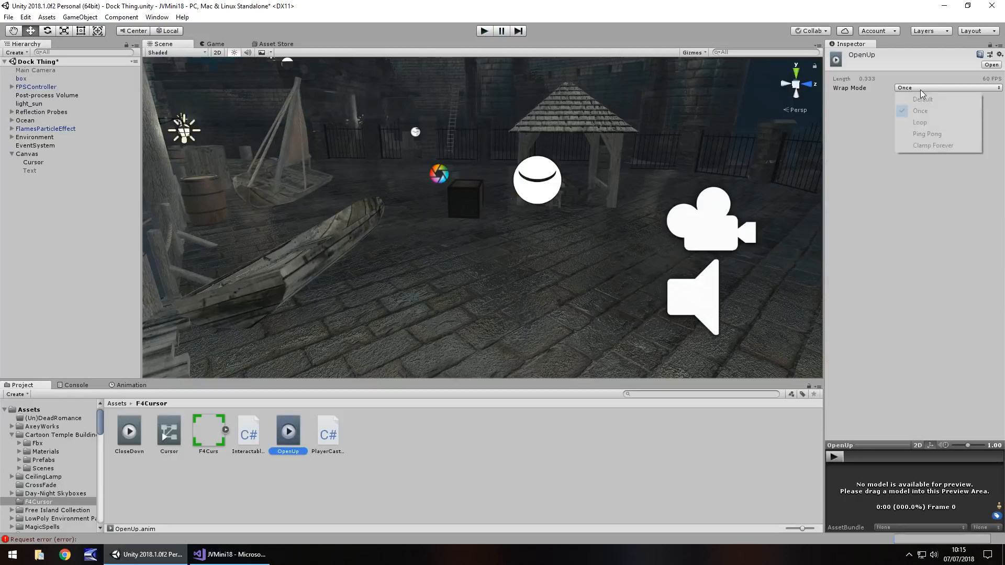
Step: Set the OpenUp clip's wrap mode to Once and return to Visual Studio
{"action": "left_click", "coordinate": [919, 111]}
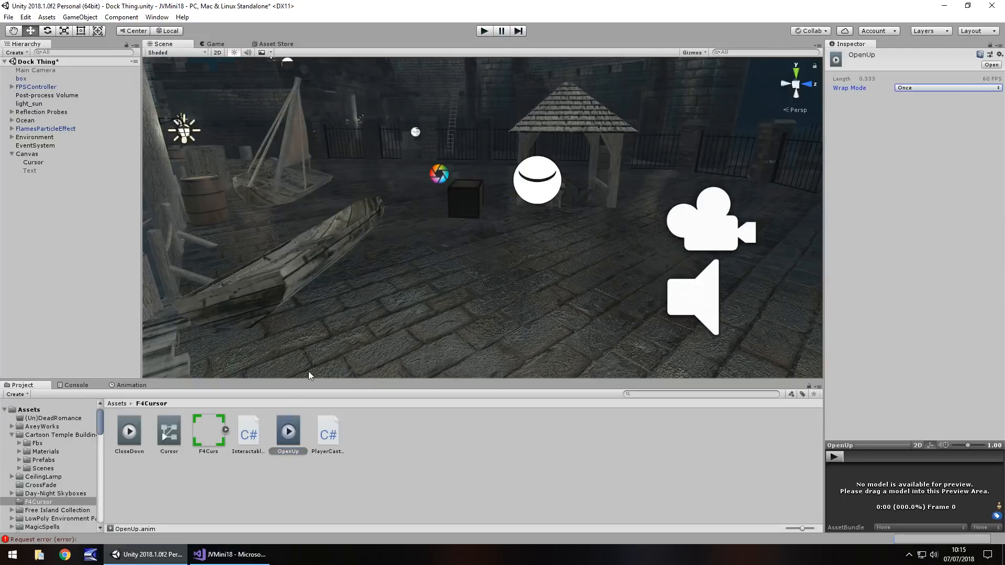
{"action": "left_click", "coordinate": [228, 555]}
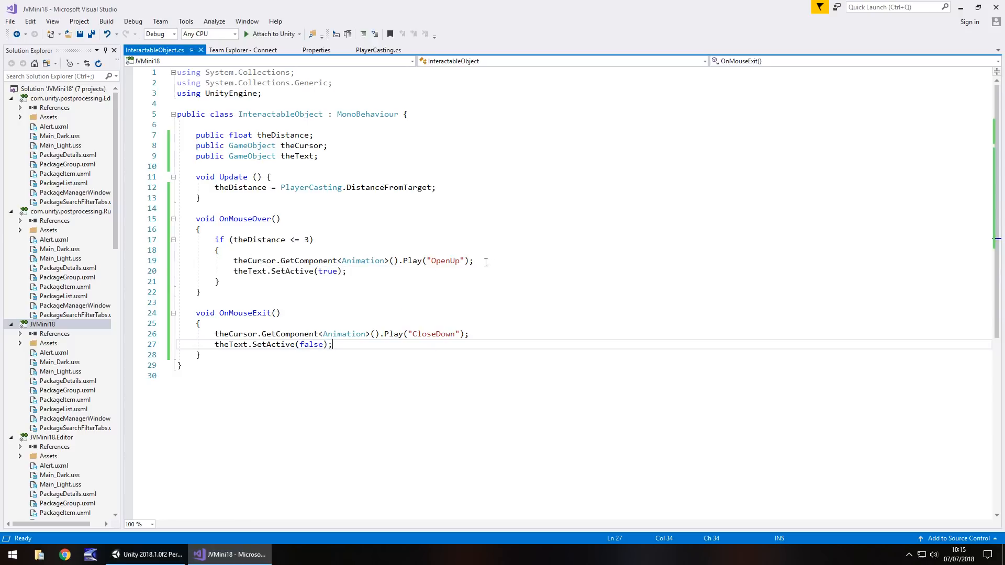
{"action": "mouse_move", "coordinate": [466, 276]}
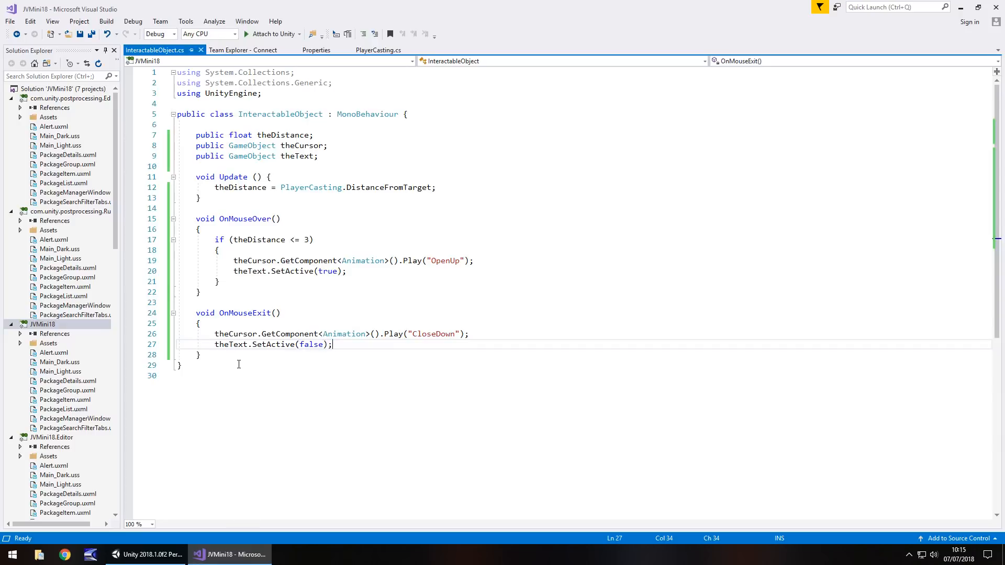
{"action": "mouse_move", "coordinate": [228, 369]}
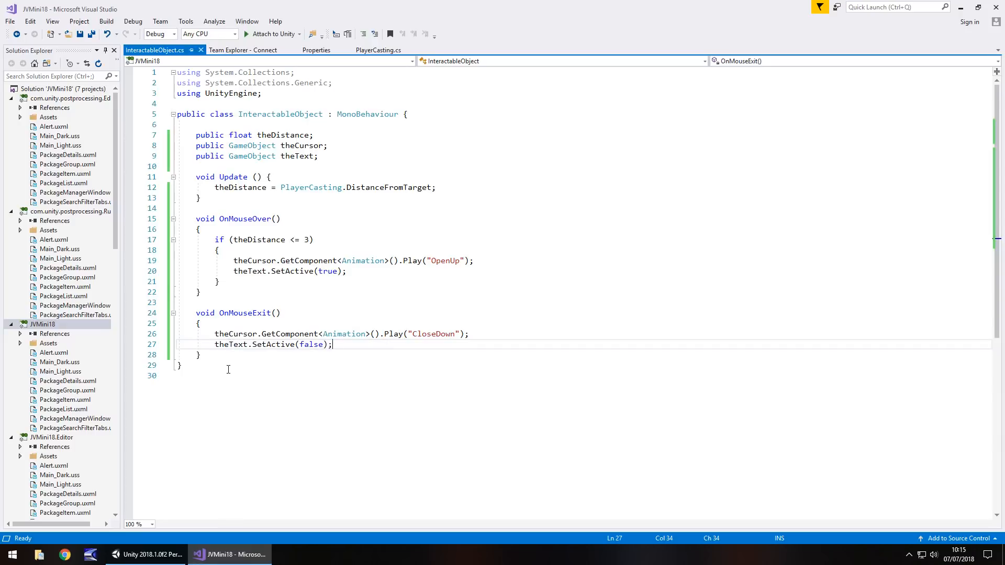
Step: Declare a public bool hasPlayed field below theText
{"action": "left_click", "coordinate": [148, 555]}
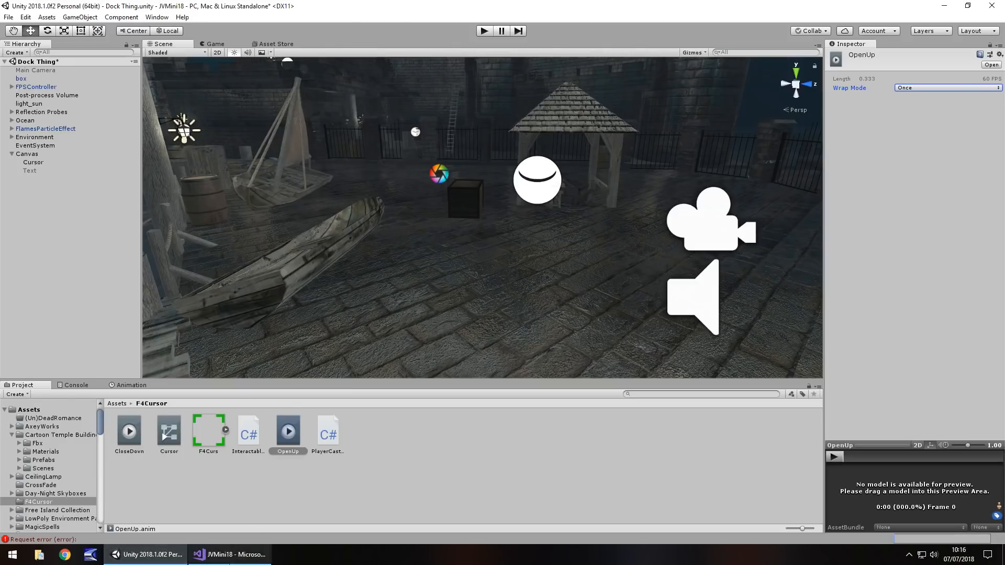
{"action": "left_click", "coordinate": [226, 555]}
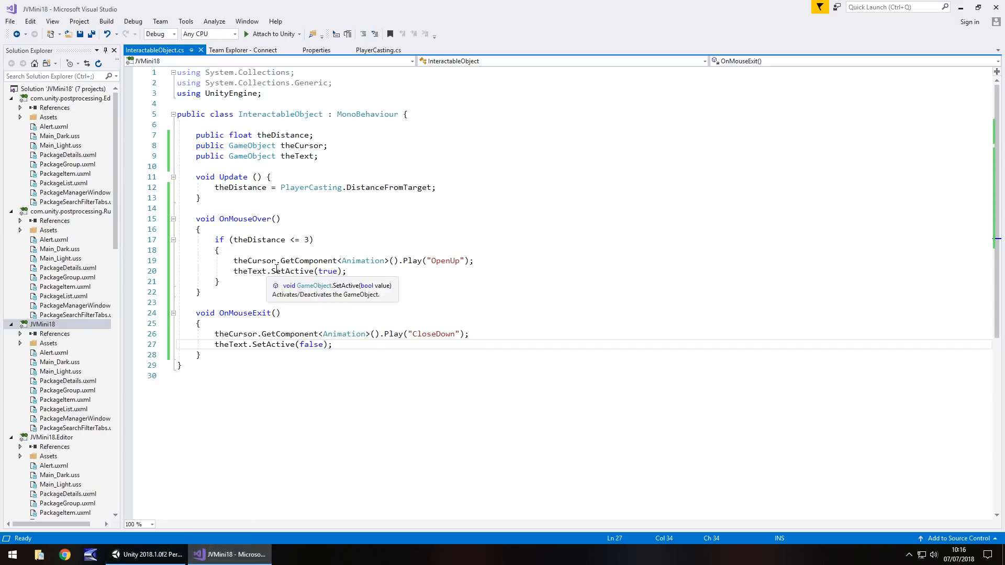
{"action": "mouse_move", "coordinate": [249, 250]}
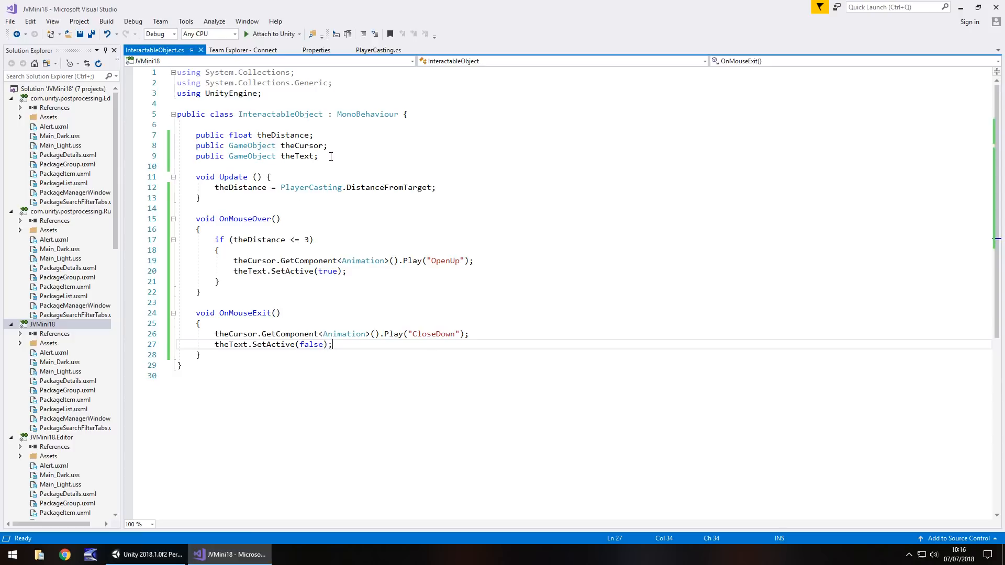
{"action": "type", "text": "public"}
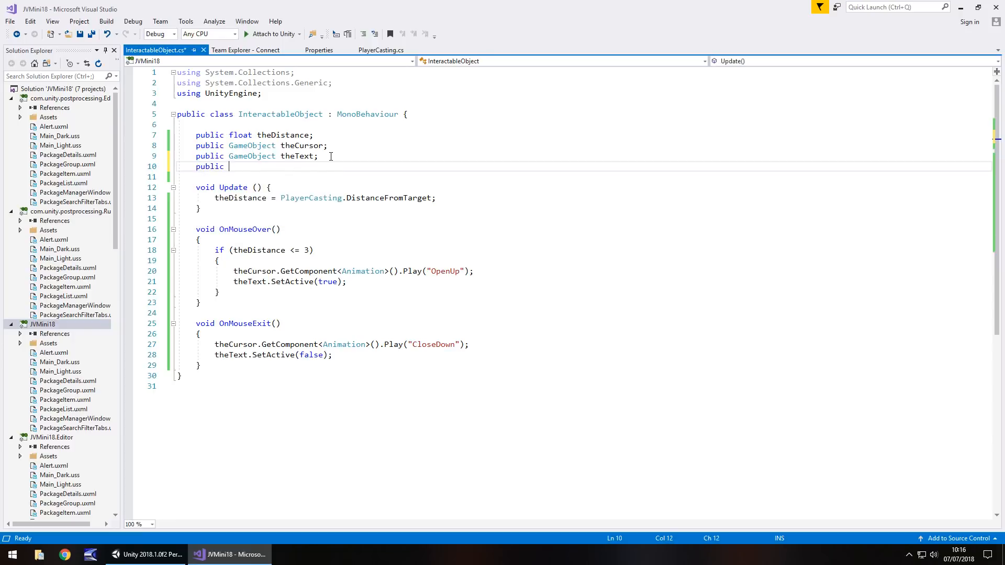
{"action": "type", "text": "bool"}
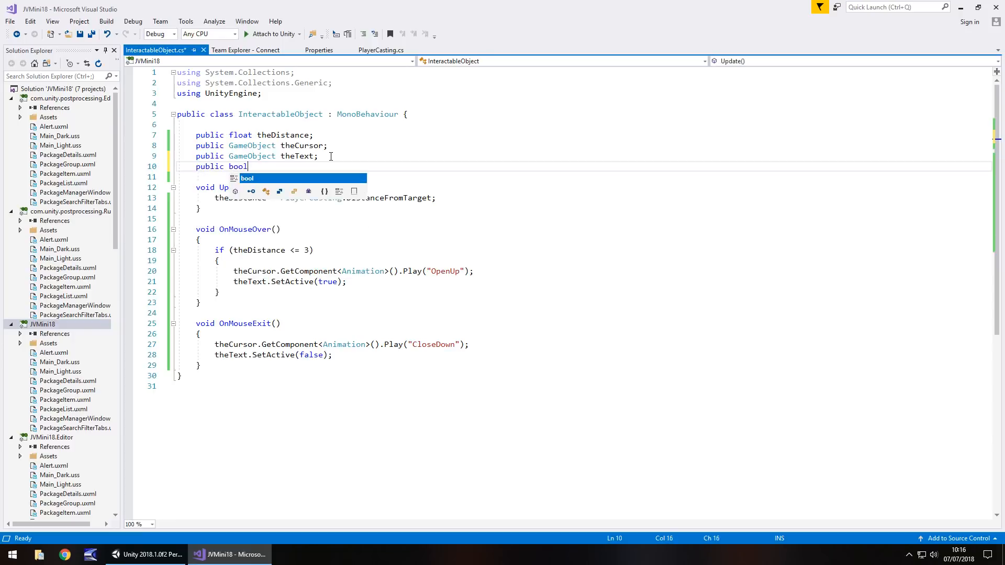
{"action": "type", "text": "h"}
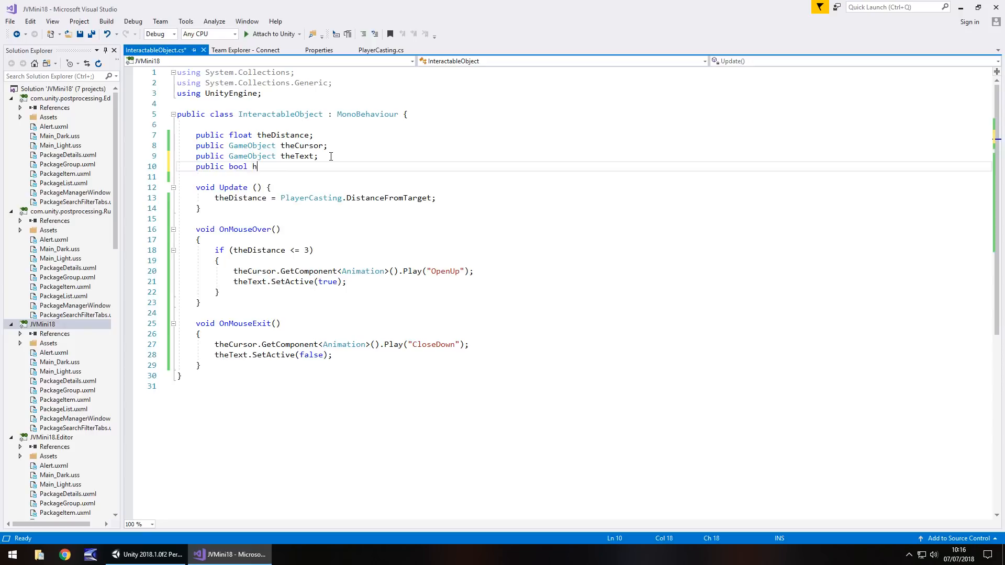
{"action": "type", "text": "asPlayed;"}
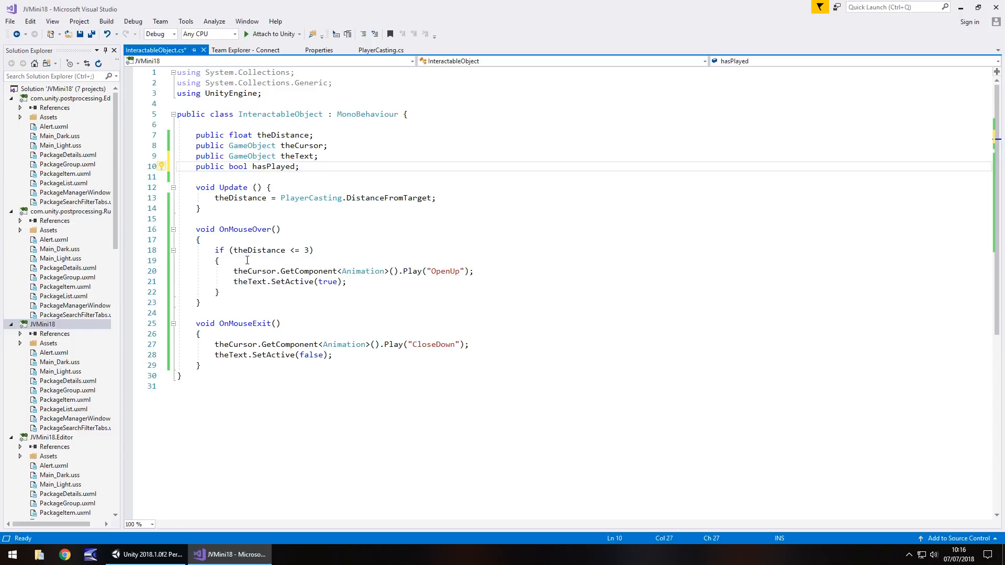
Step: Insert an if (hasPlayed == false) check above the OpenUp play line
{"action": "key", "text": "Enter"}
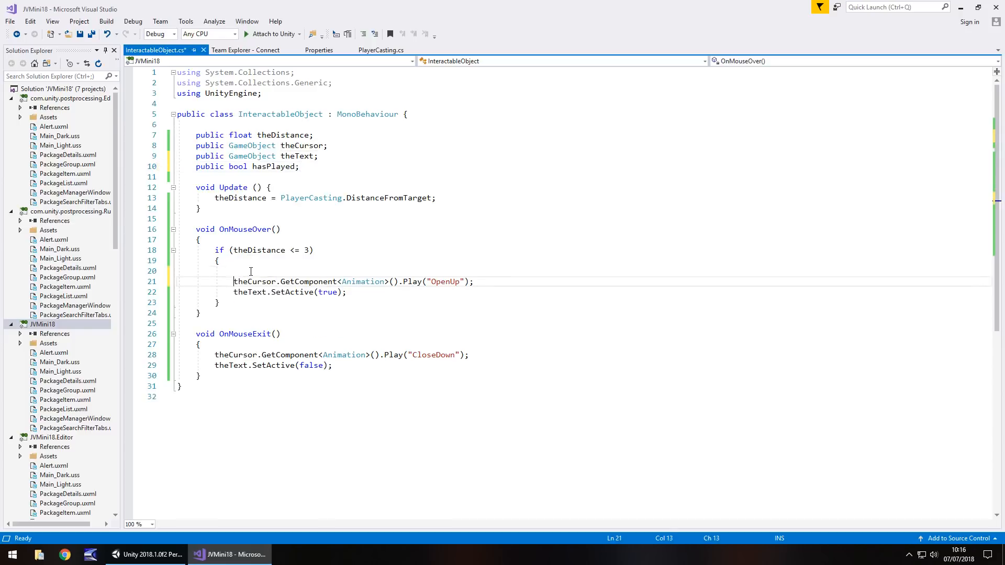
{"action": "type", "text": "if"}
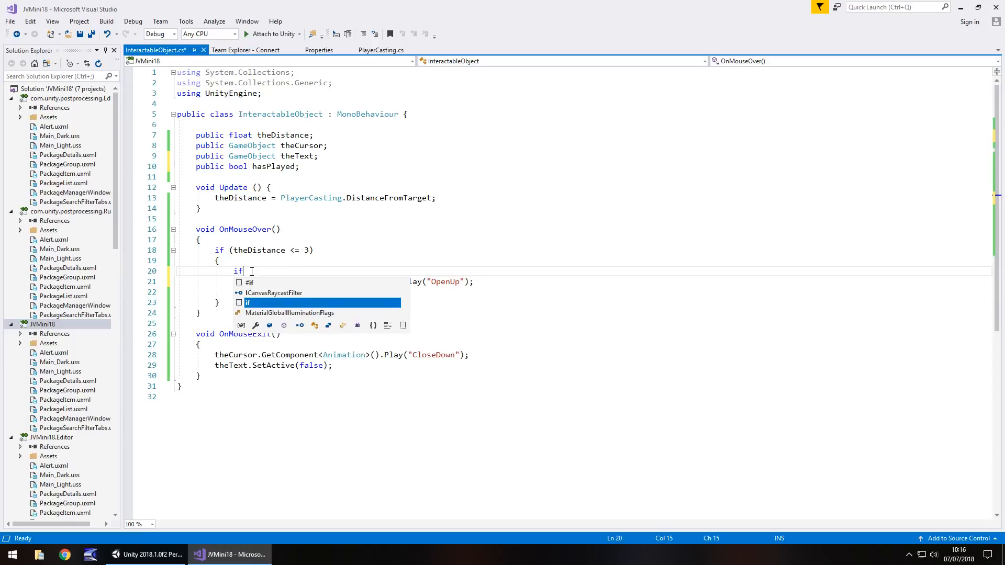
{"action": "type", "text": "(has"}
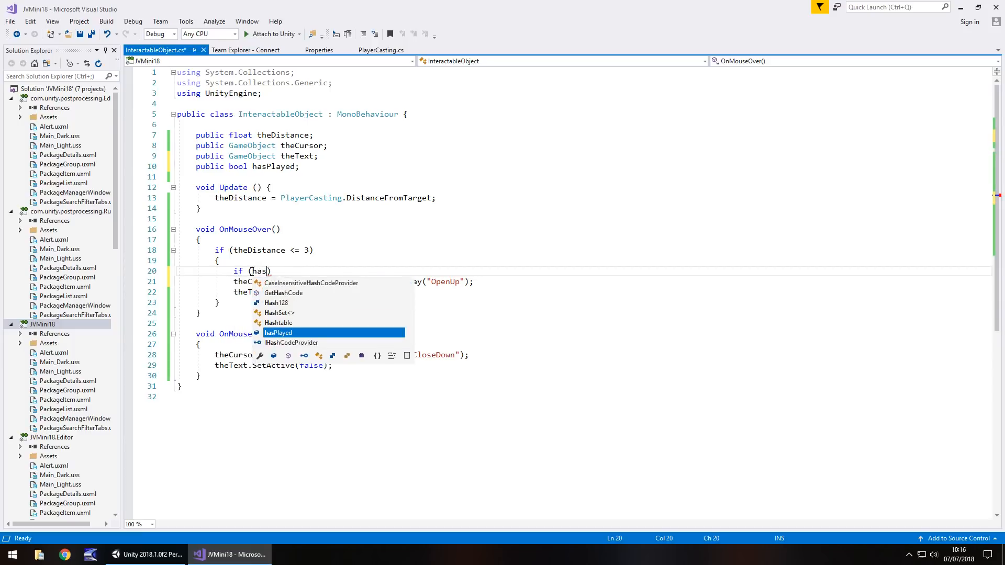
{"action": "key", "text": "Tab"}
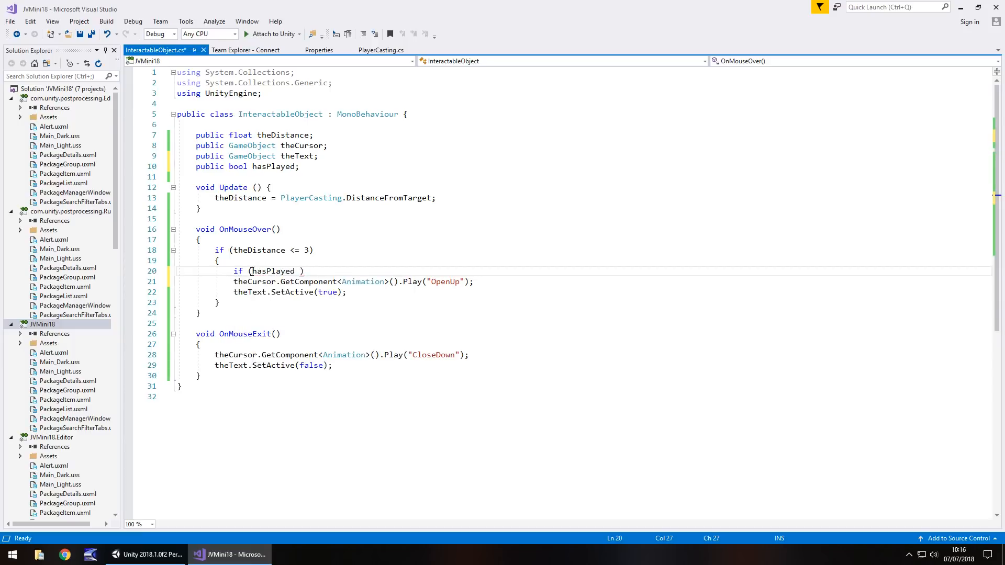
{"action": "type", "text": "== false"}
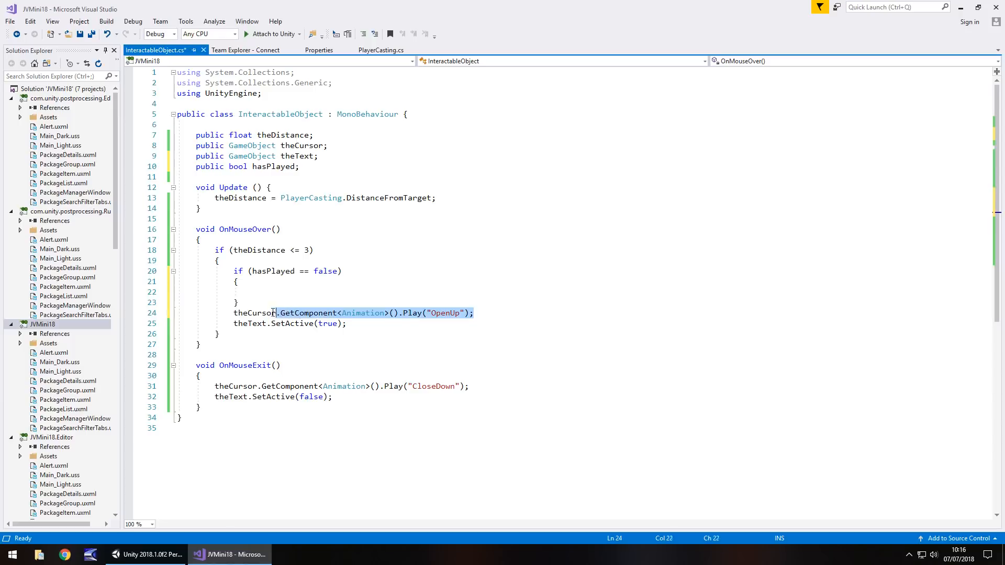
Step: Move the OpenUp play line into the hasPlayed check and set hasPlayed = true after it
{"action": "key", "text": "Delete"}
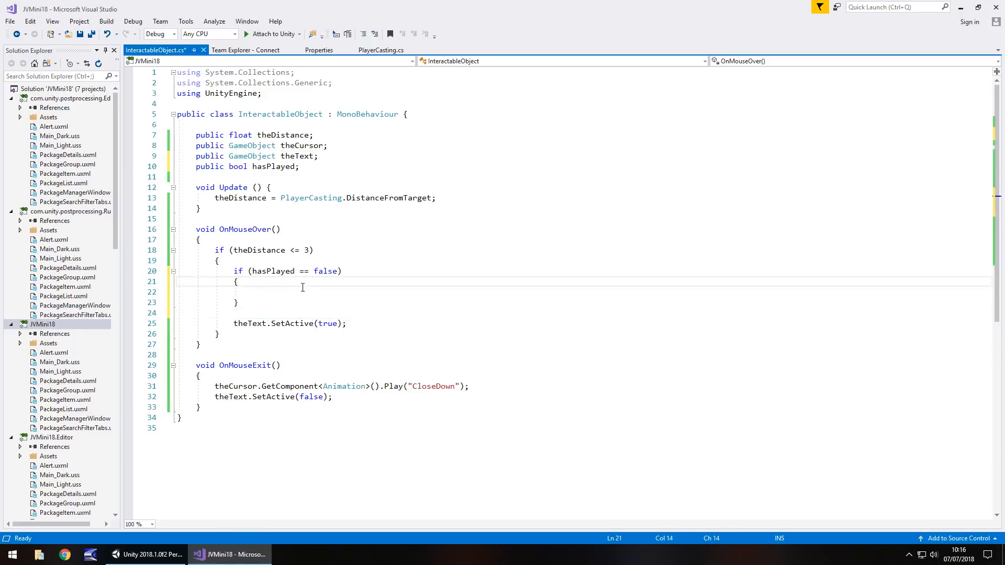
{"action": "type", "text": "theCursor.GetComponent<Animation>().Play(\"OpenUp\");"}
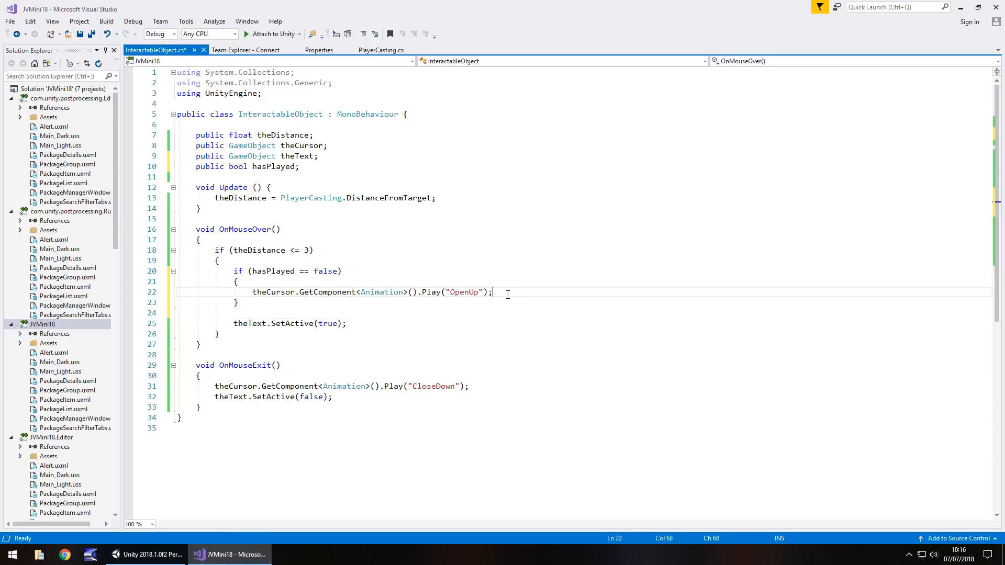
{"action": "key", "text": "Enter"}
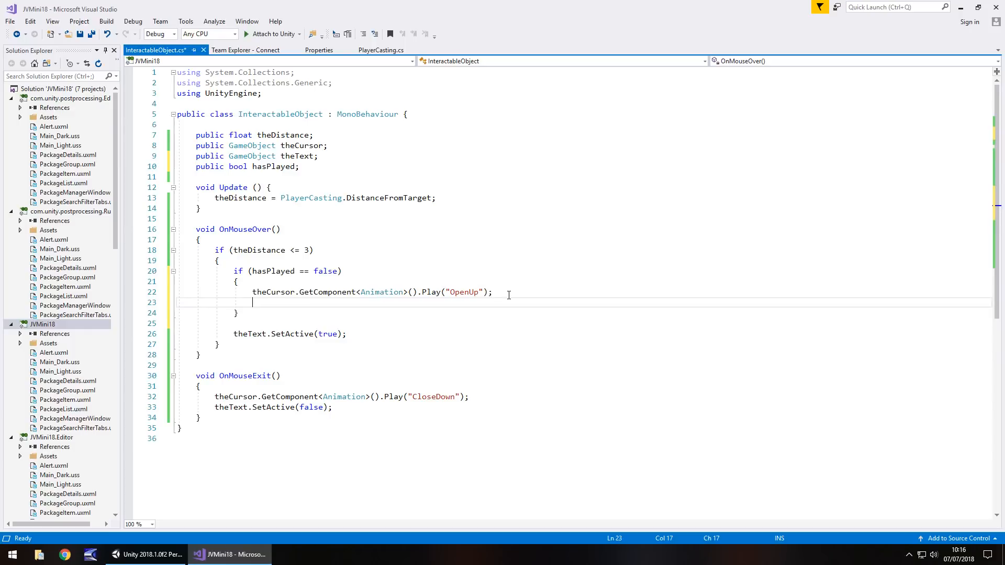
{"action": "type", "text": "hasPlayed = true"}
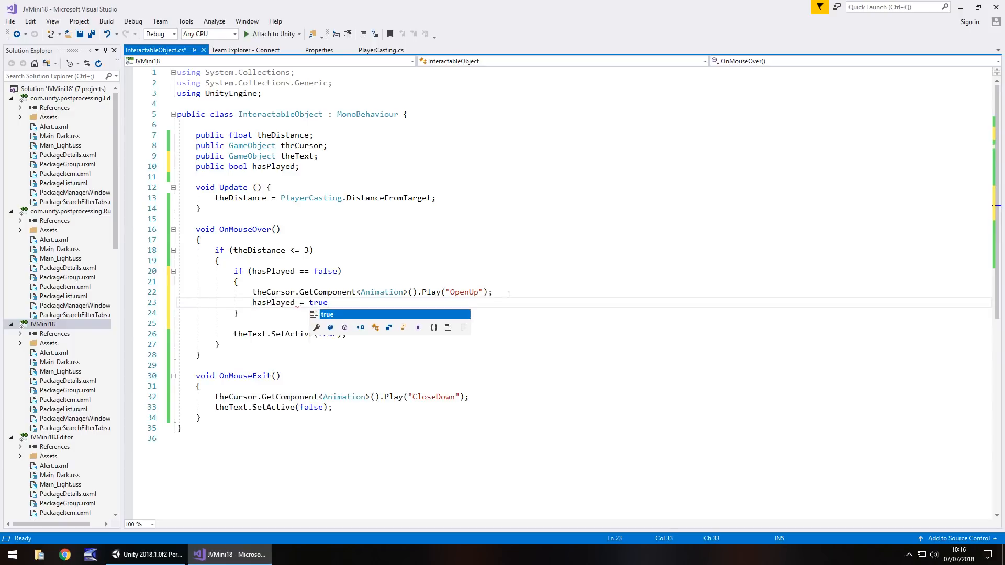
{"action": "type", "text": ";"}
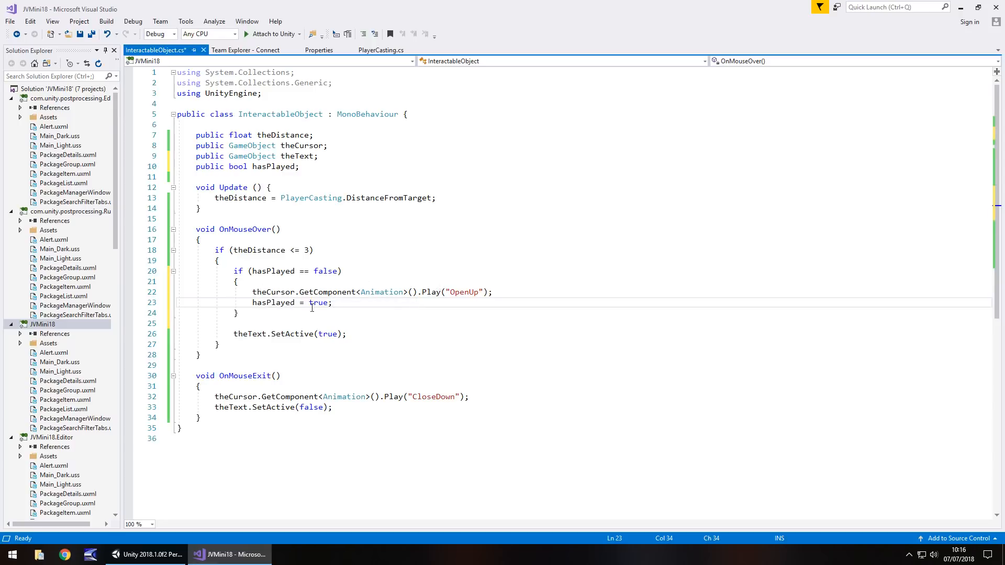
{"action": "mouse_move", "coordinate": [300, 321]}
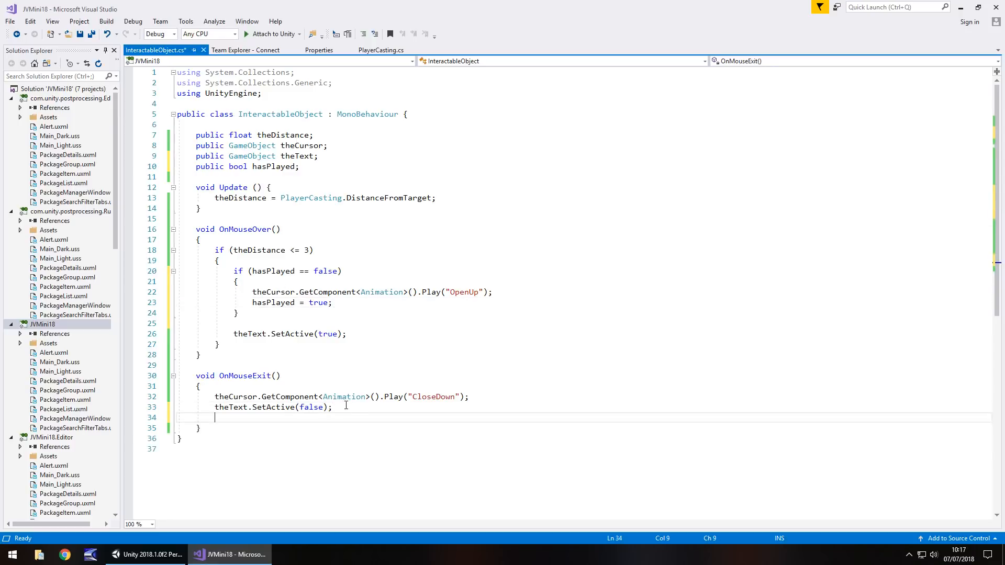
Step: Reset hasPlayed to false in OnMouseExit, save, and return to Unity
{"action": "type", "text": "hasPlayed = false;"}
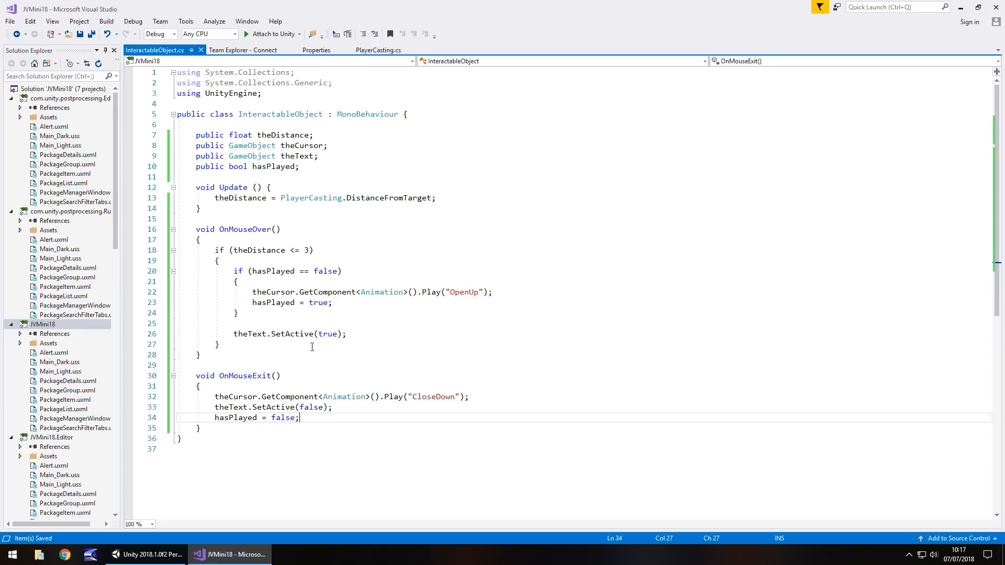
{"action": "left_click", "coordinate": [149, 555]}
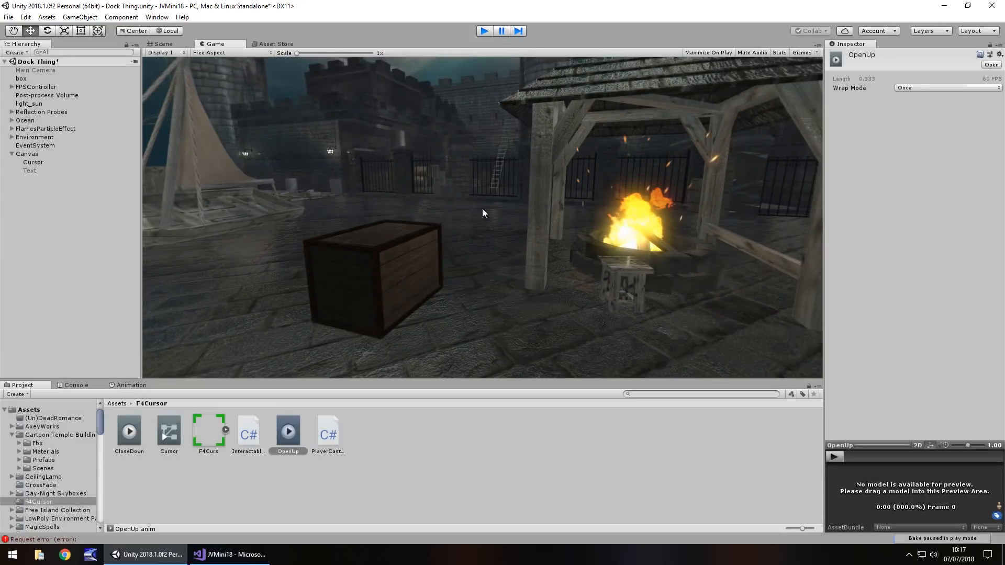
Step: Play-test the scene, hovering over the crate to confirm the cursor expands and text shows
{"action": "left_click", "coordinate": [167, 44]}
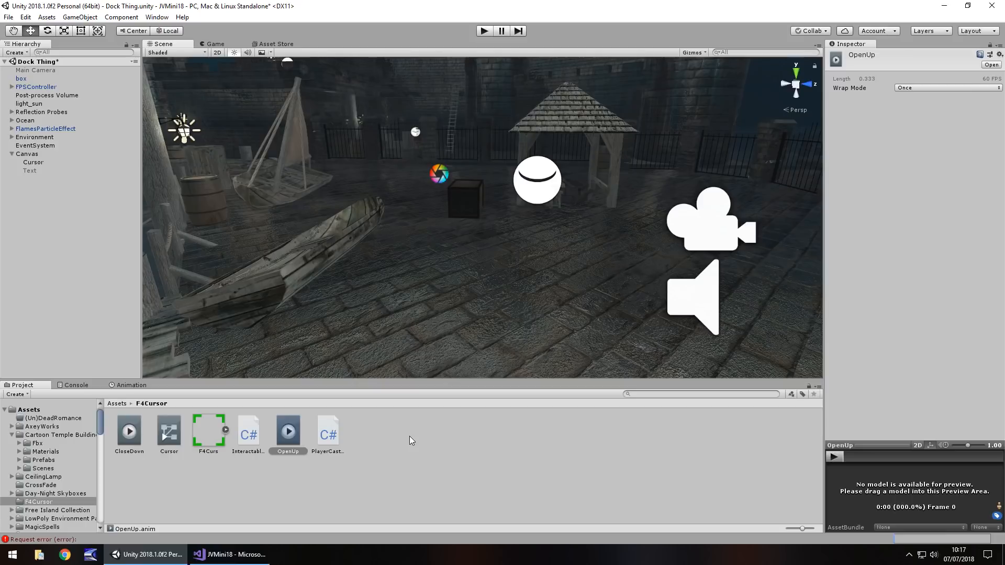
{"action": "mouse_move", "coordinate": [417, 355]}
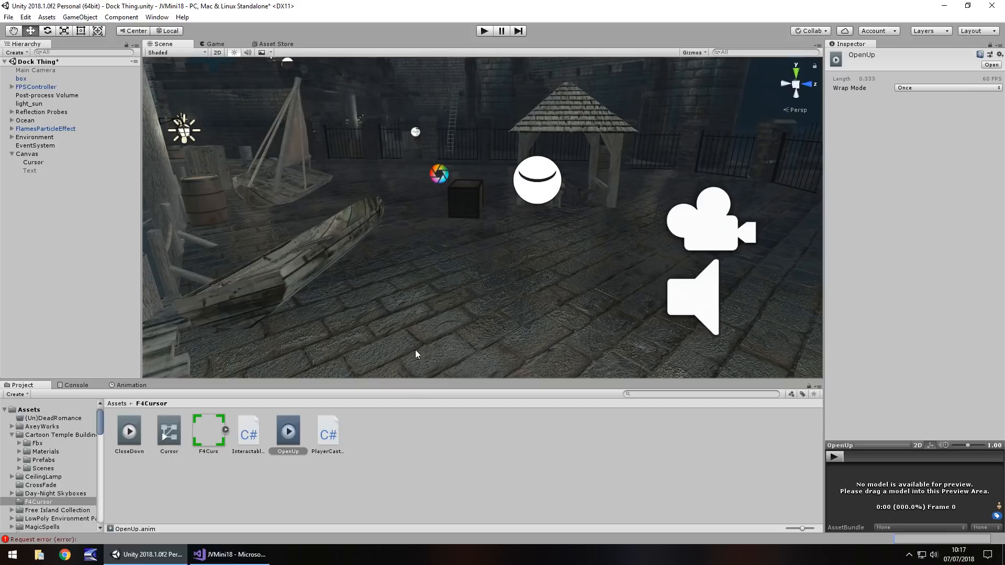
{"action": "mouse_move", "coordinate": [513, 251]}
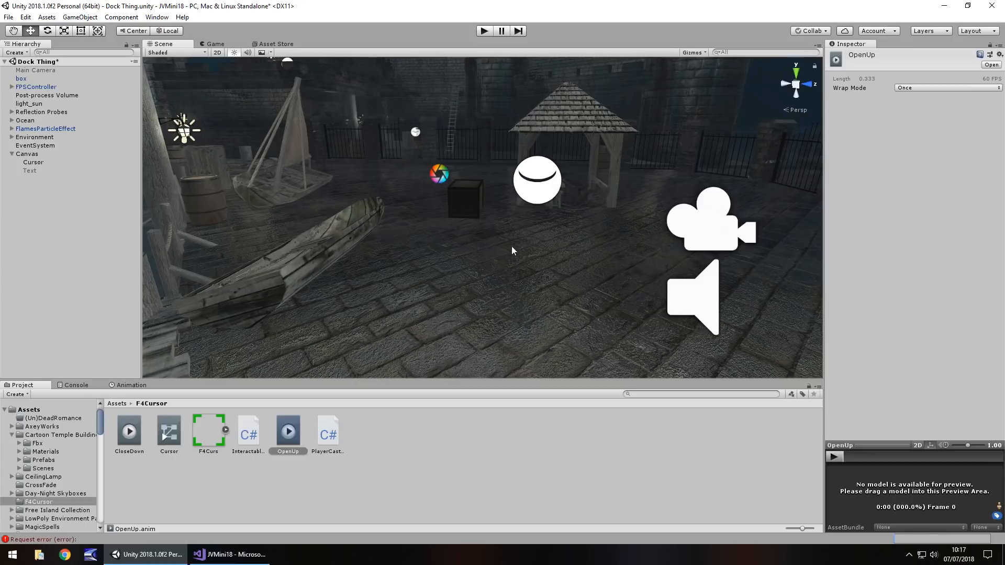
{"action": "mouse_move", "coordinate": [509, 285]}
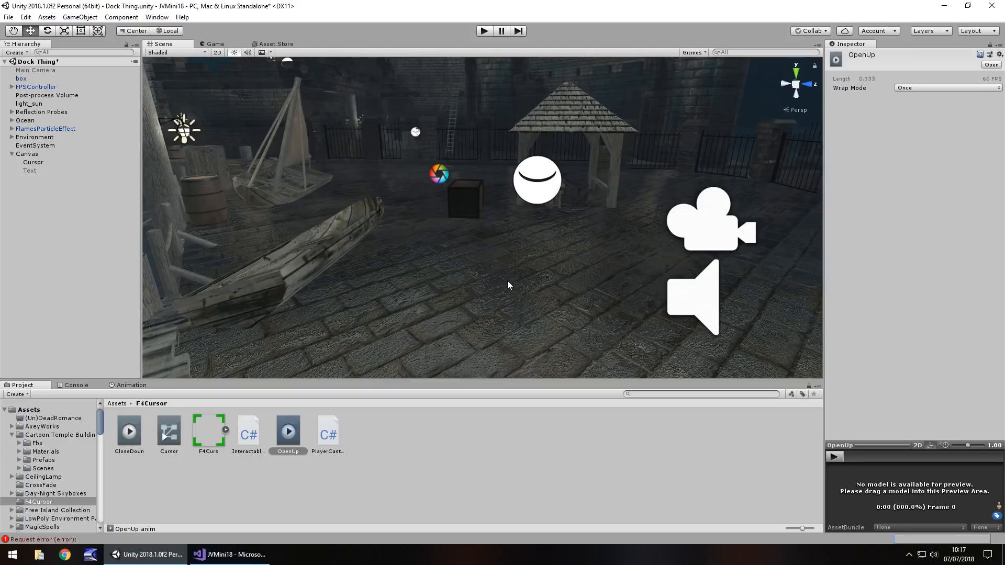